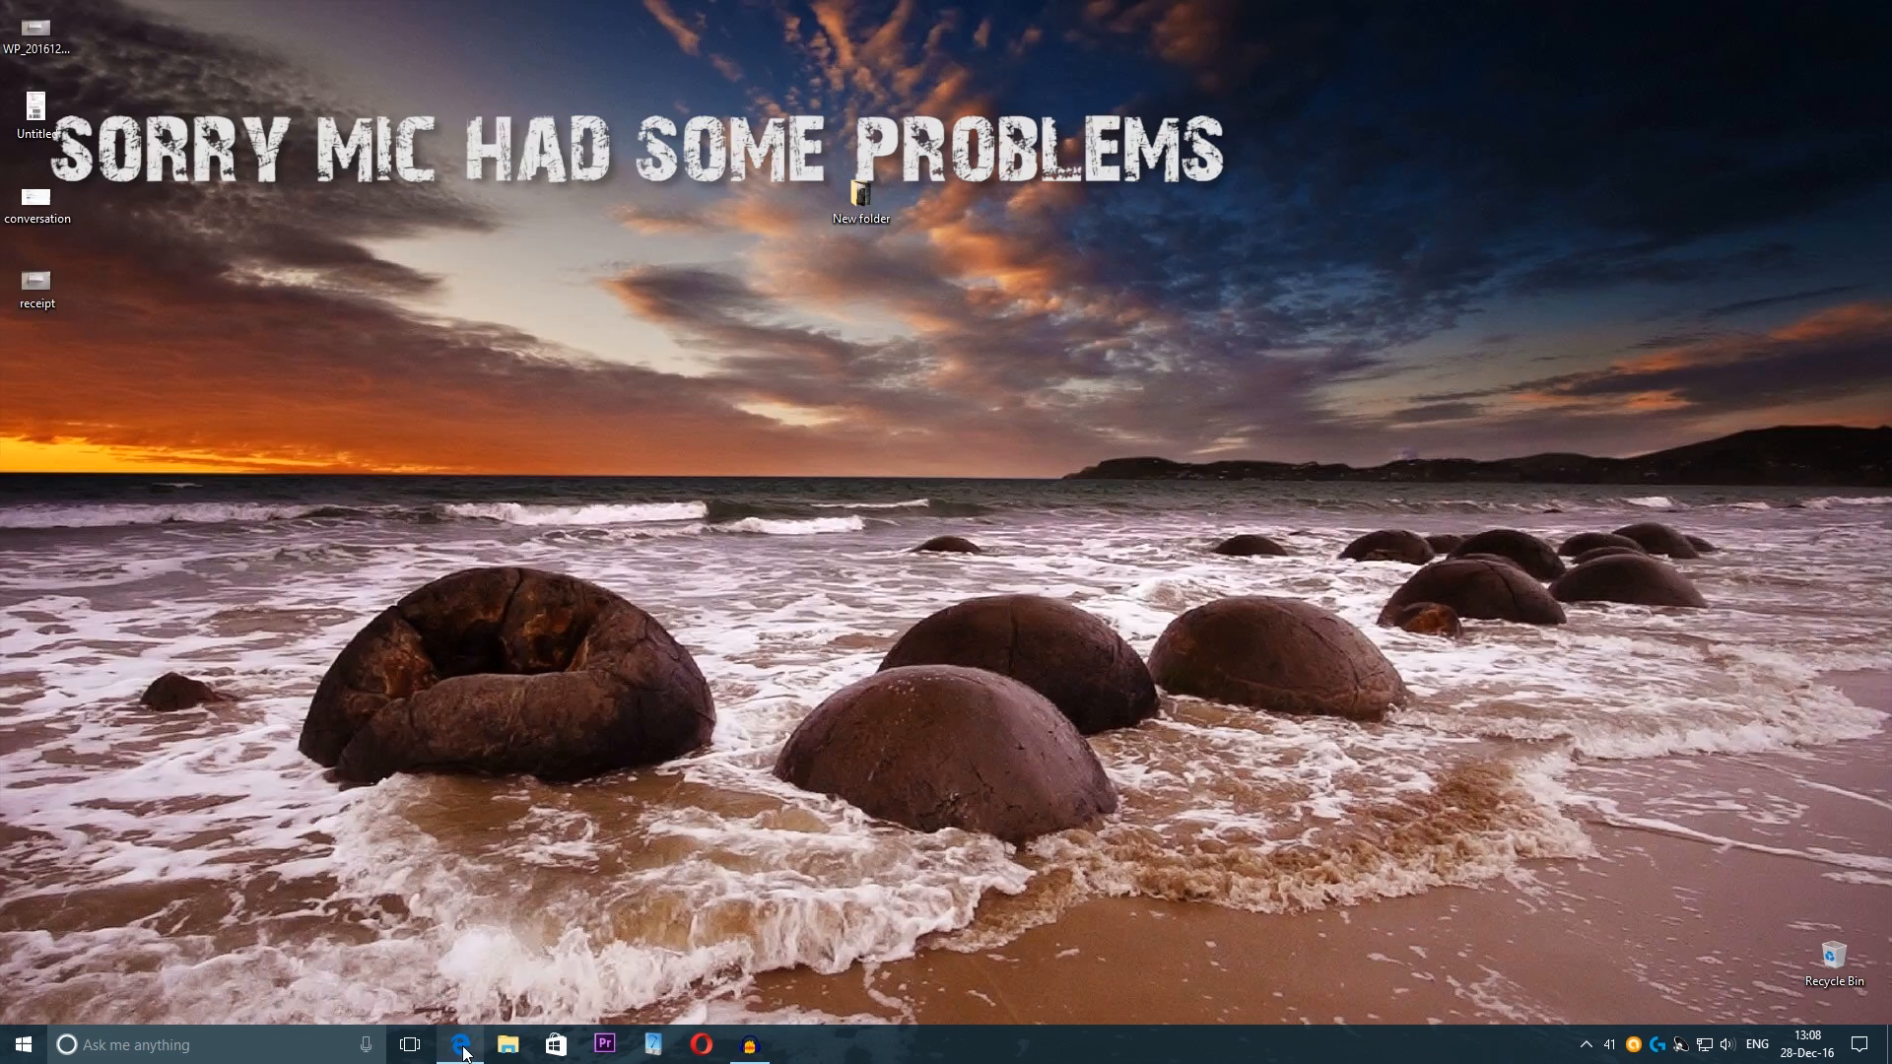
# Step: Launch Edge and go to the OneDrive Files page listing cloud folders and files
pyautogui.click(459, 1044)
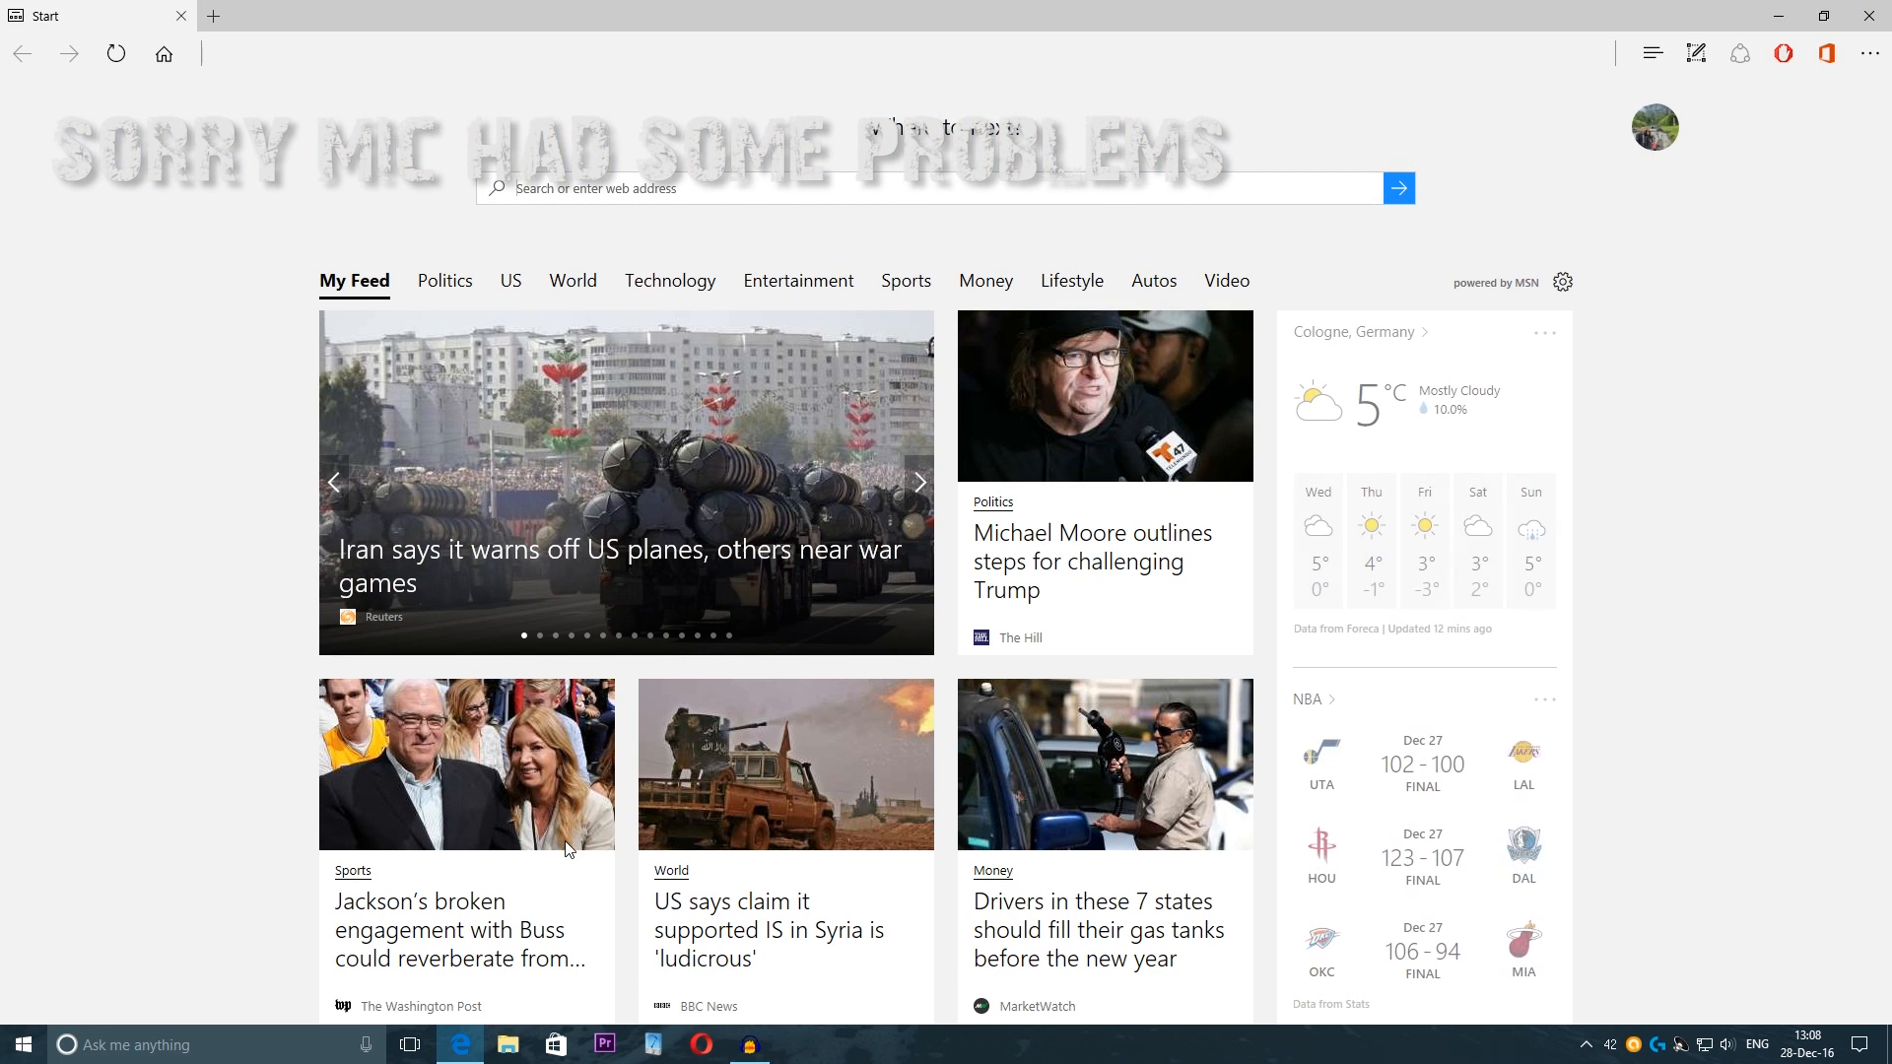
pyautogui.write('one')
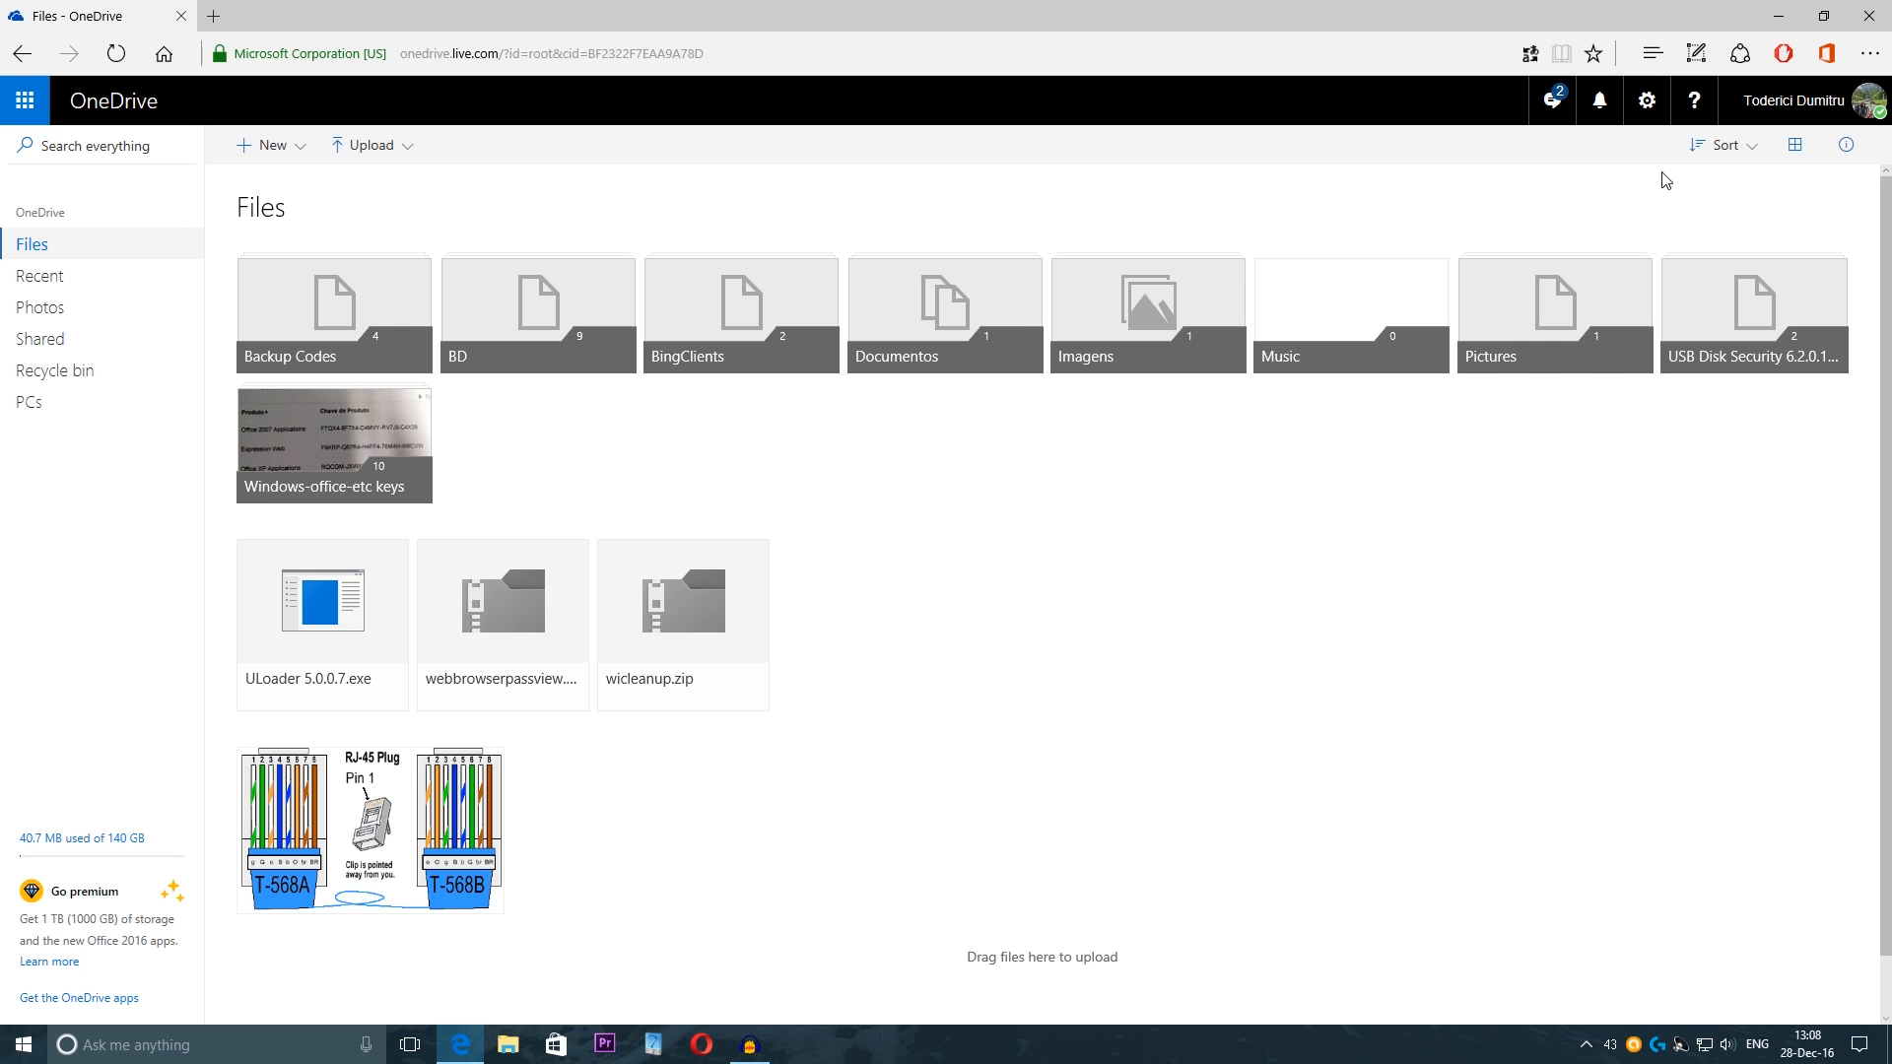
pyautogui.moveTo(1657, 181)
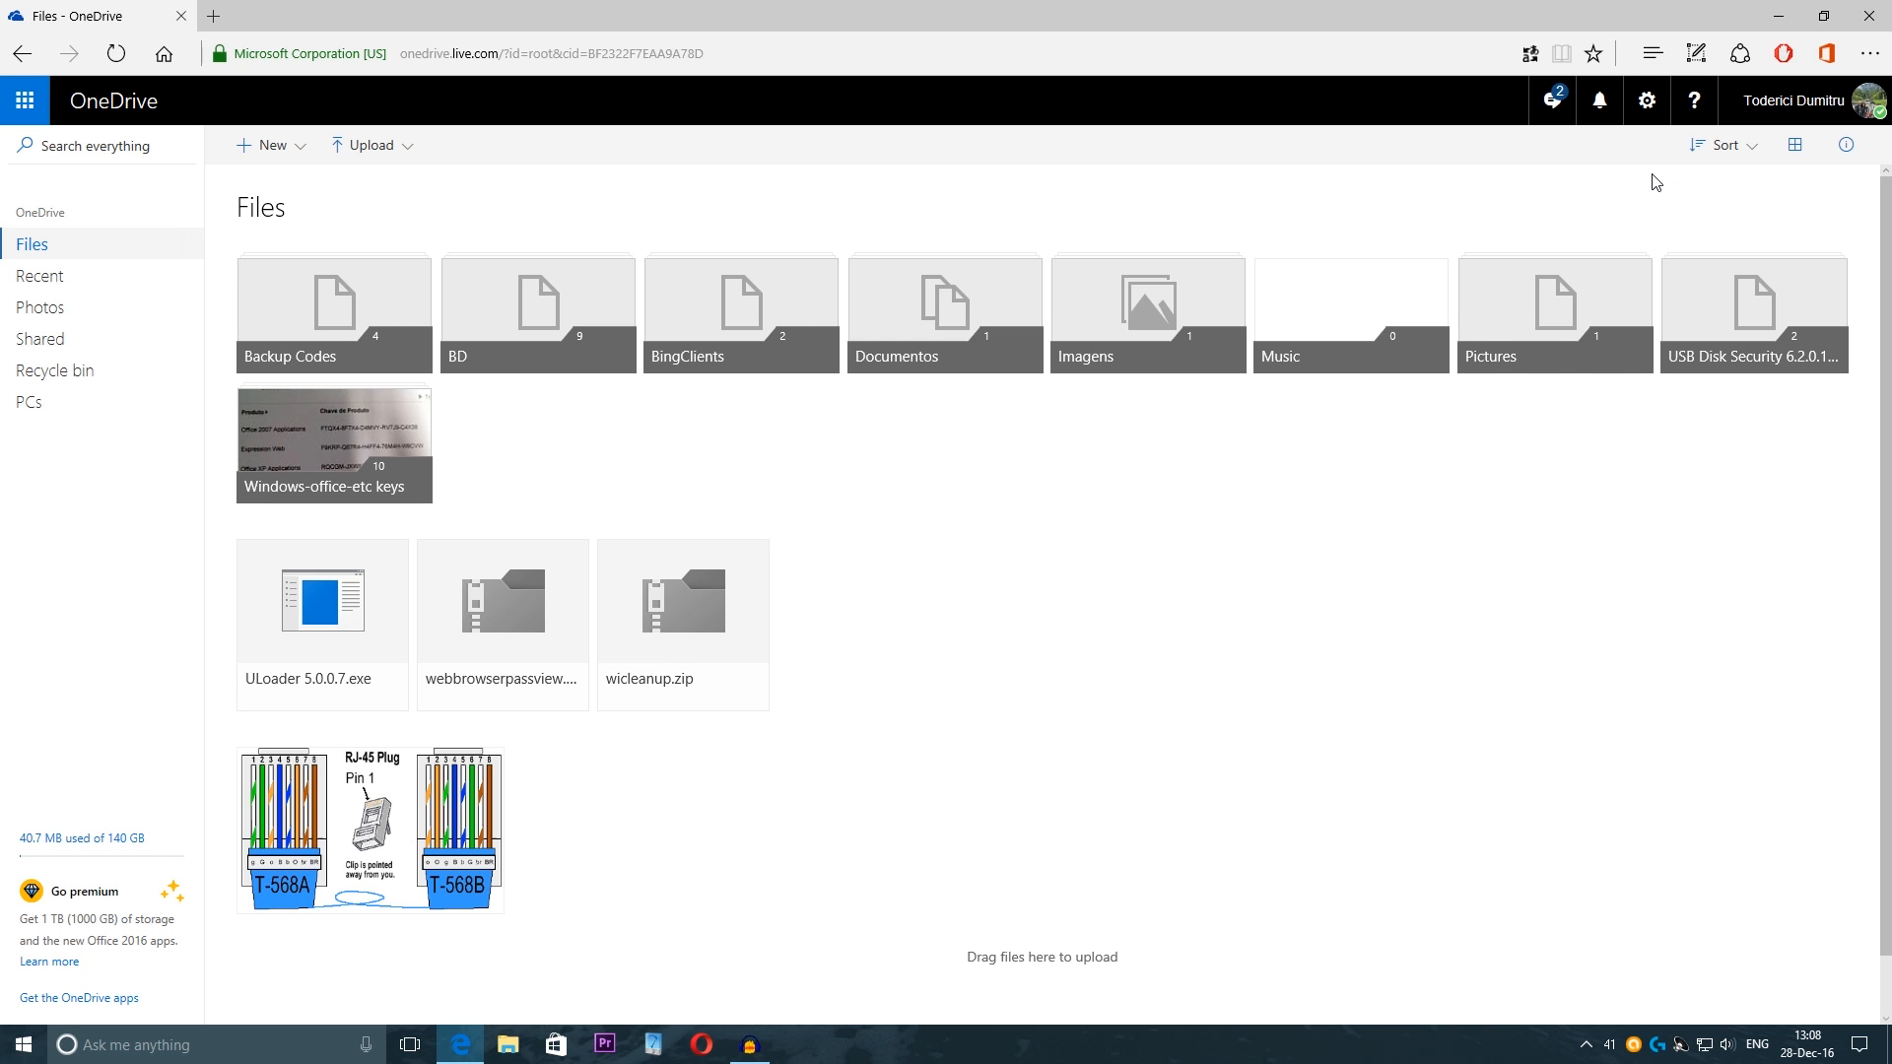
pyautogui.moveTo(1647, 183)
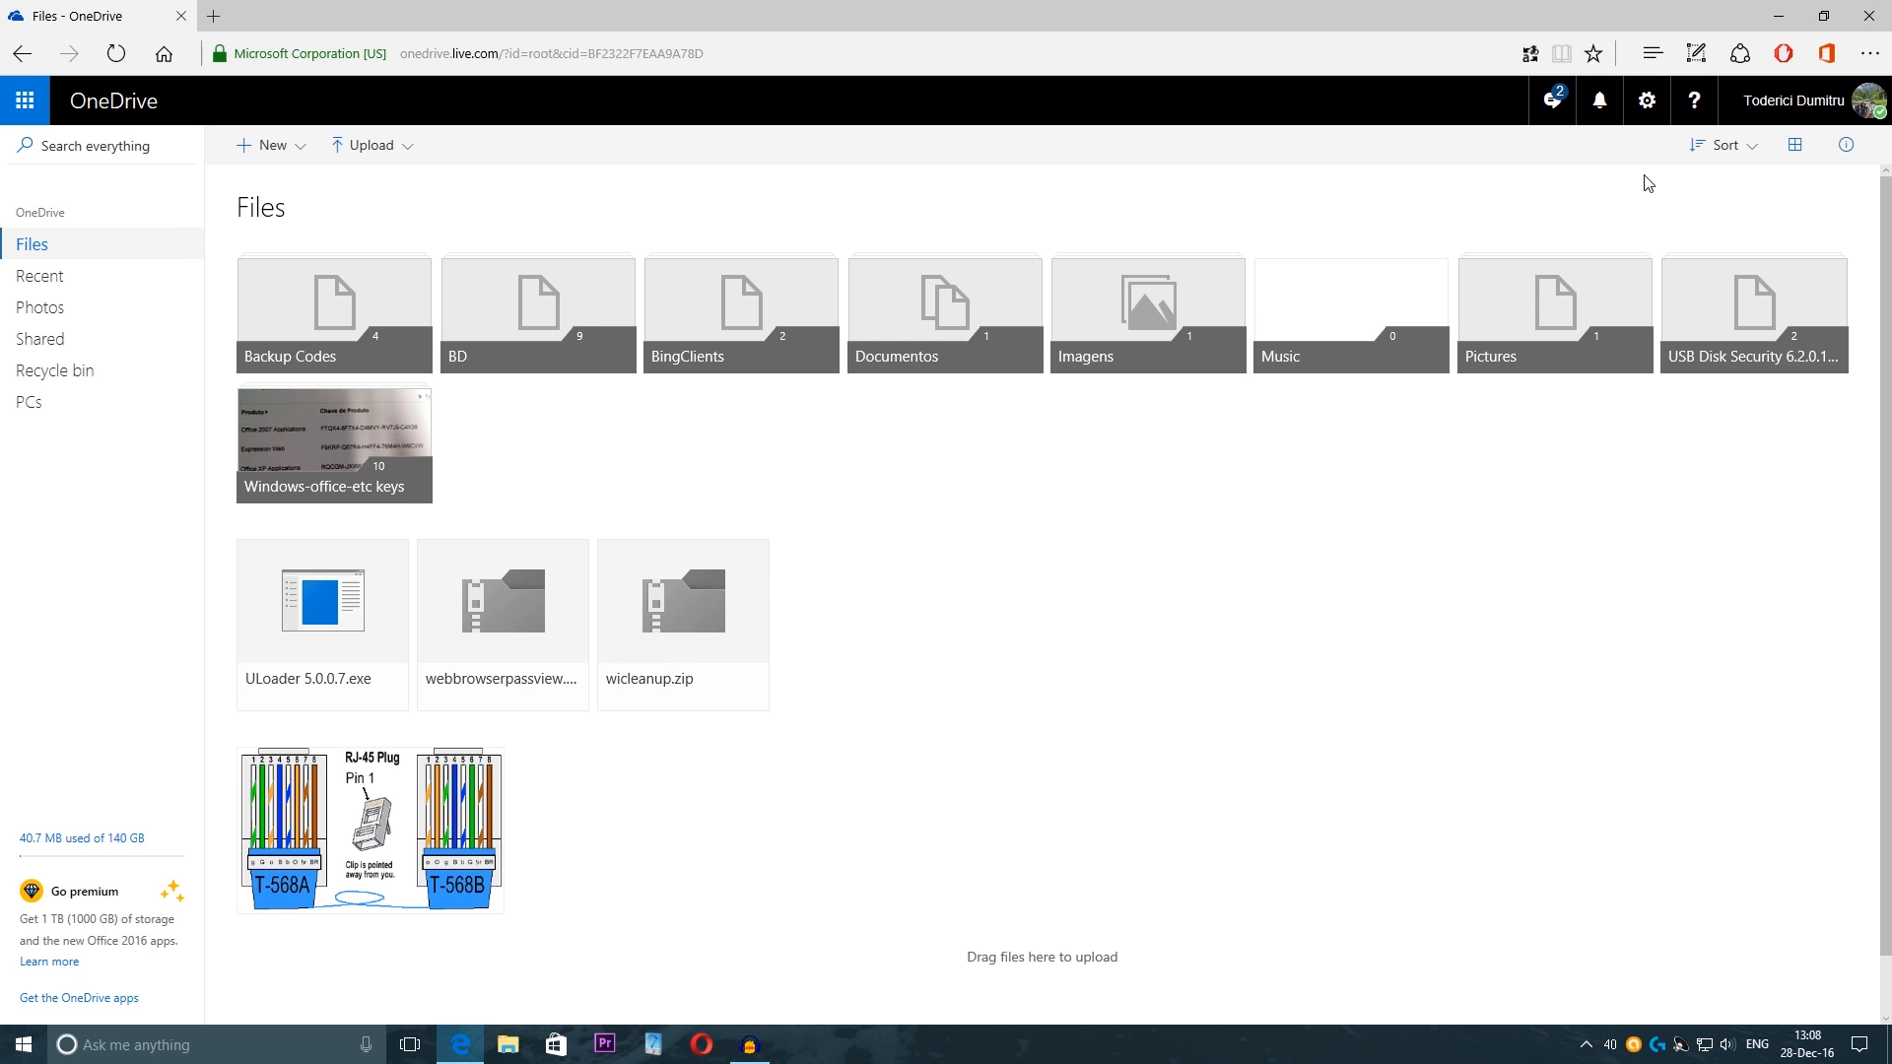
pyautogui.moveTo(190, 599)
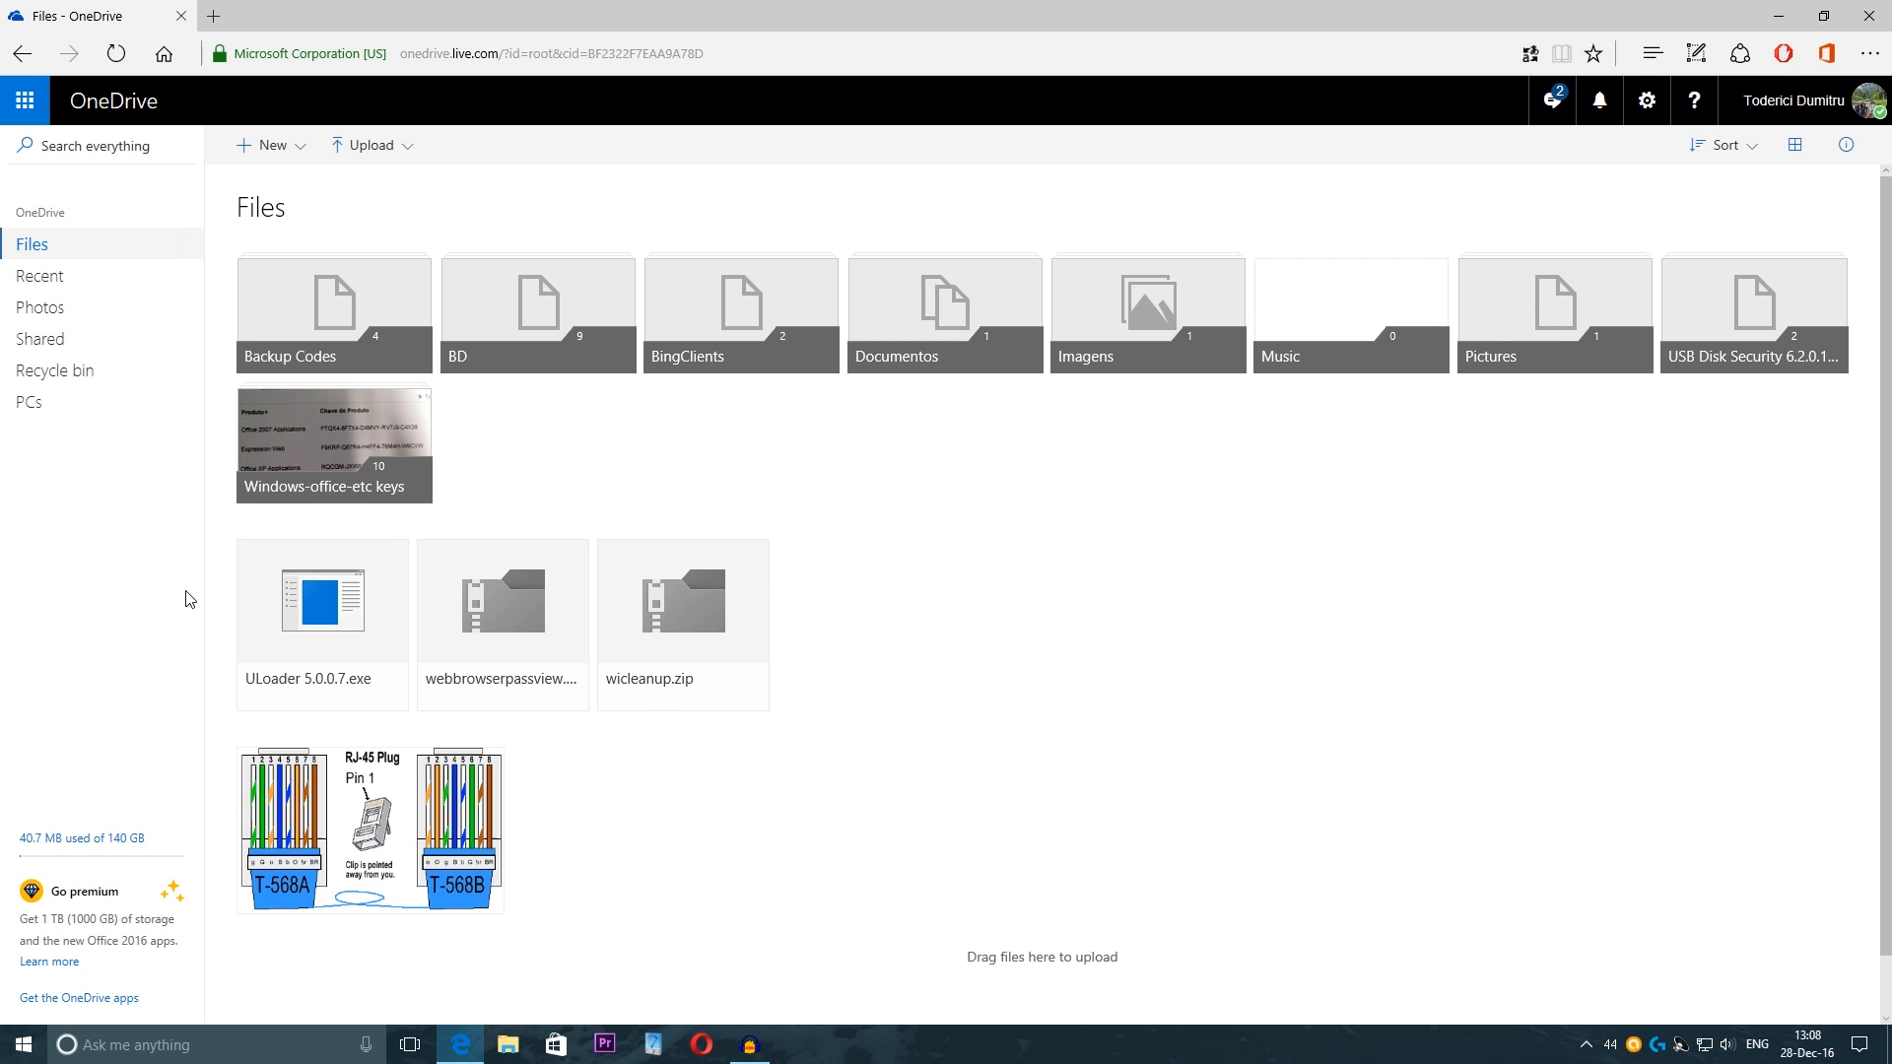
pyautogui.moveTo(205, 579)
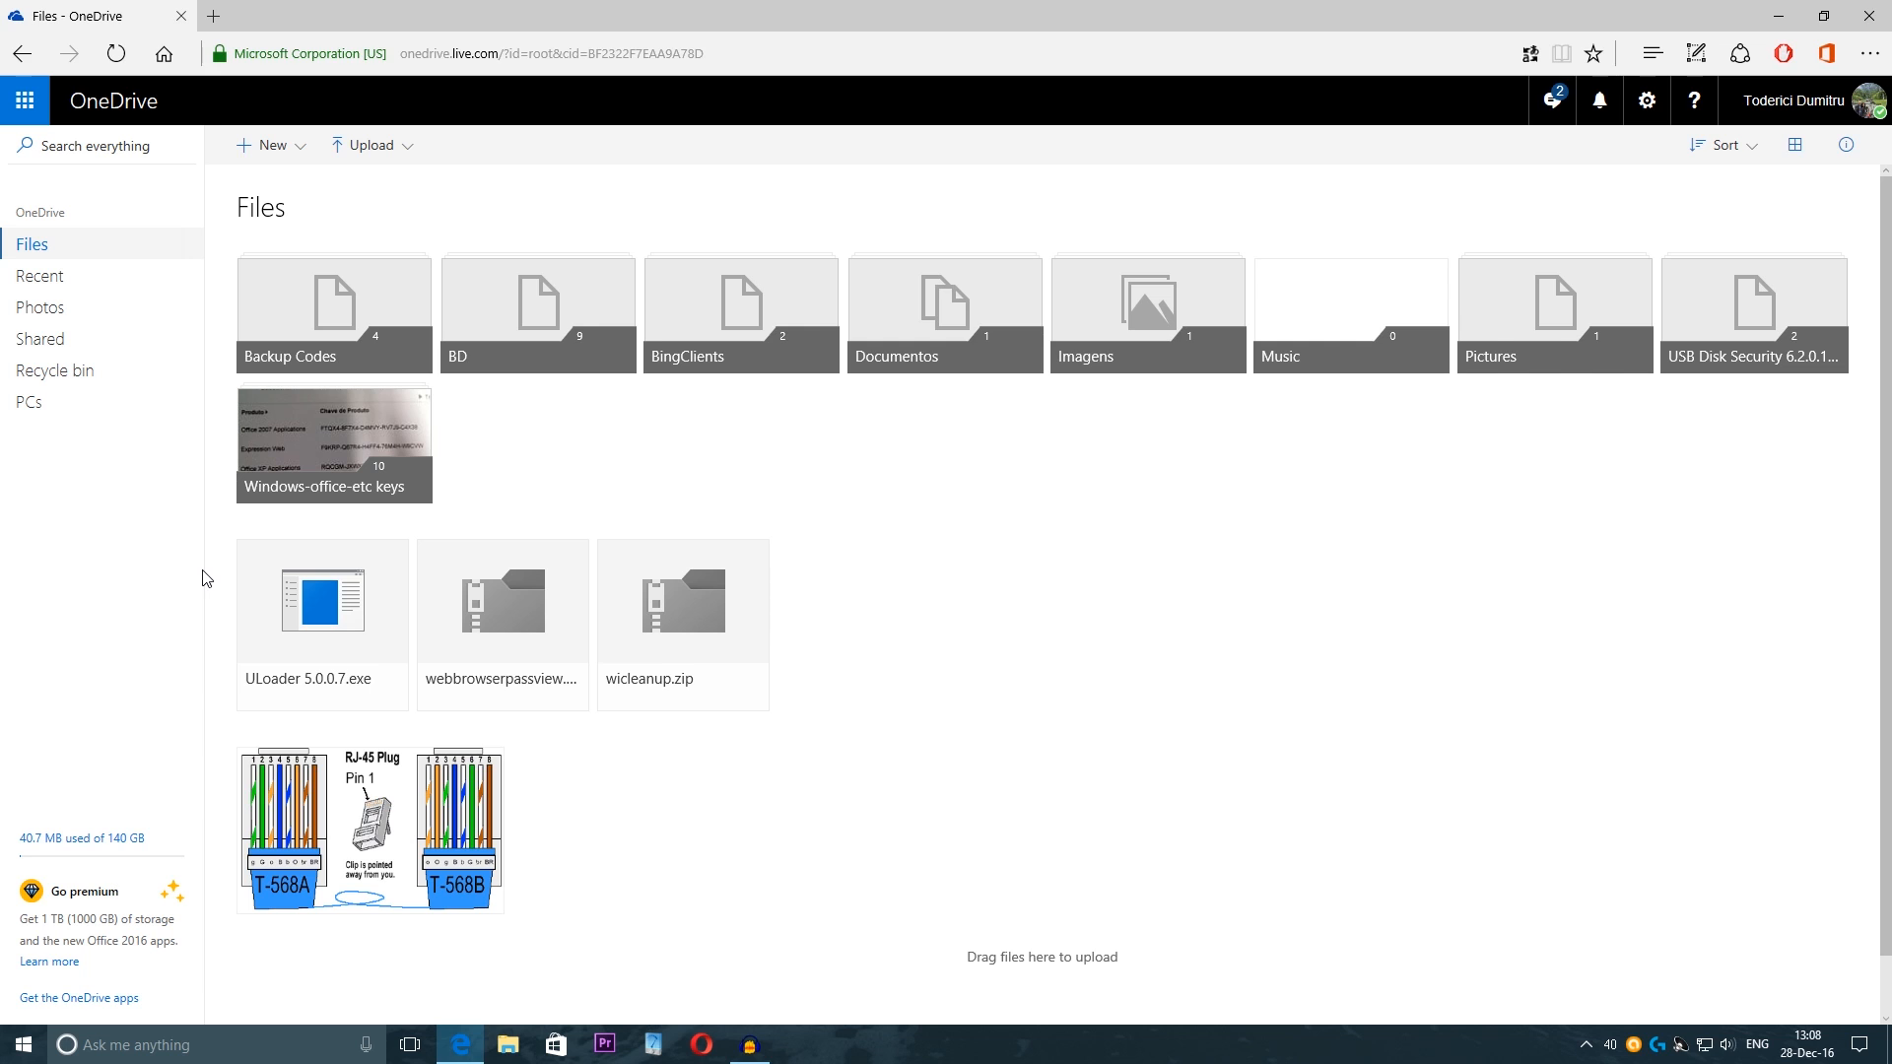
pyautogui.moveTo(82, 838)
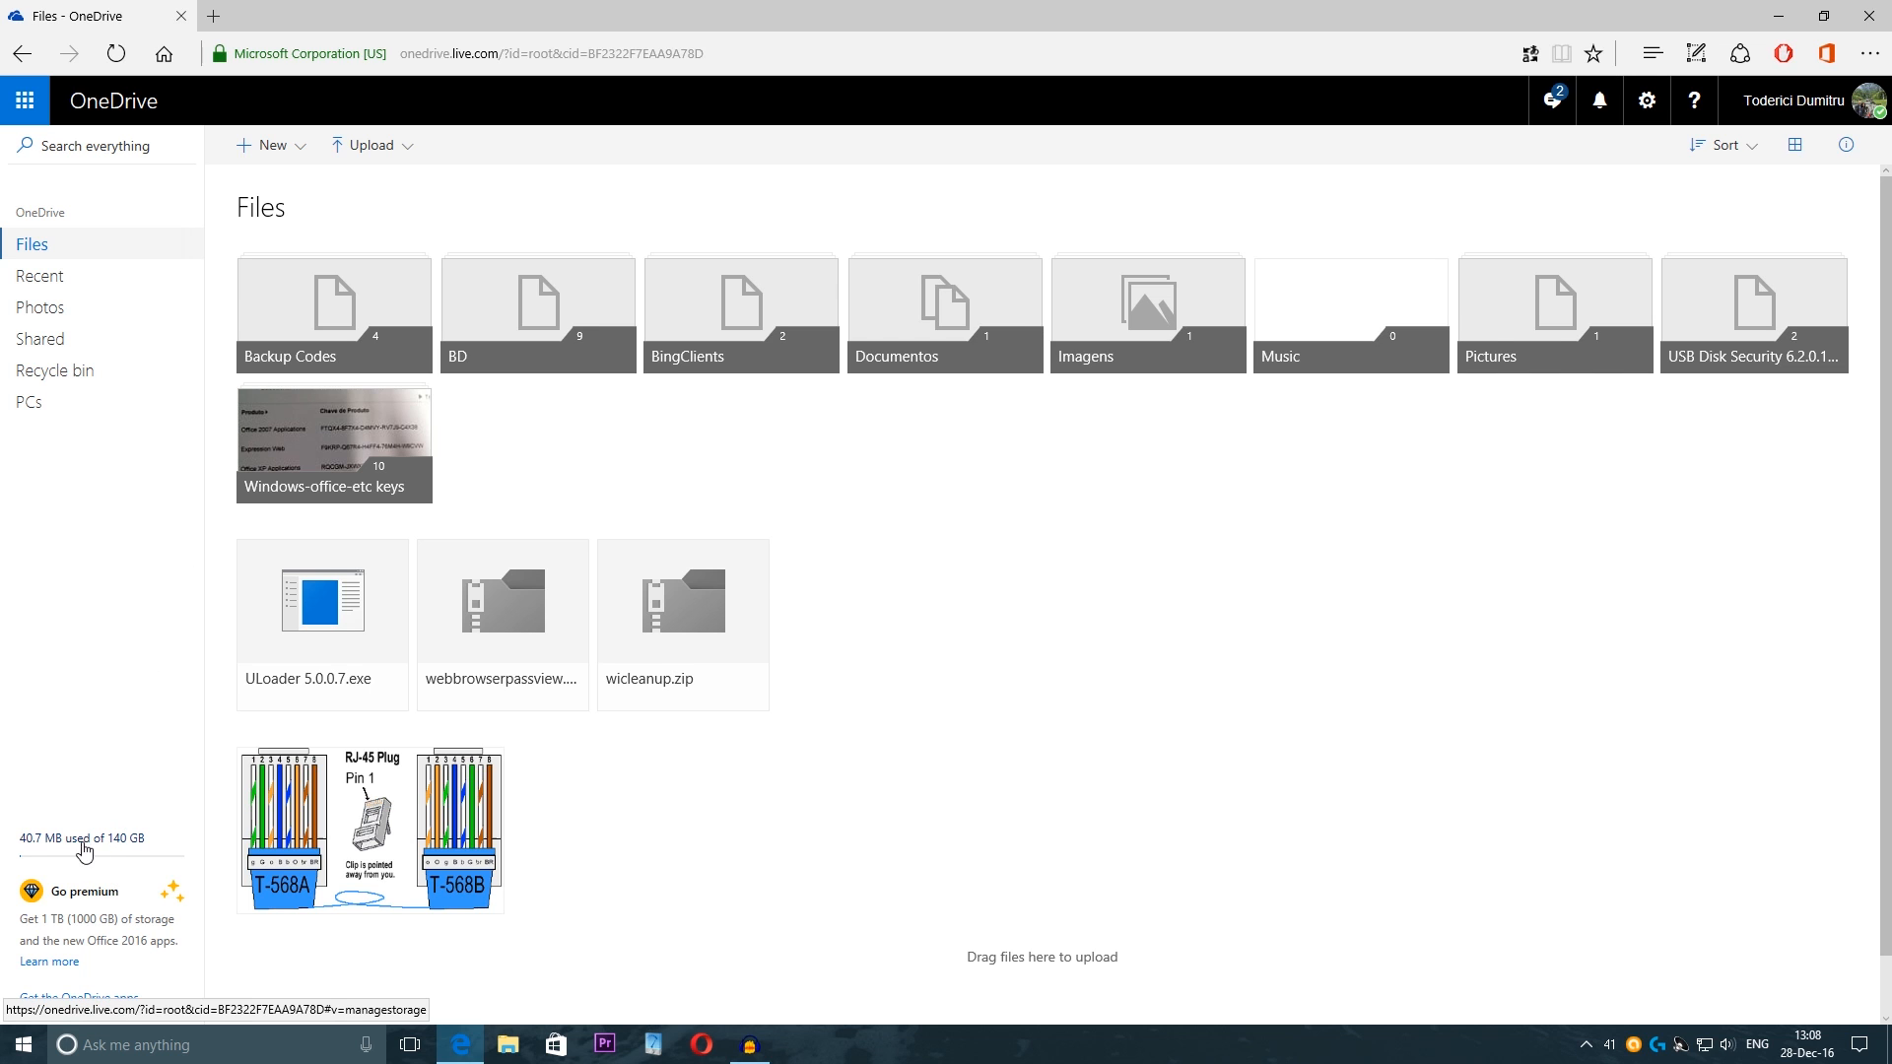
pyautogui.moveTo(55, 857)
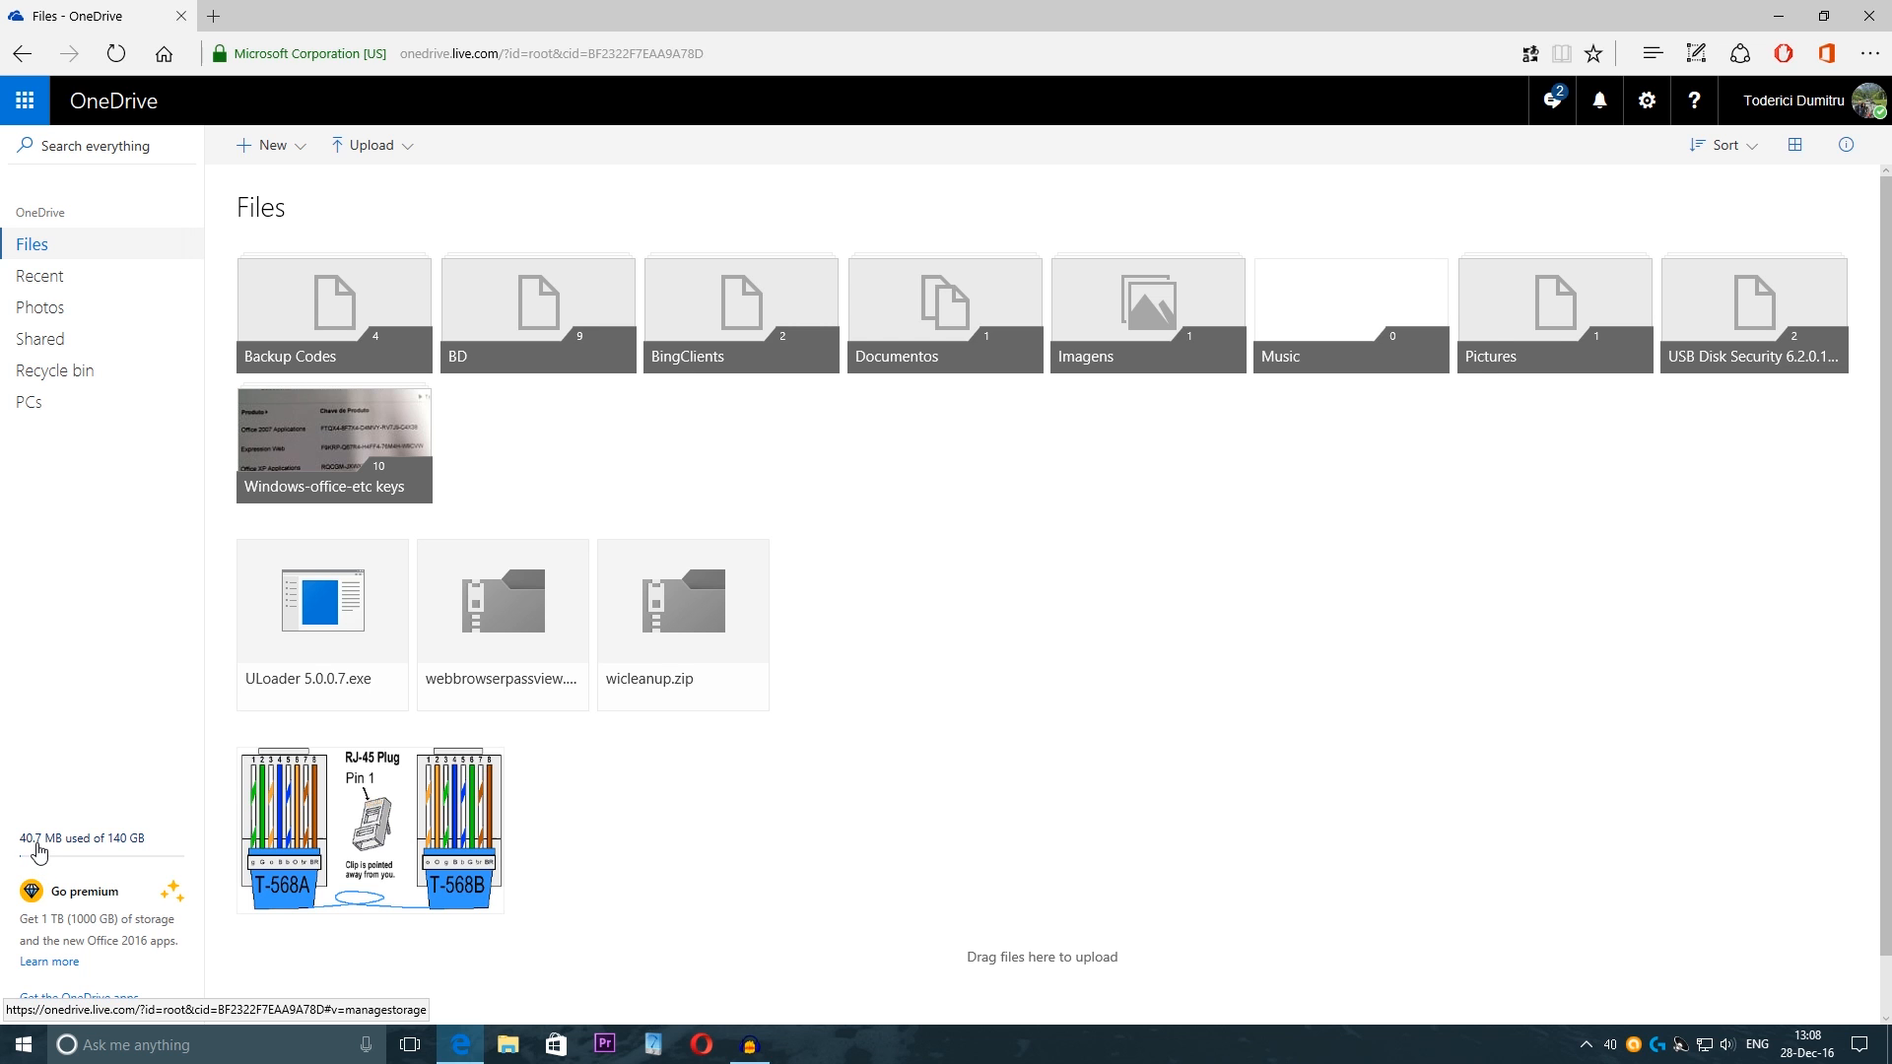
pyautogui.moveTo(85, 853)
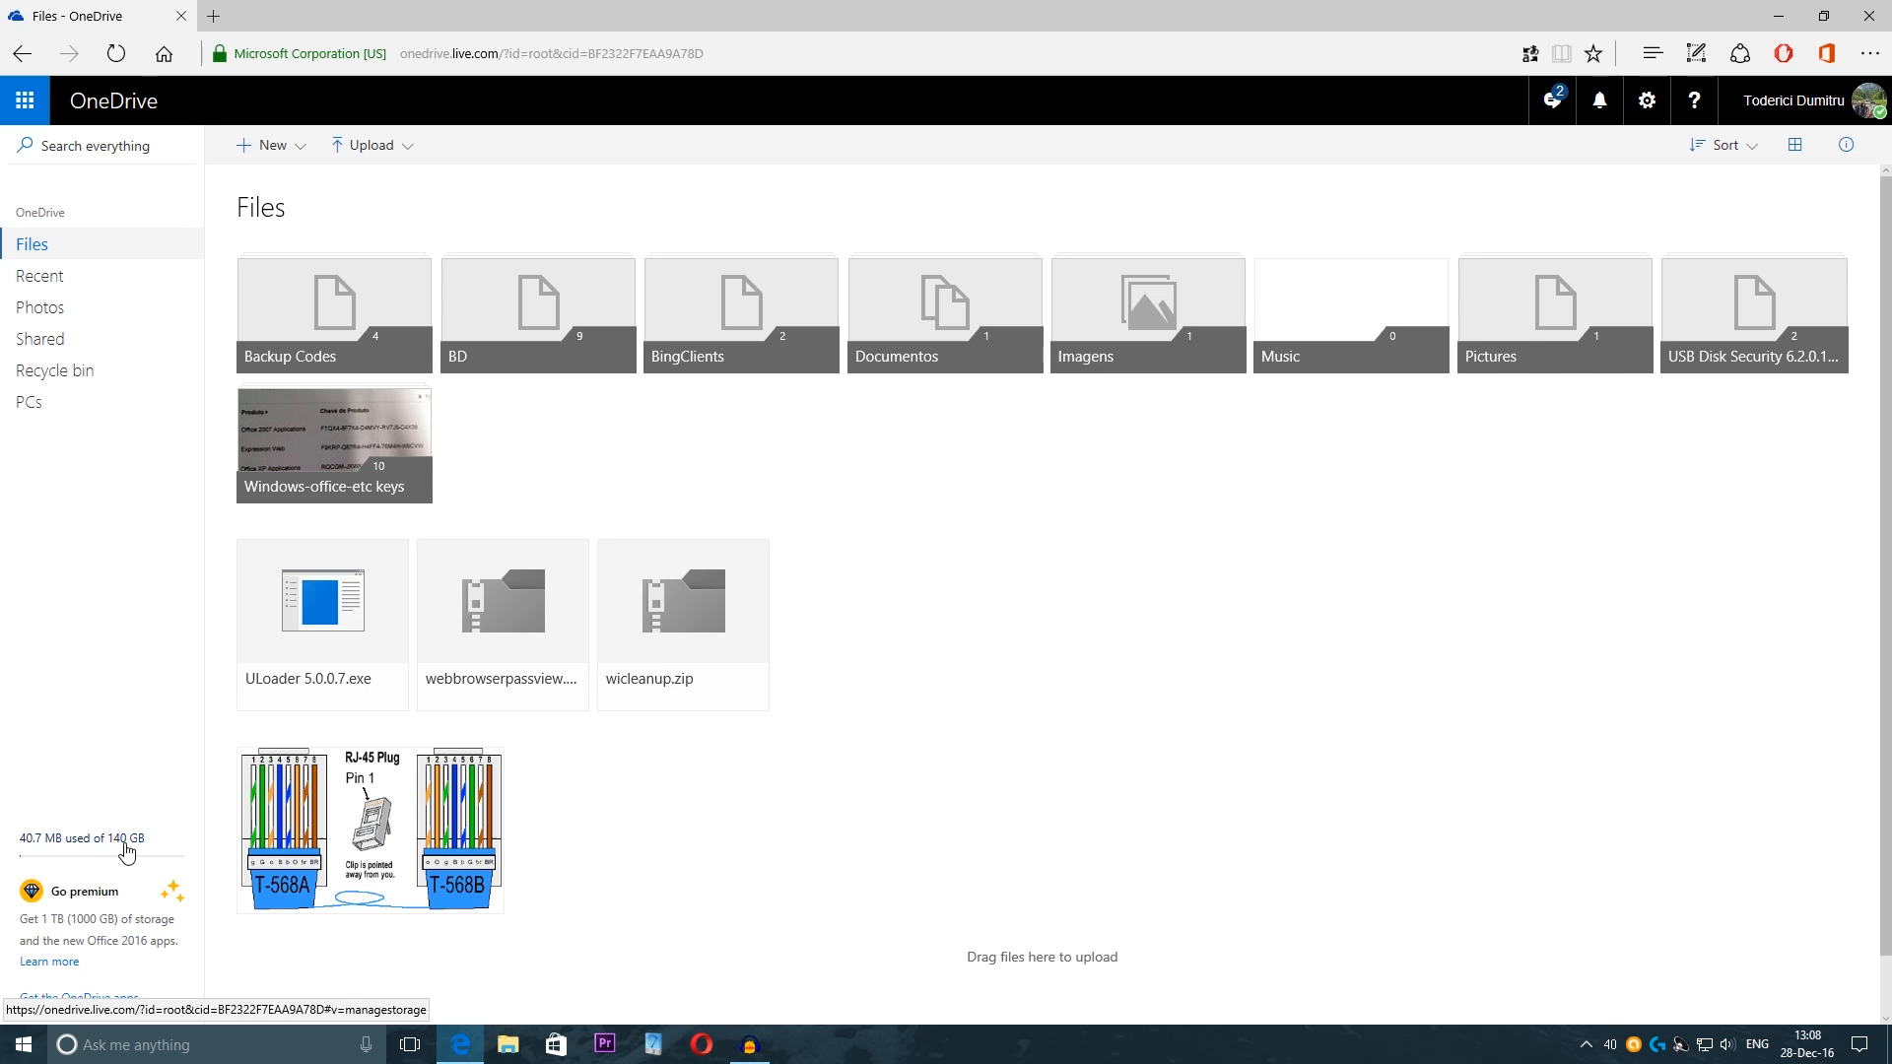
pyautogui.moveTo(102, 842)
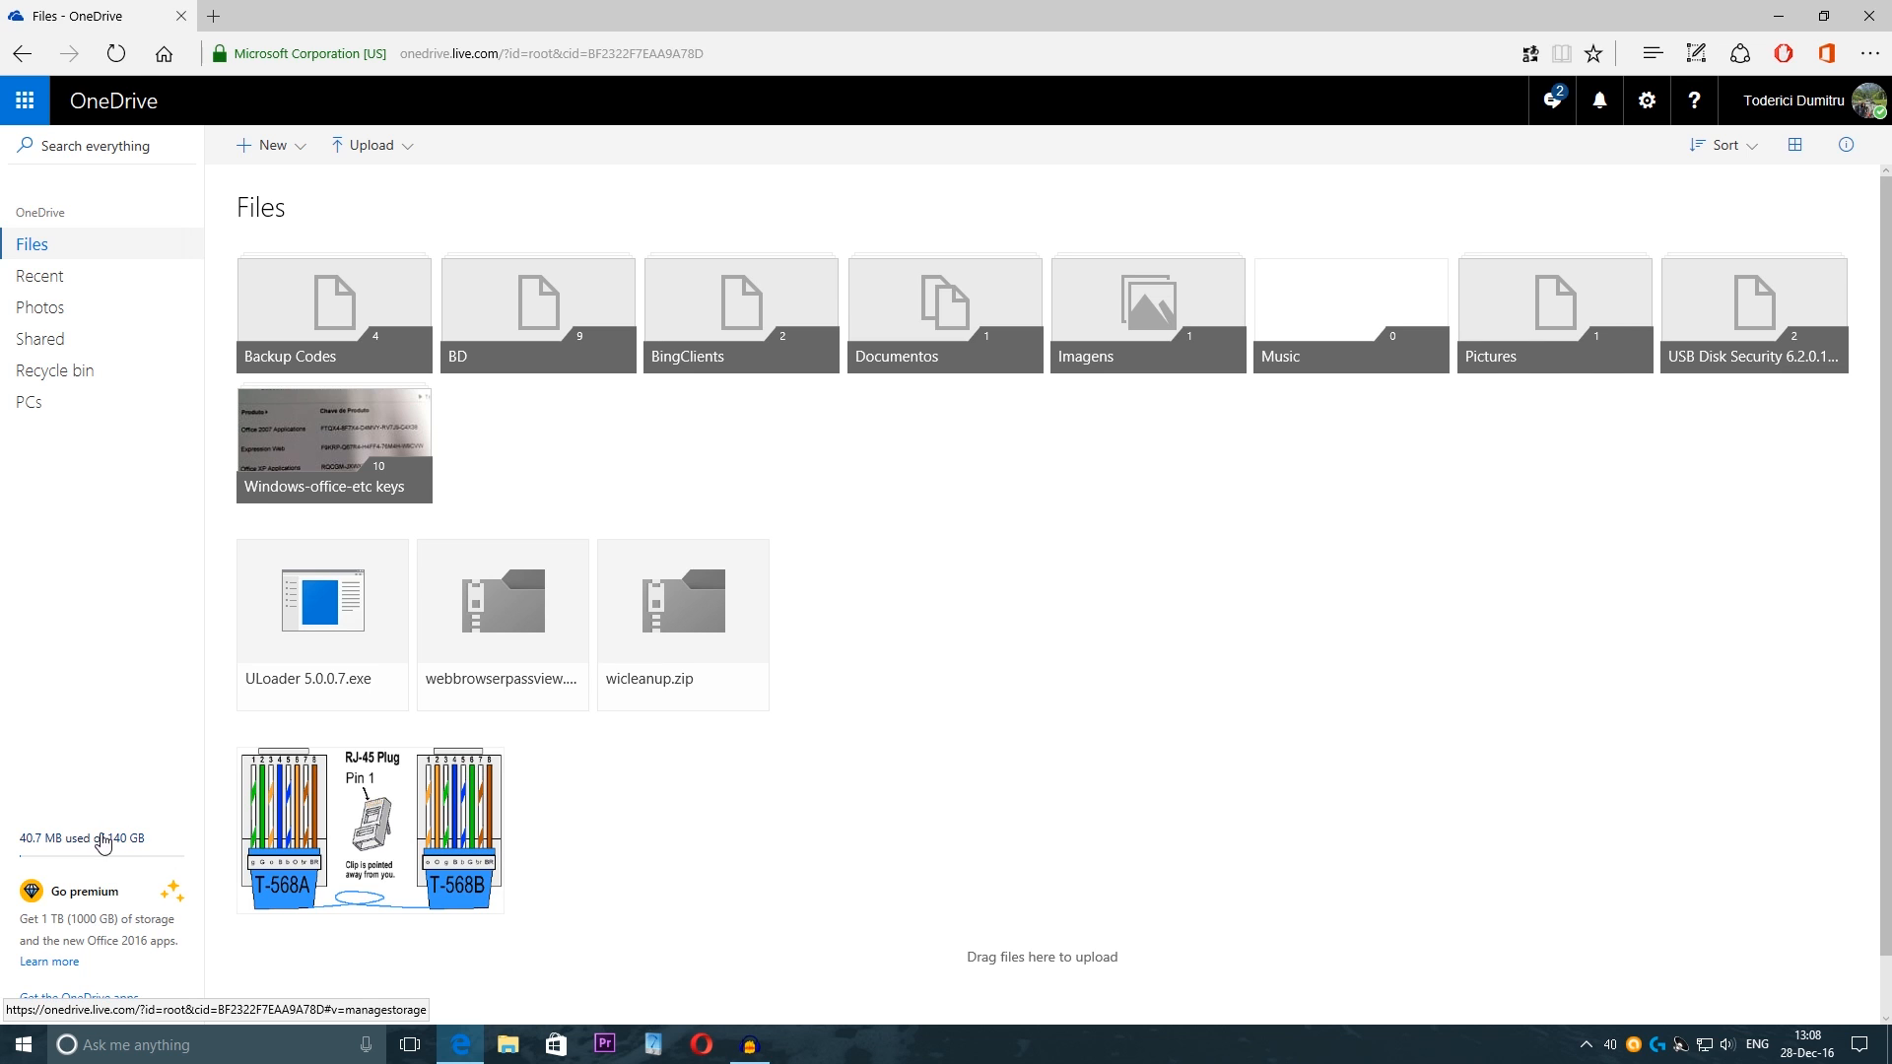
pyautogui.click(81, 839)
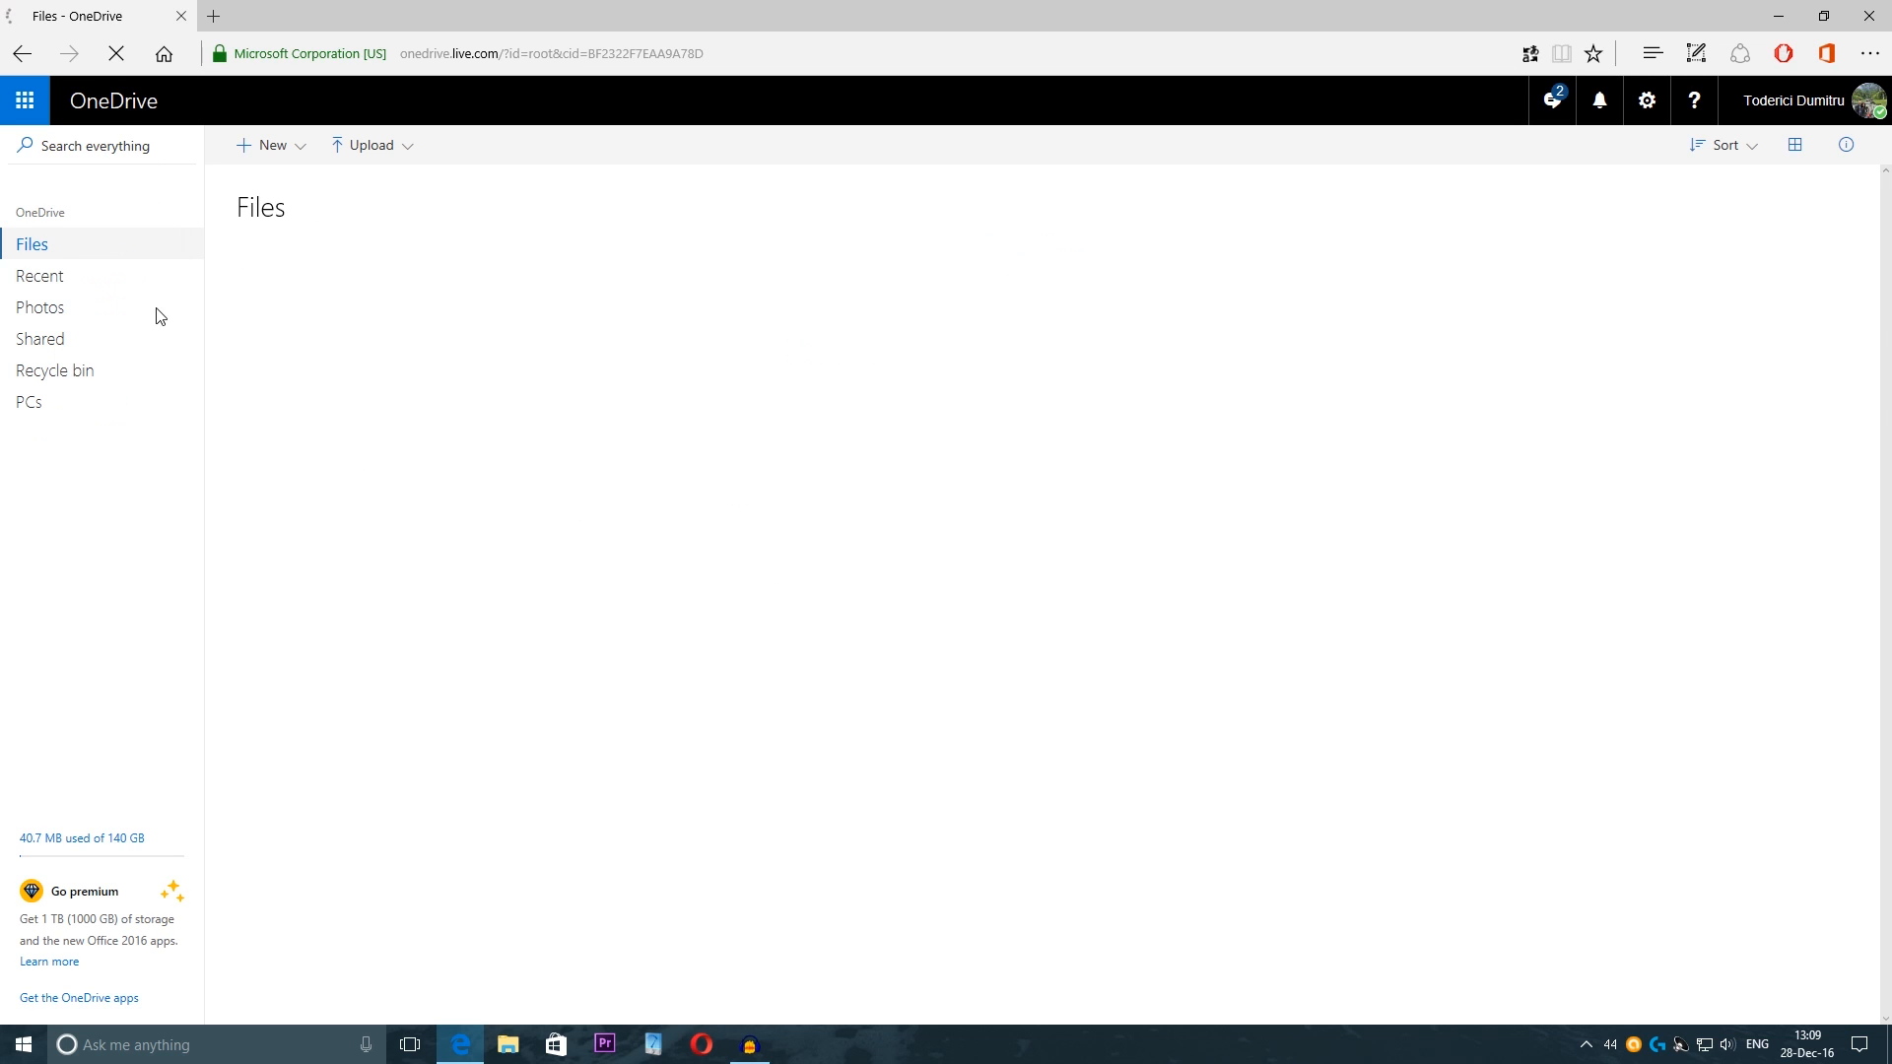
pyautogui.click(28, 402)
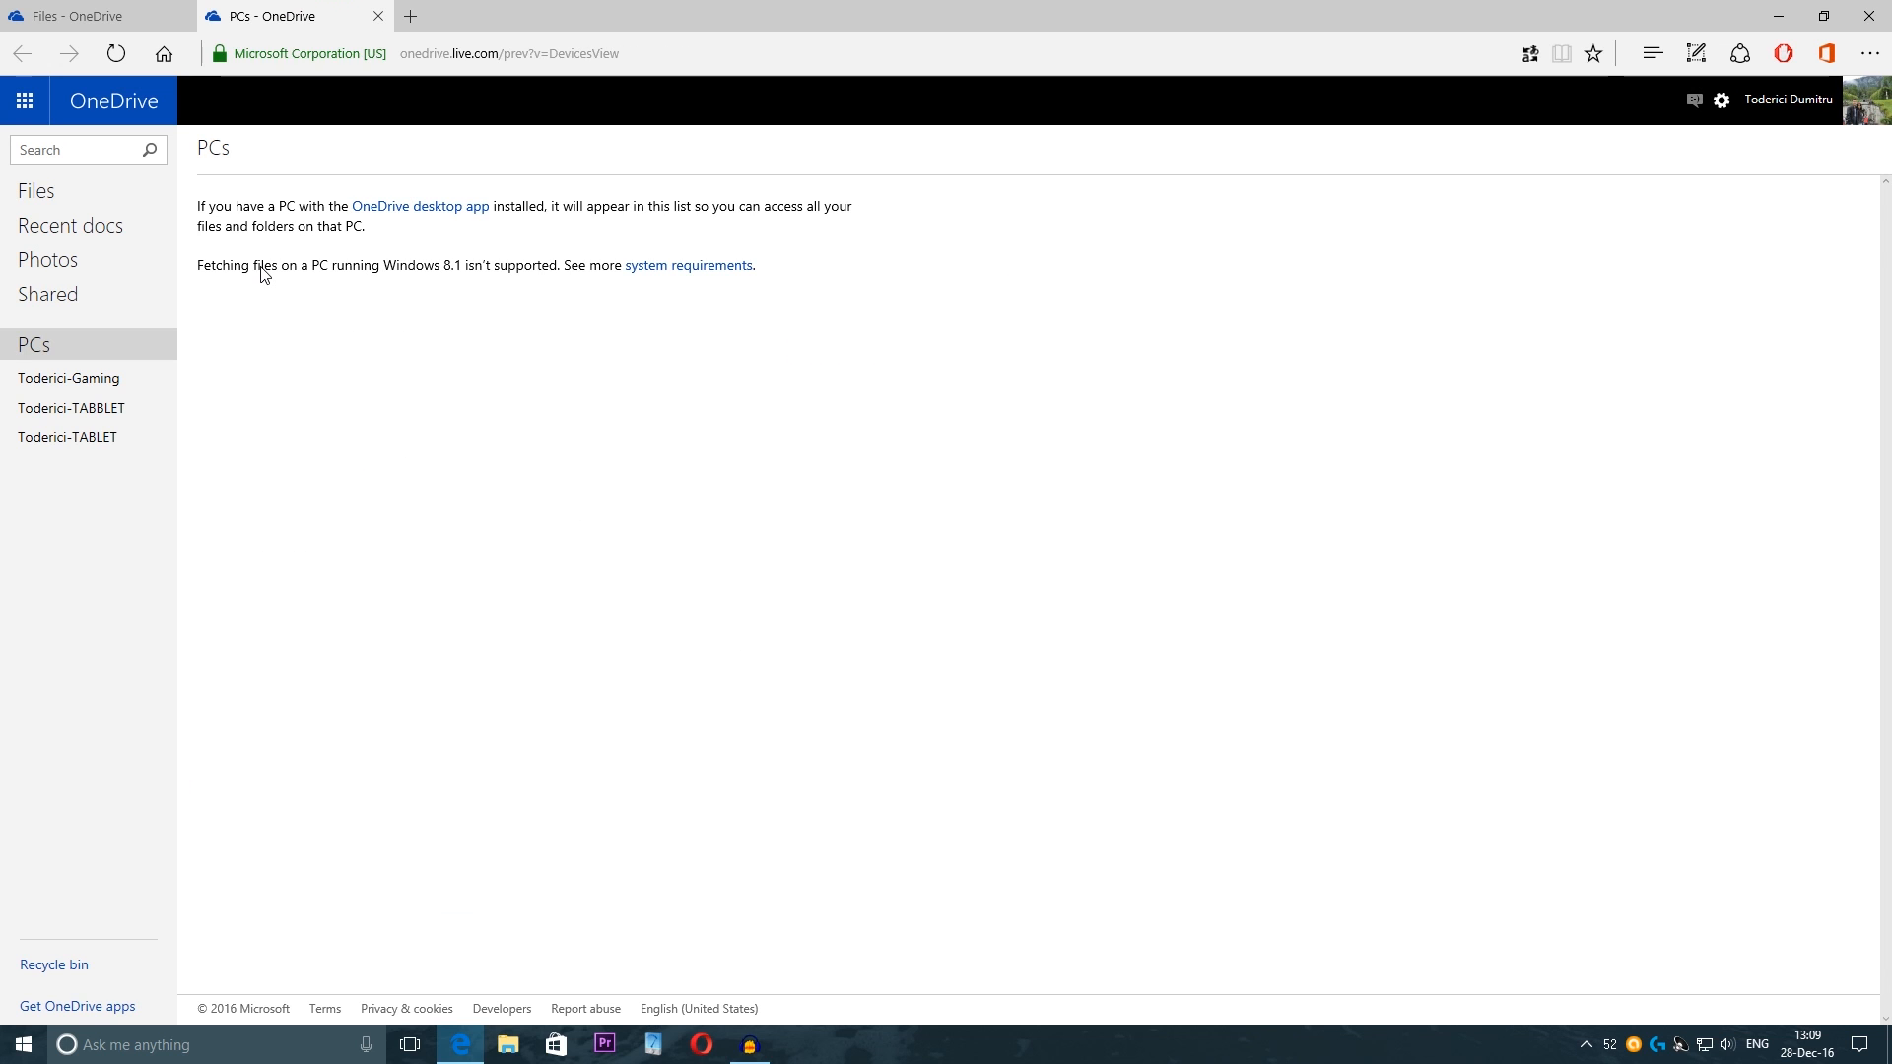
pyautogui.moveTo(69, 378)
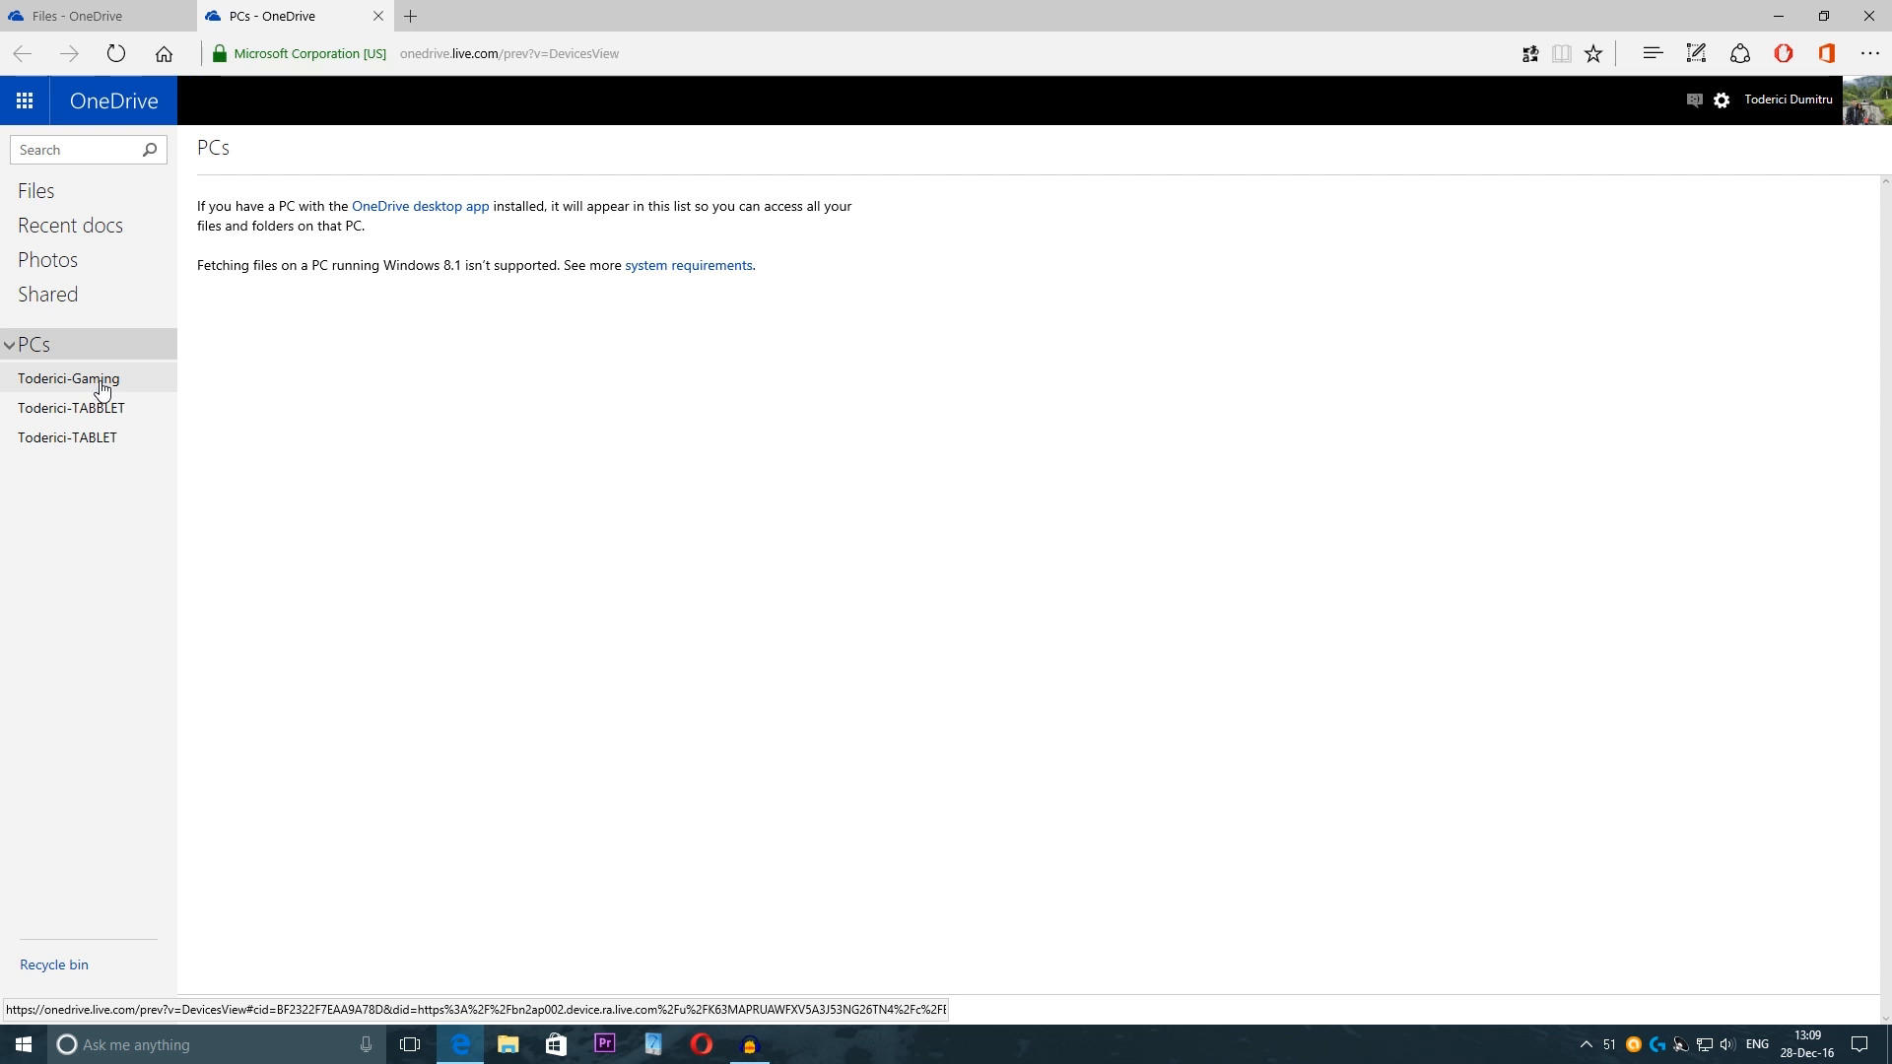
pyautogui.moveTo(114, 383)
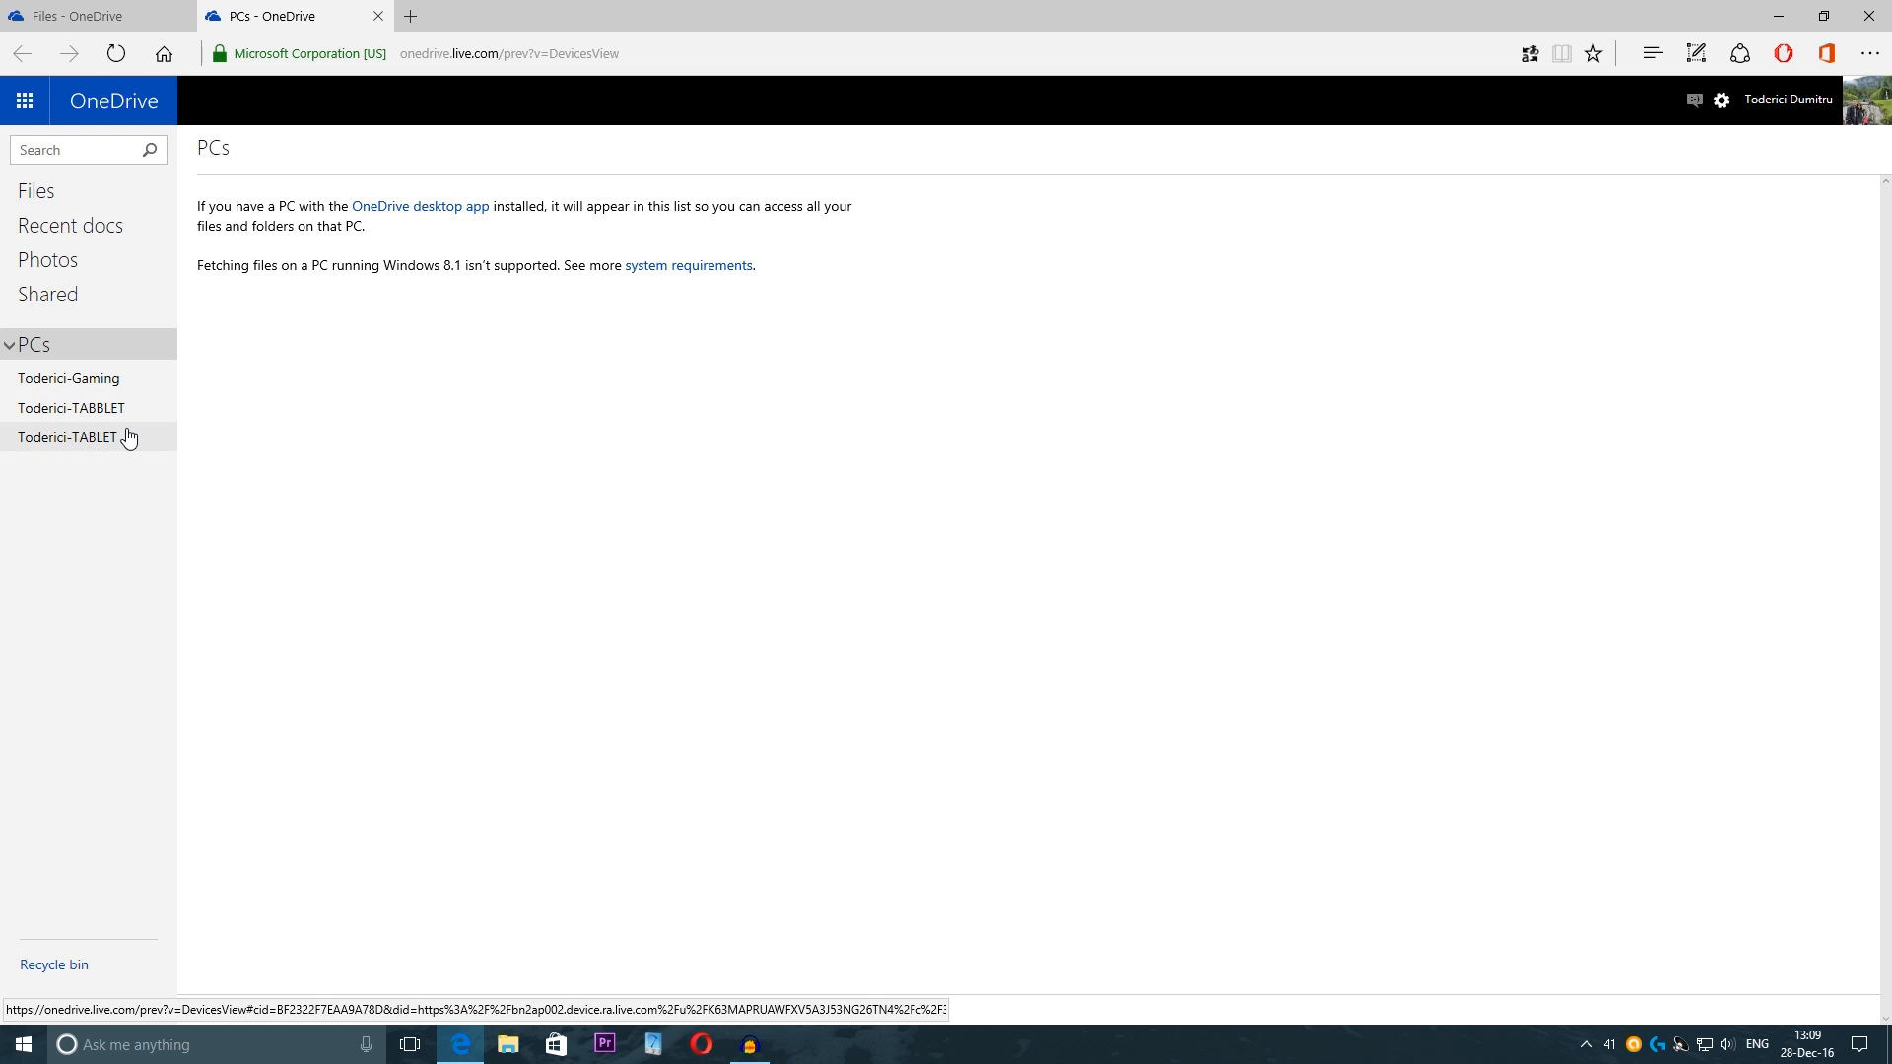
pyautogui.click(70, 408)
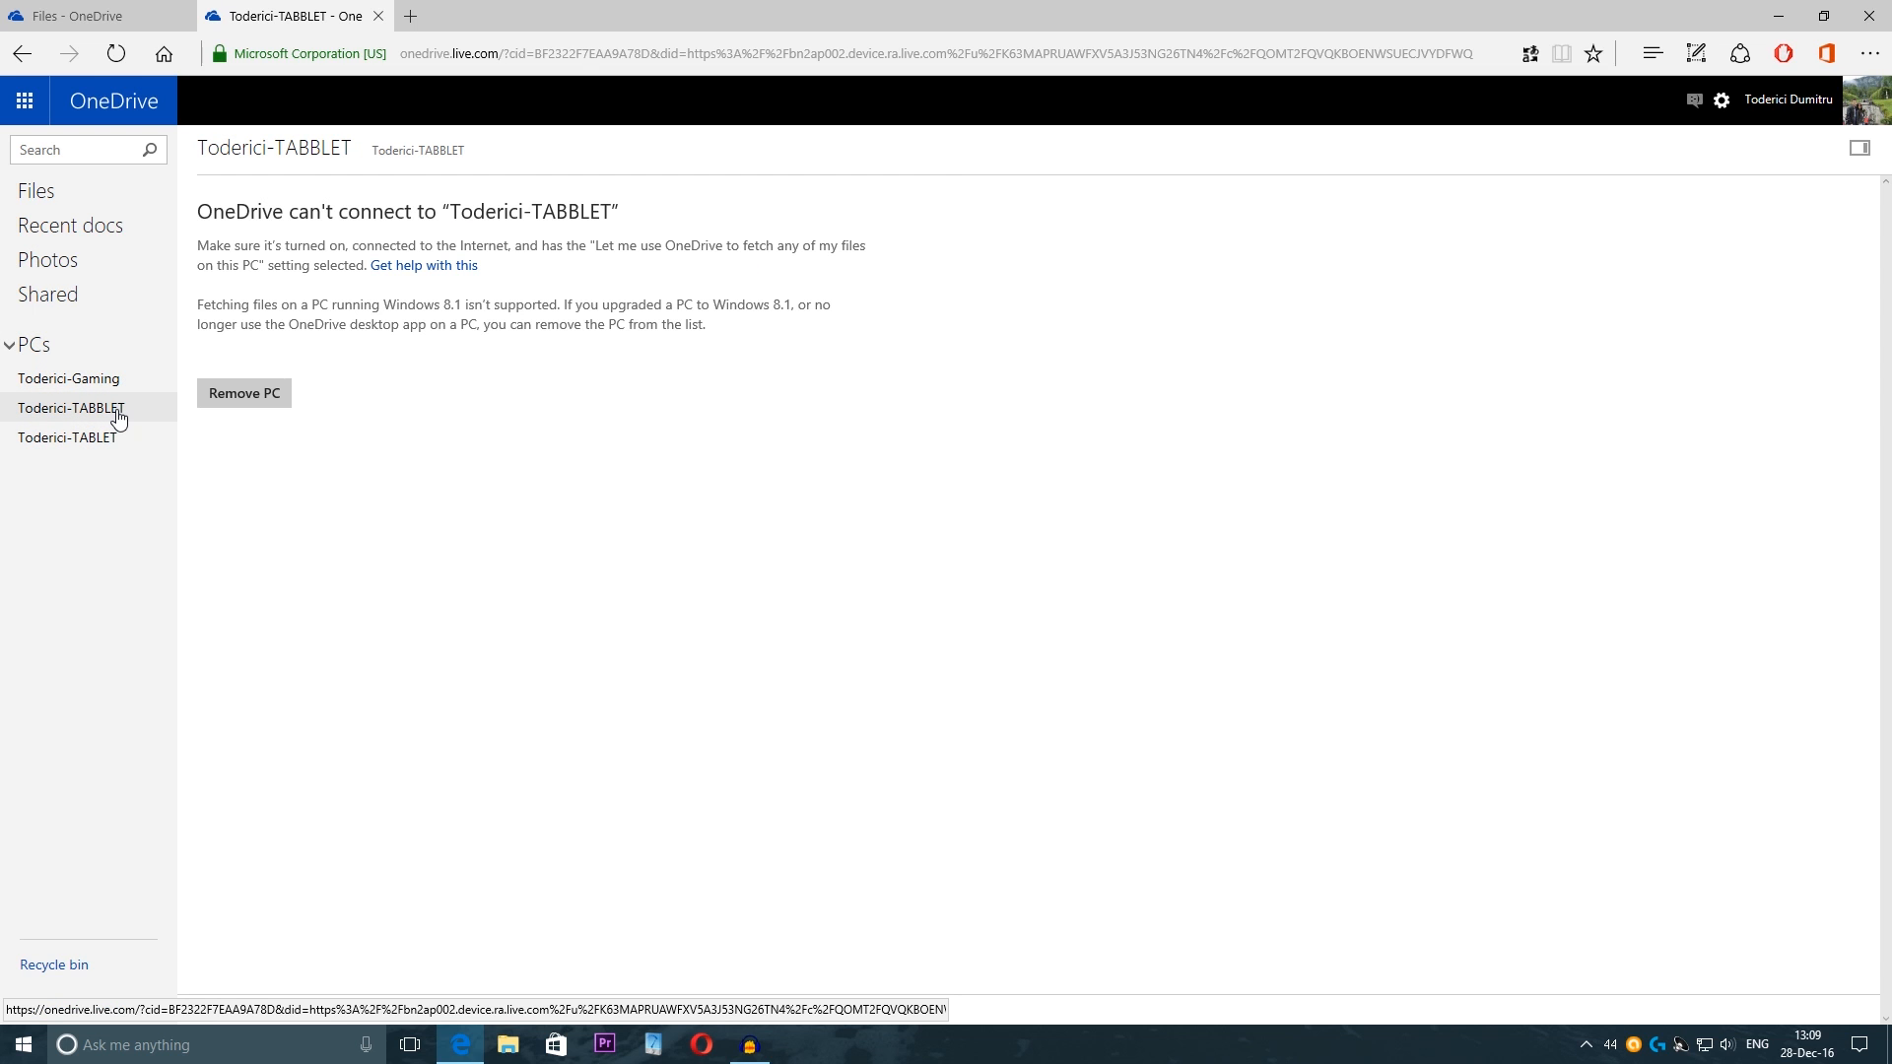
pyautogui.click(67, 437)
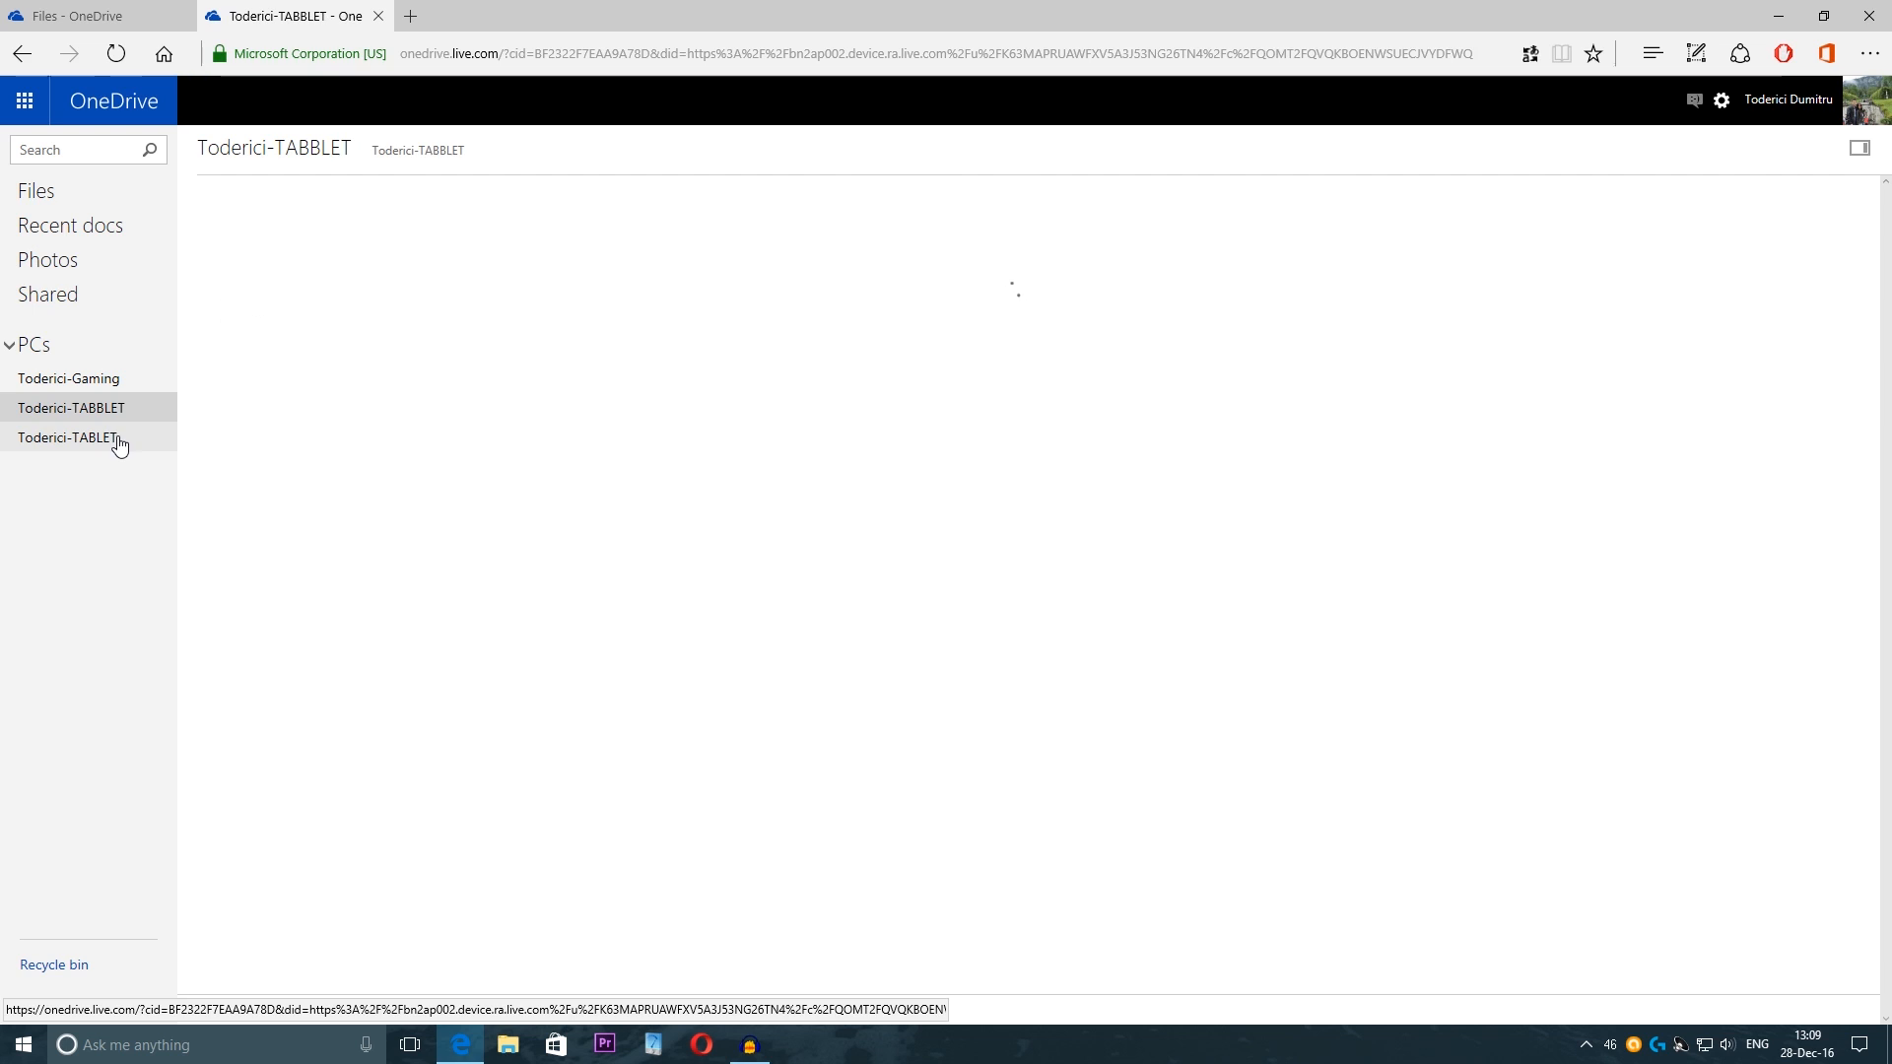
pyautogui.click(67, 438)
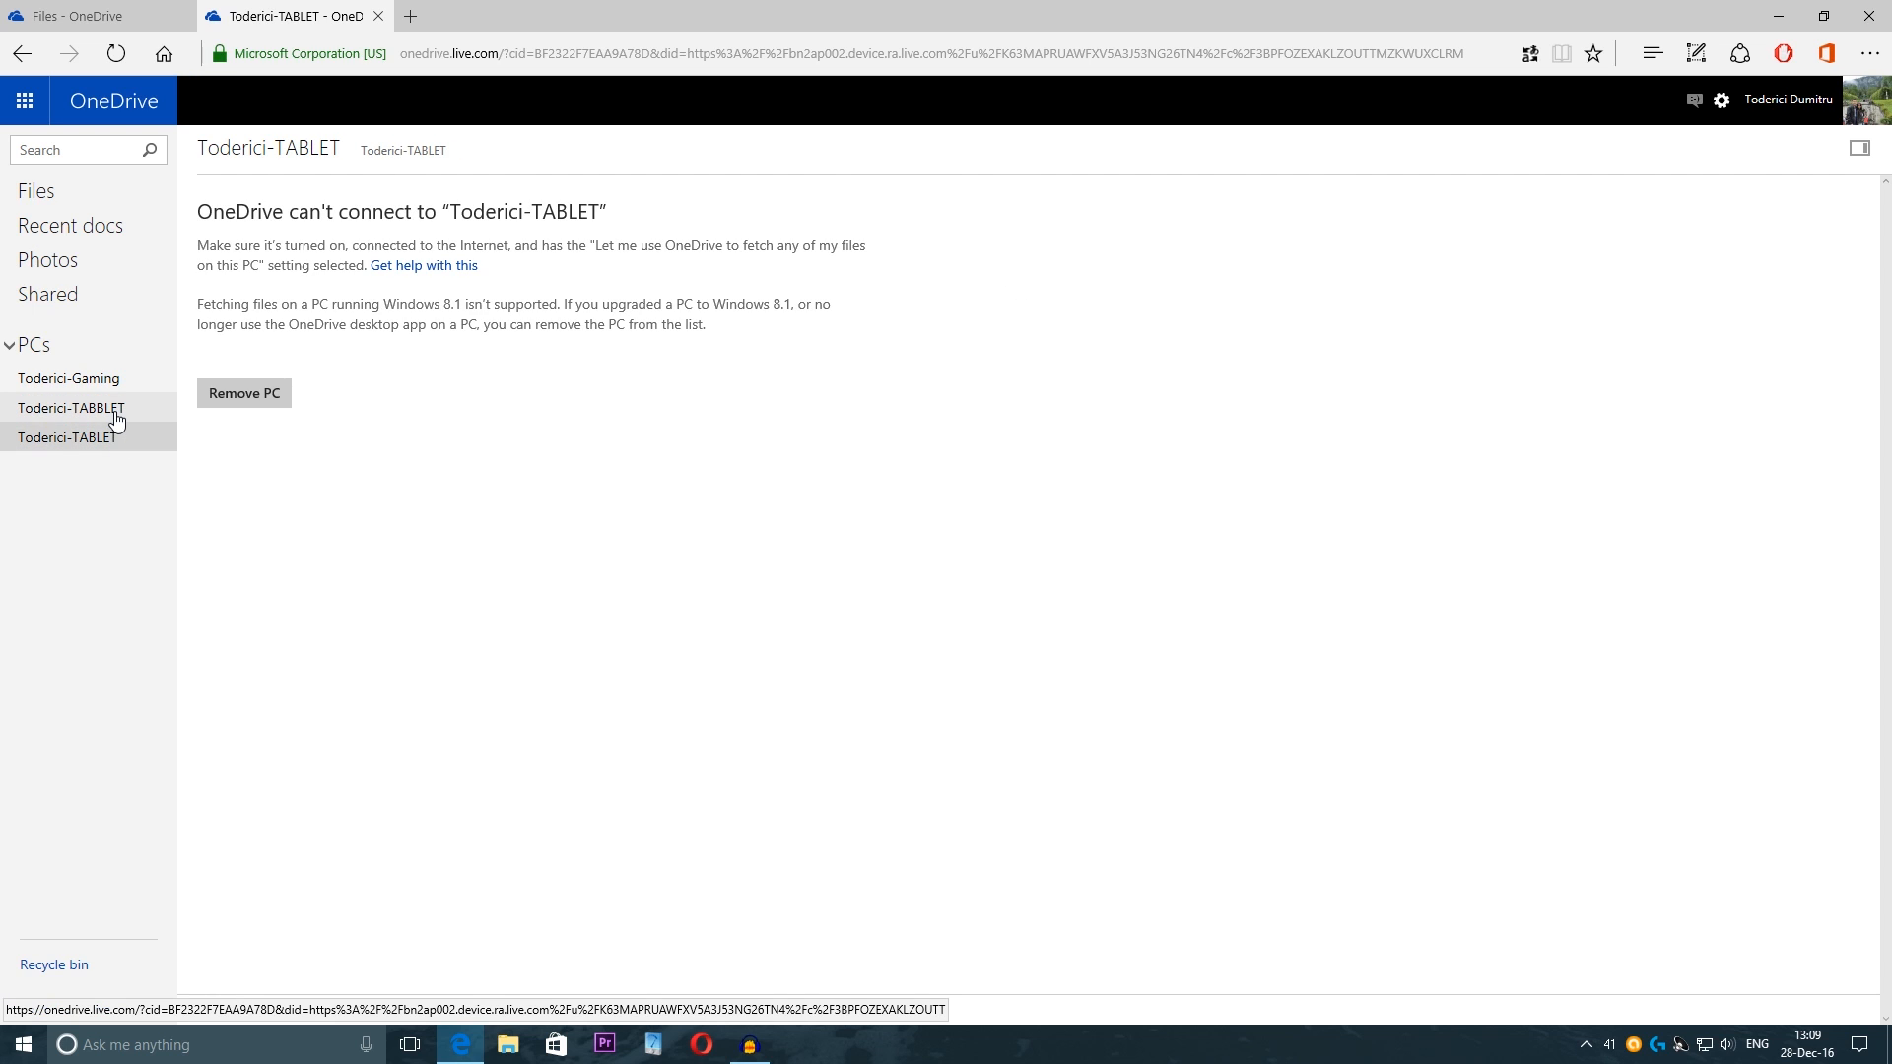
pyautogui.click(71, 405)
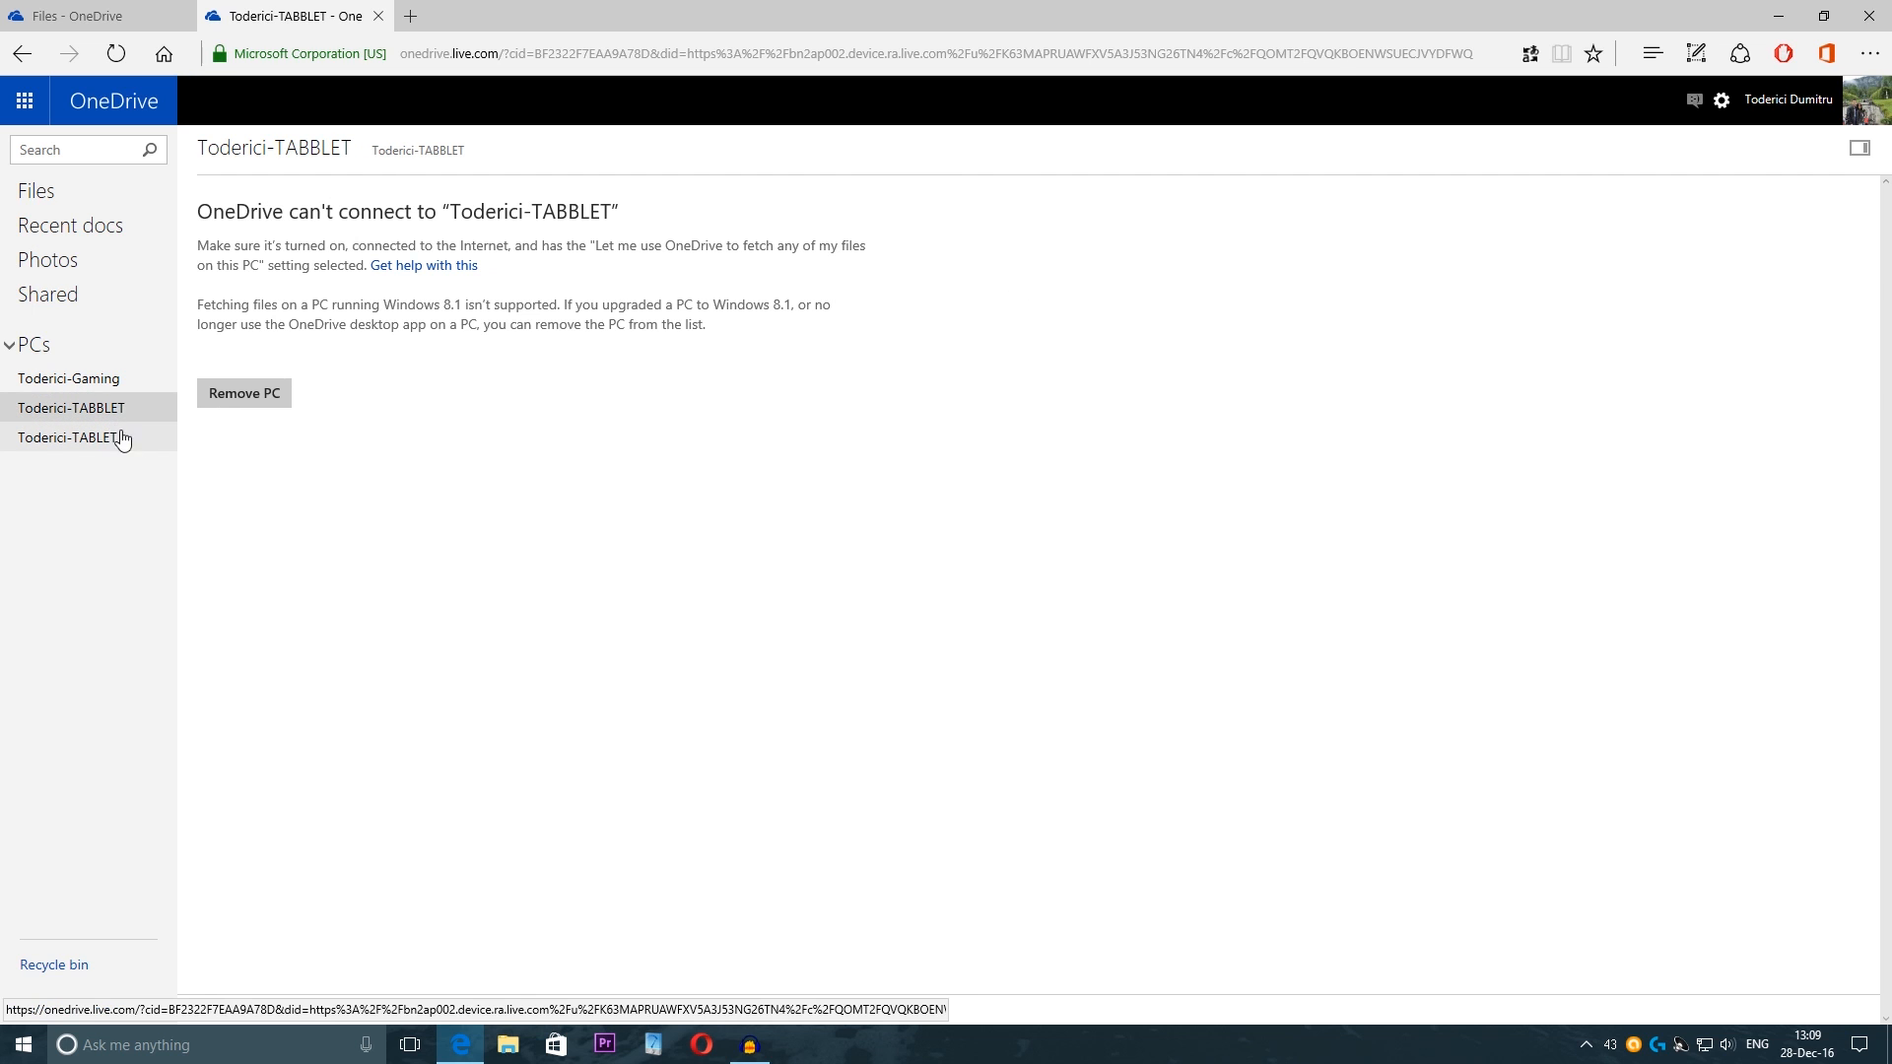
pyautogui.click(69, 437)
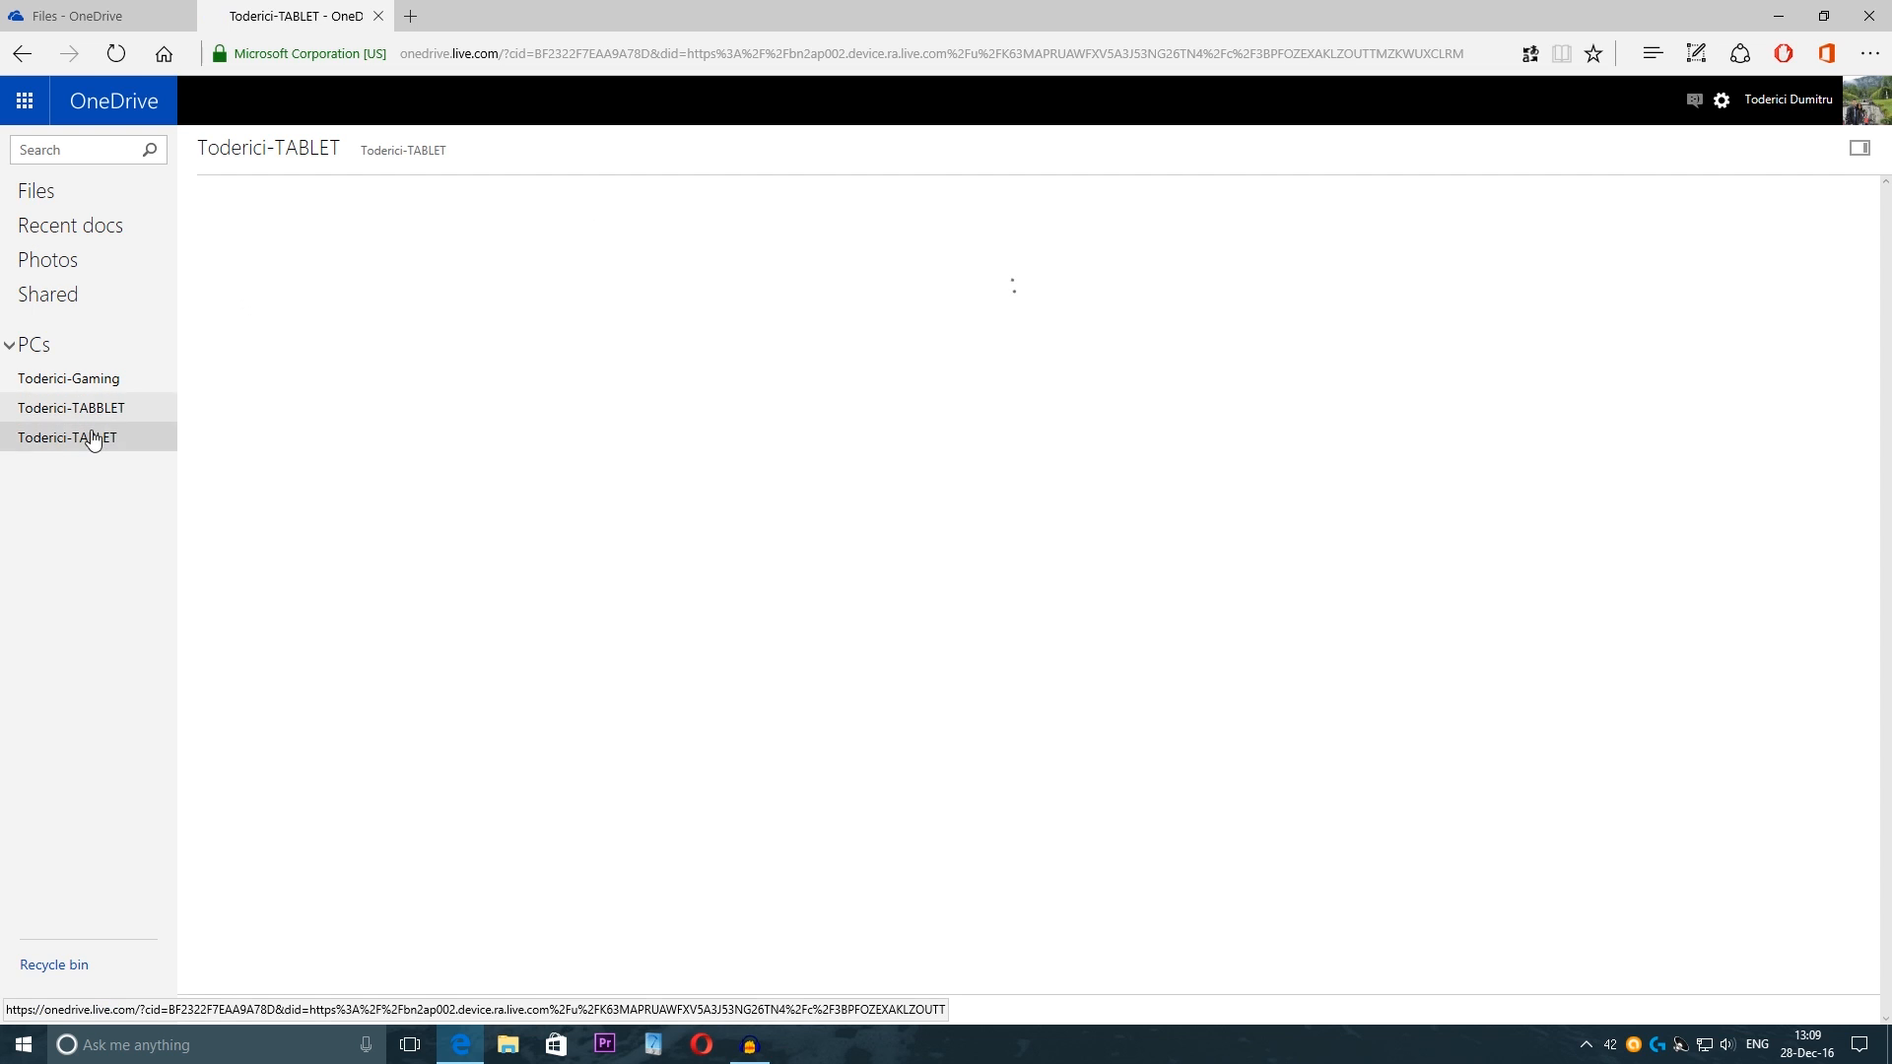
pyautogui.click(70, 406)
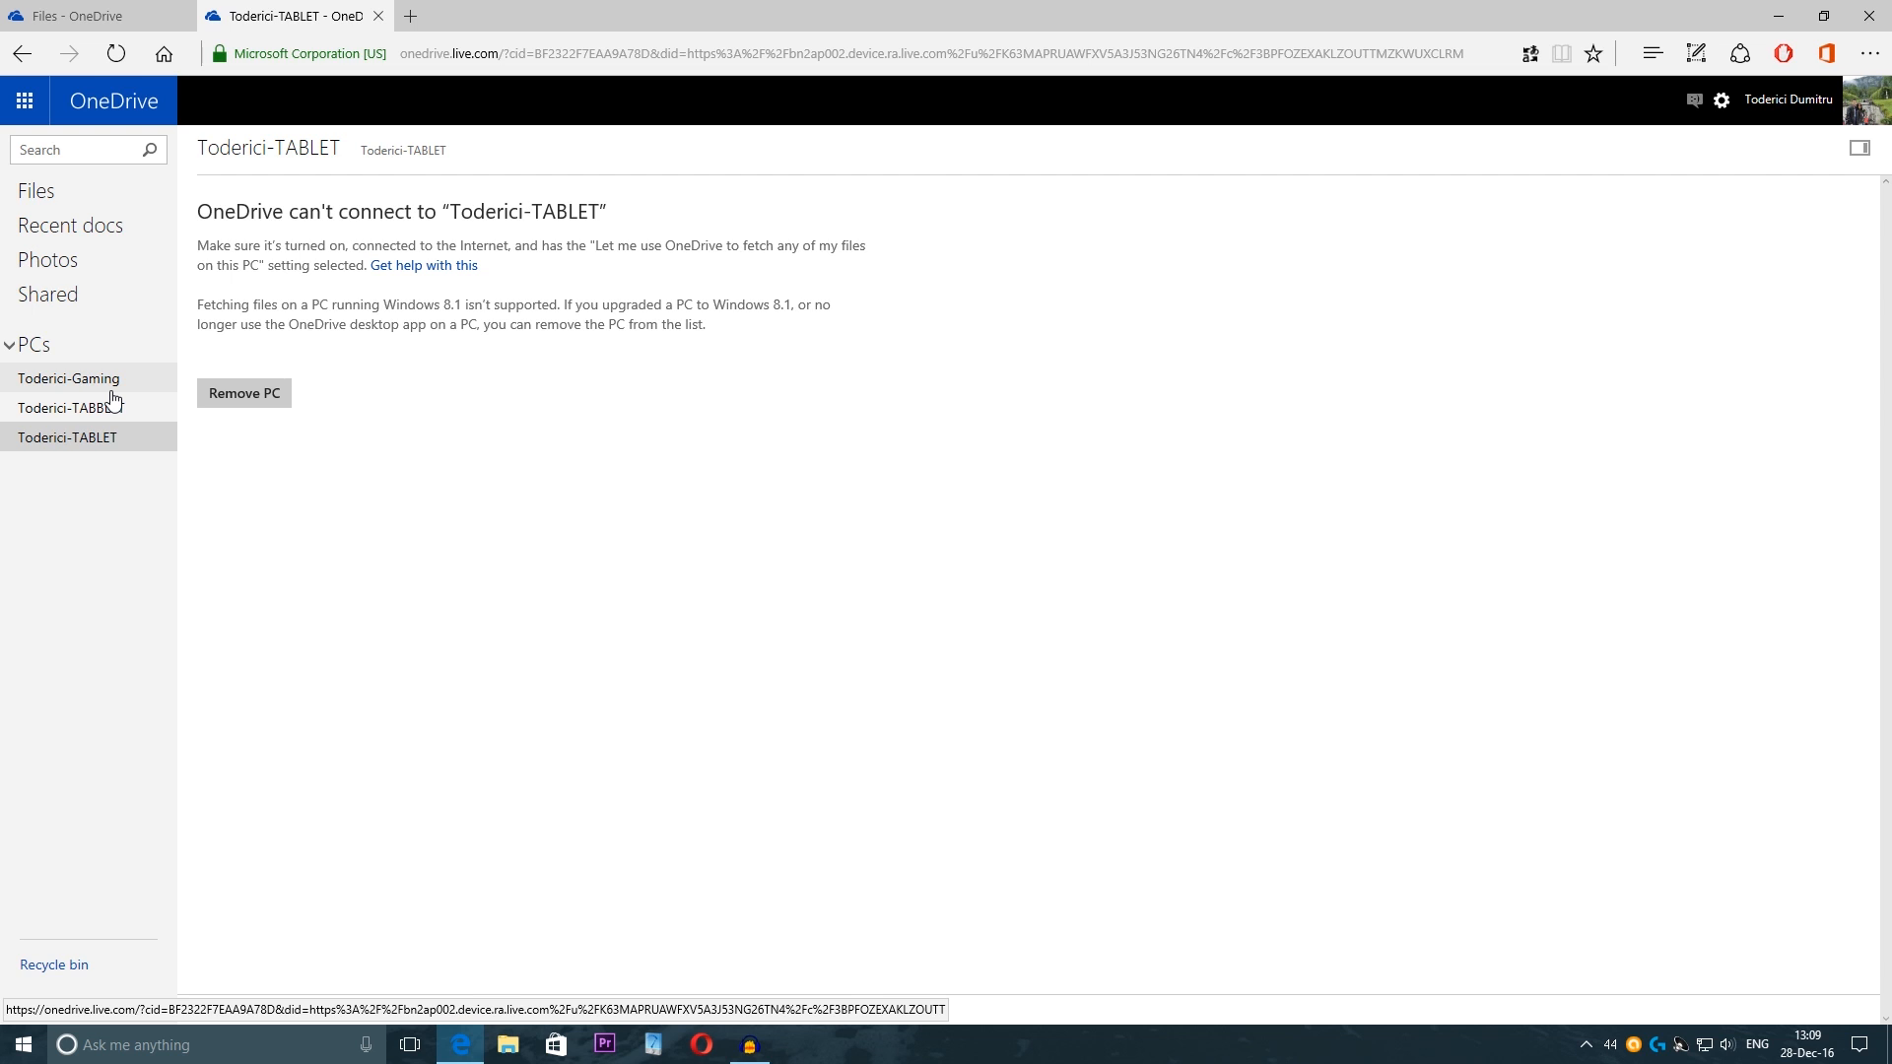
pyautogui.click(35, 191)
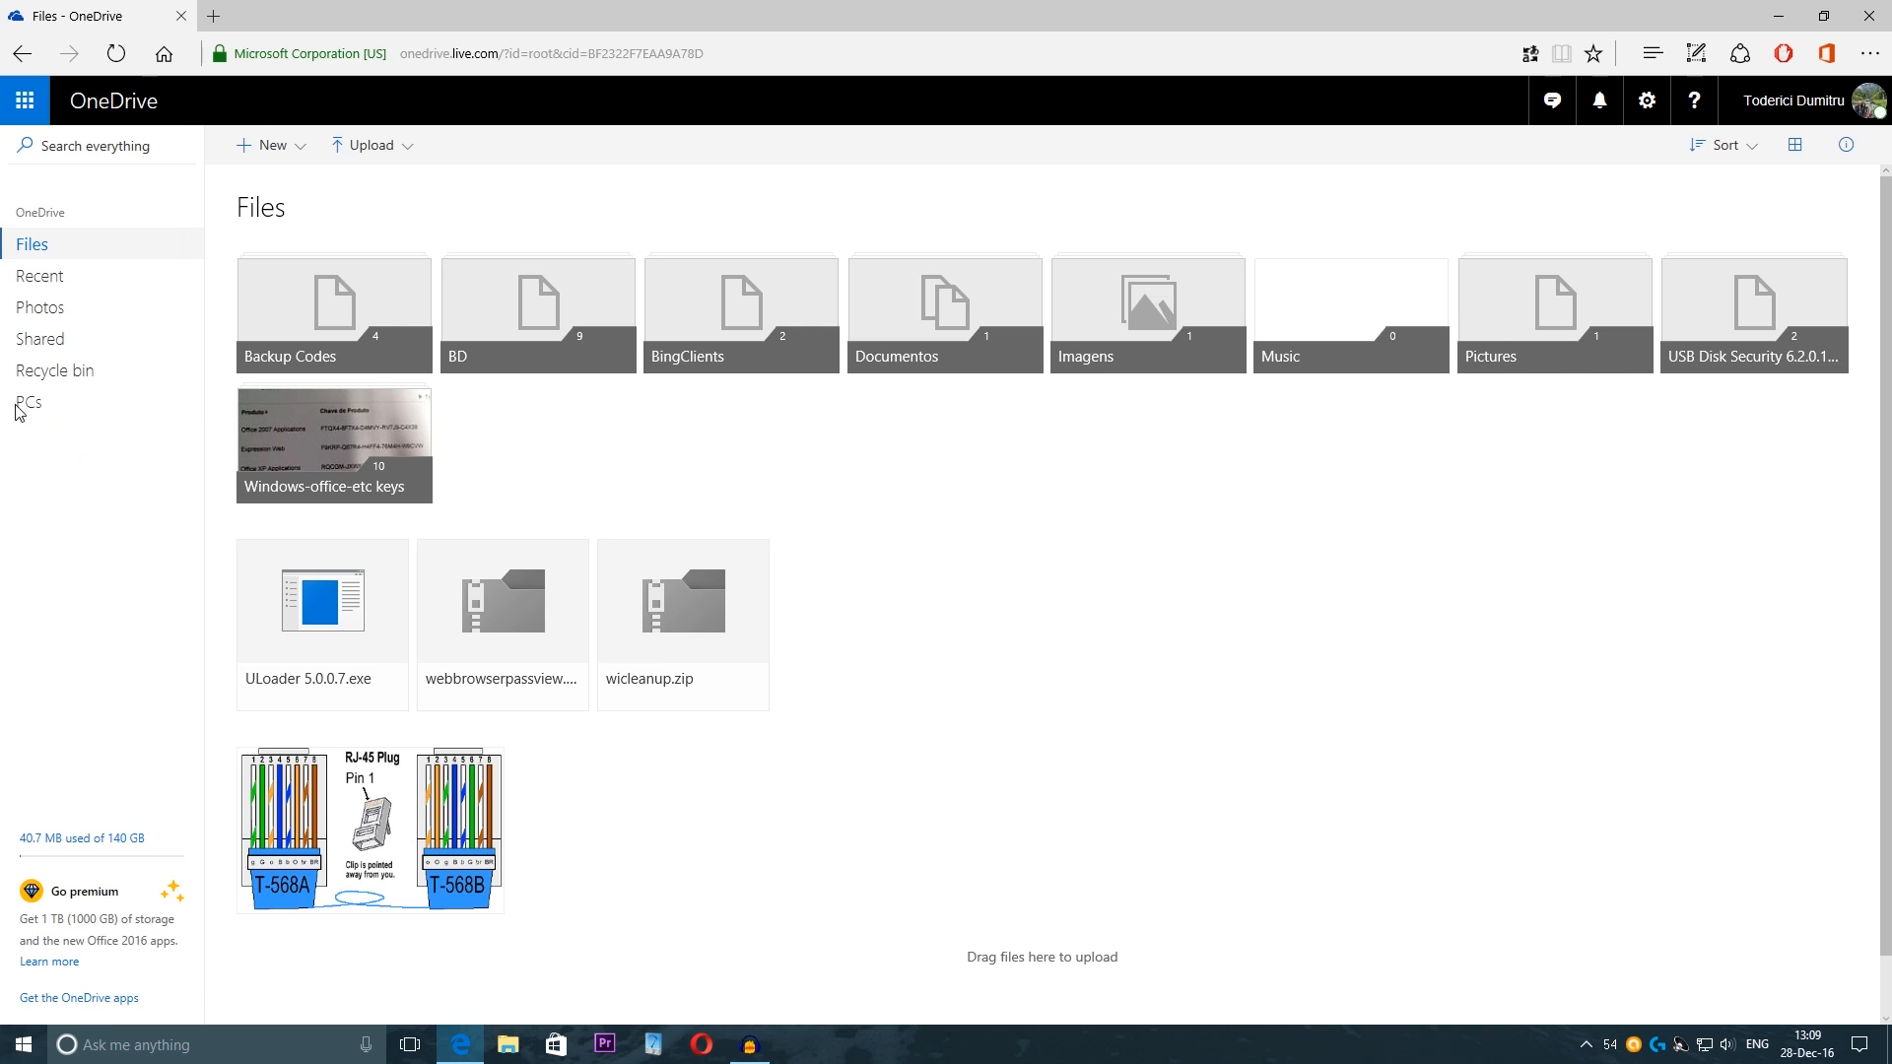
# Step: From the PCs list, select the unreachable tablet and remove it from the account
pyautogui.click(26, 402)
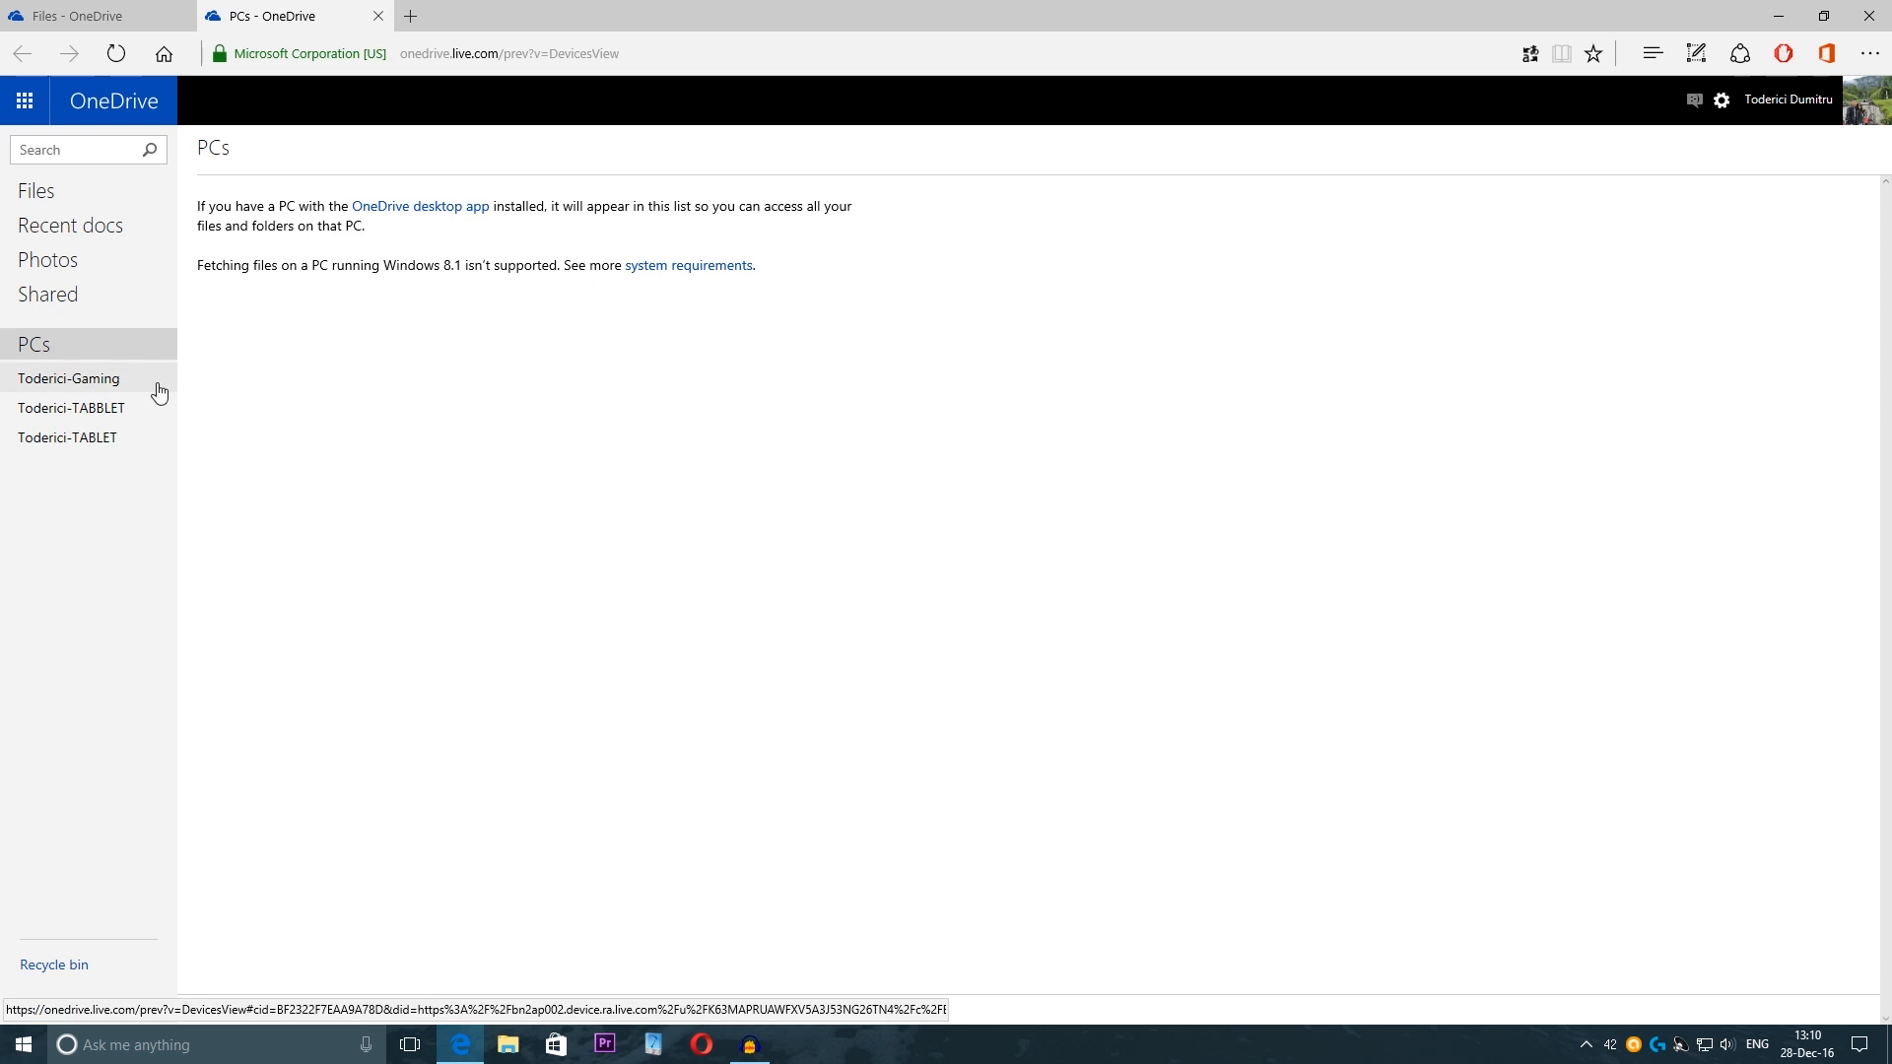
pyautogui.click(67, 438)
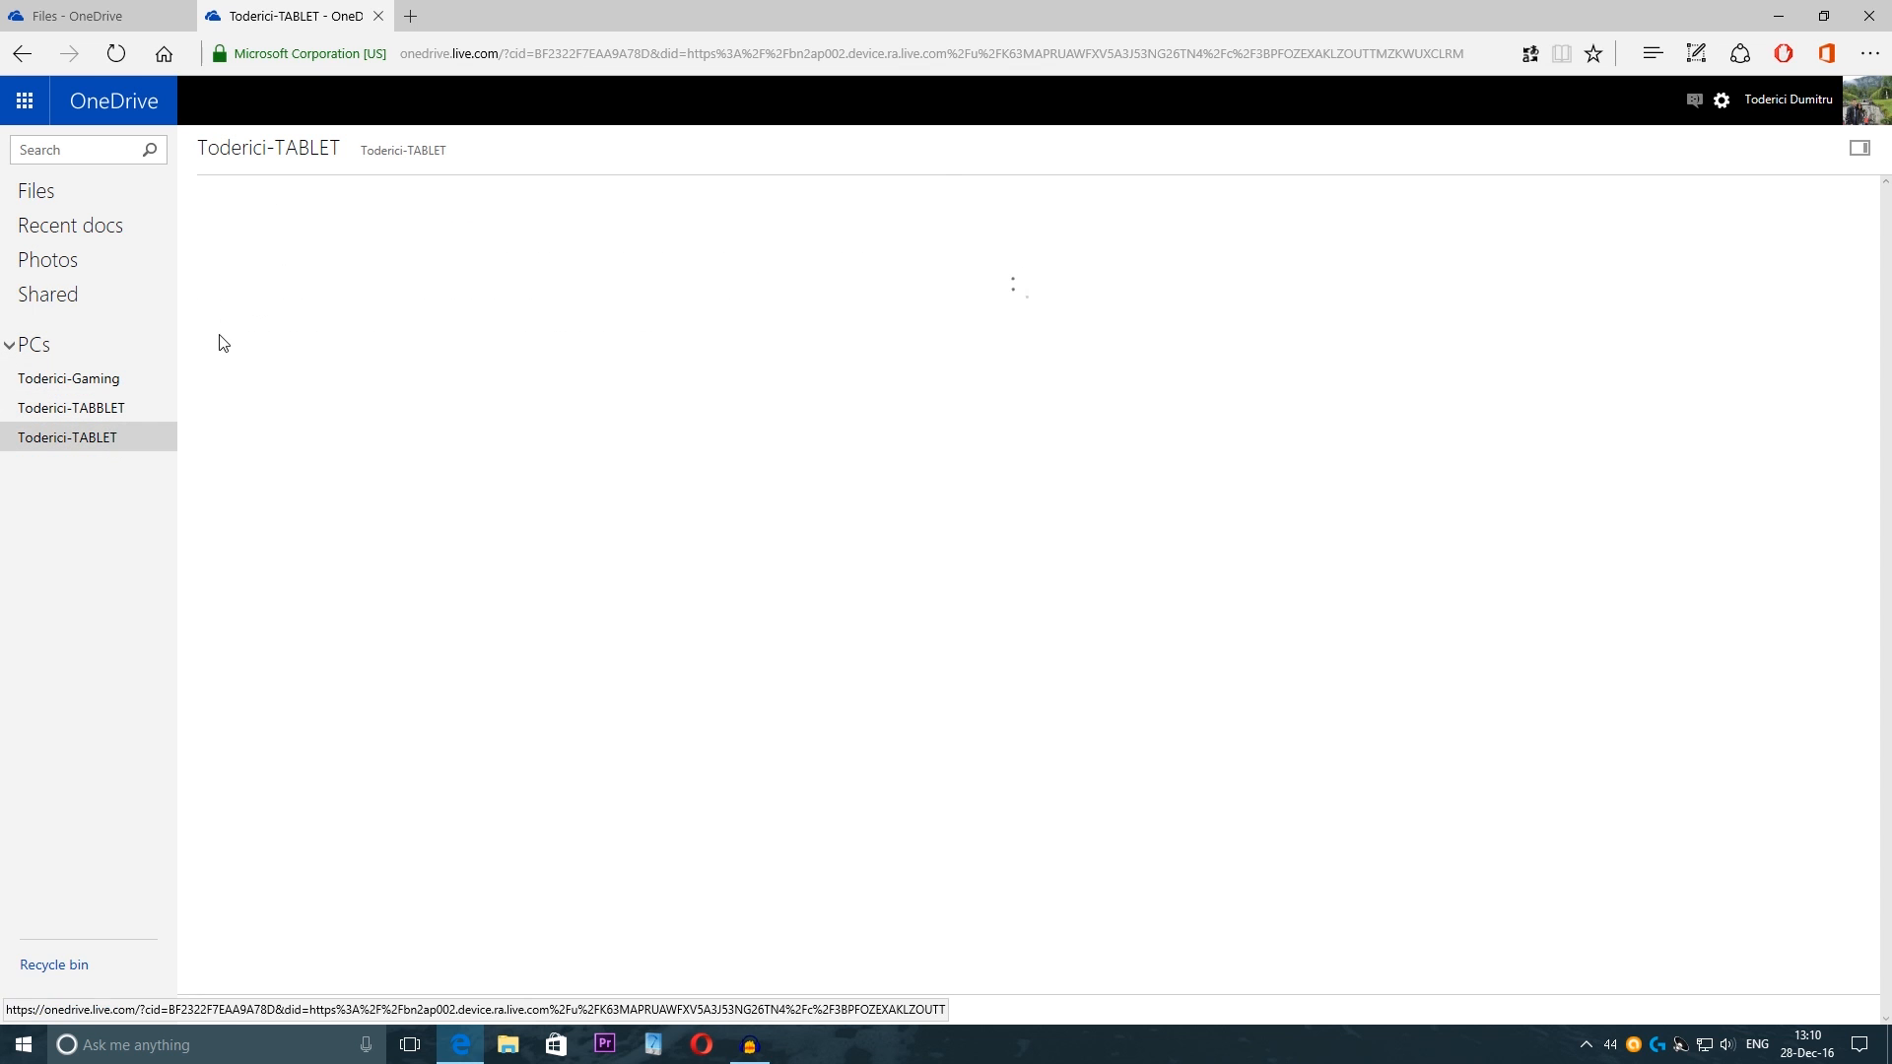
pyautogui.click(71, 408)
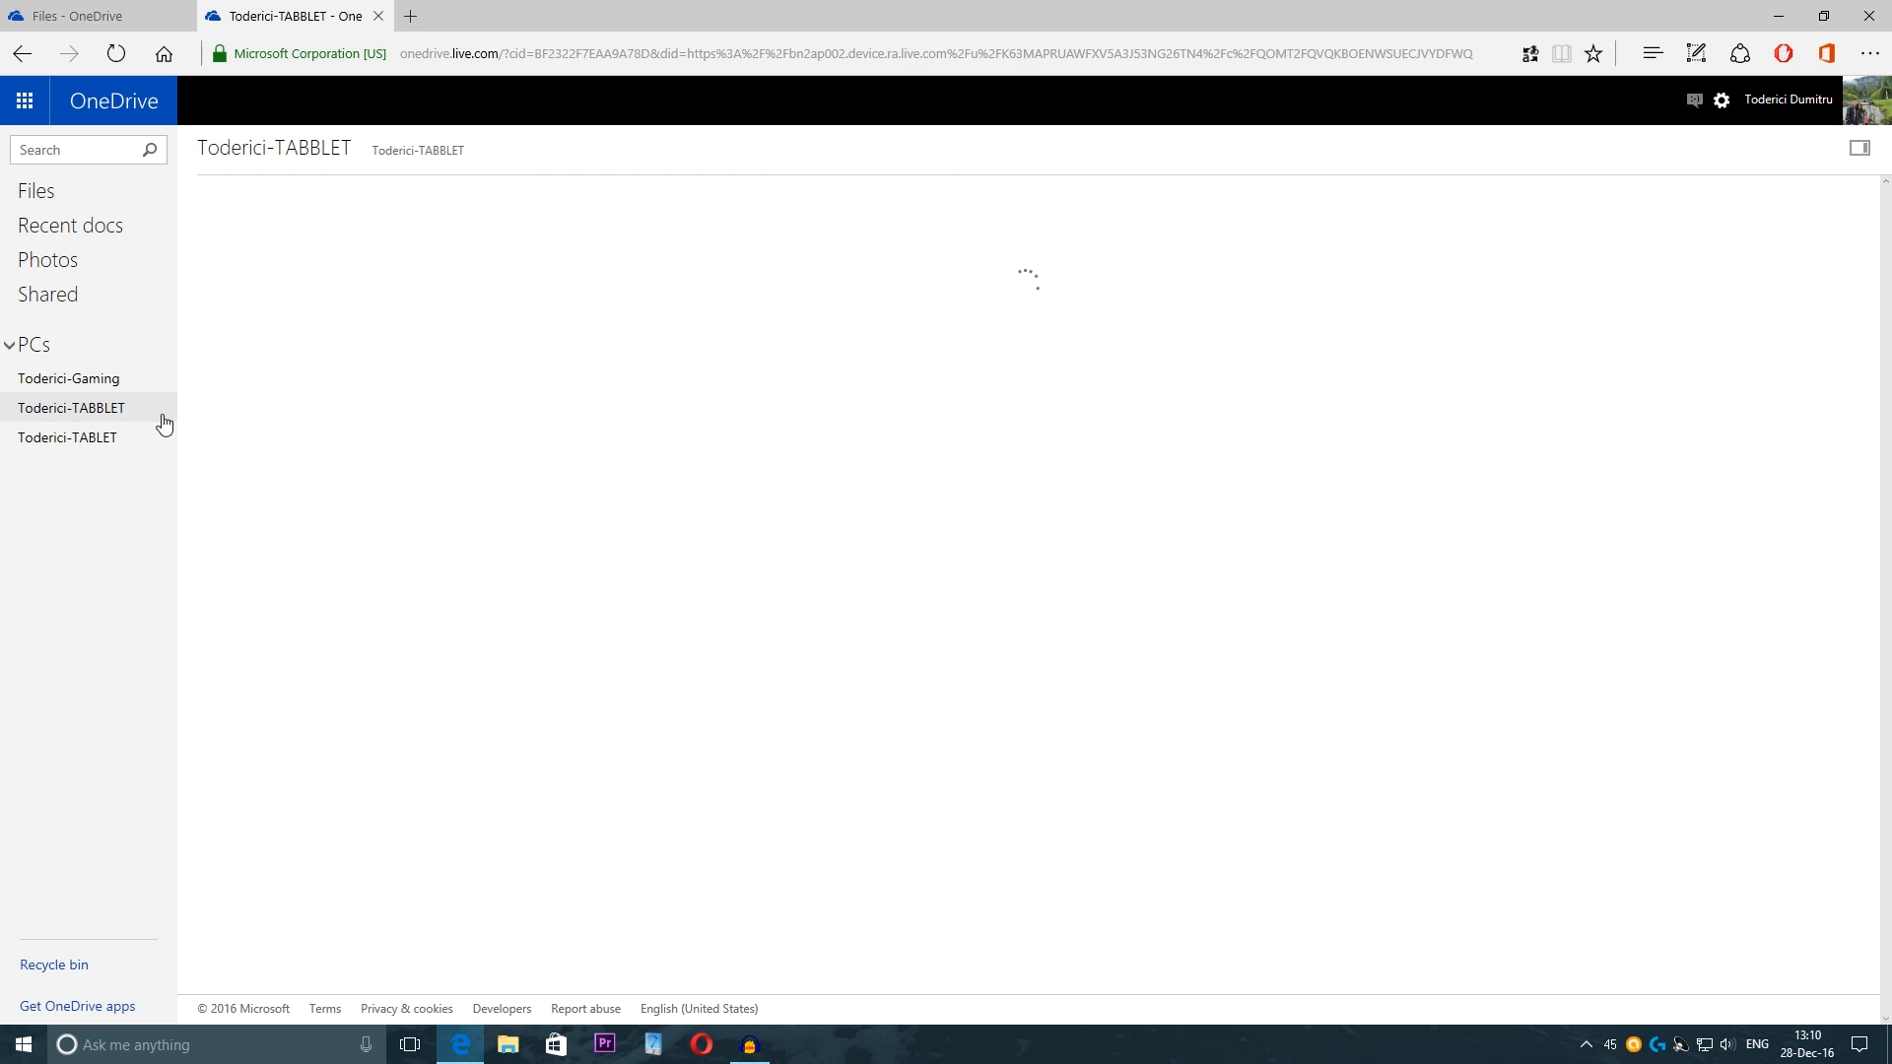
pyautogui.click(71, 406)
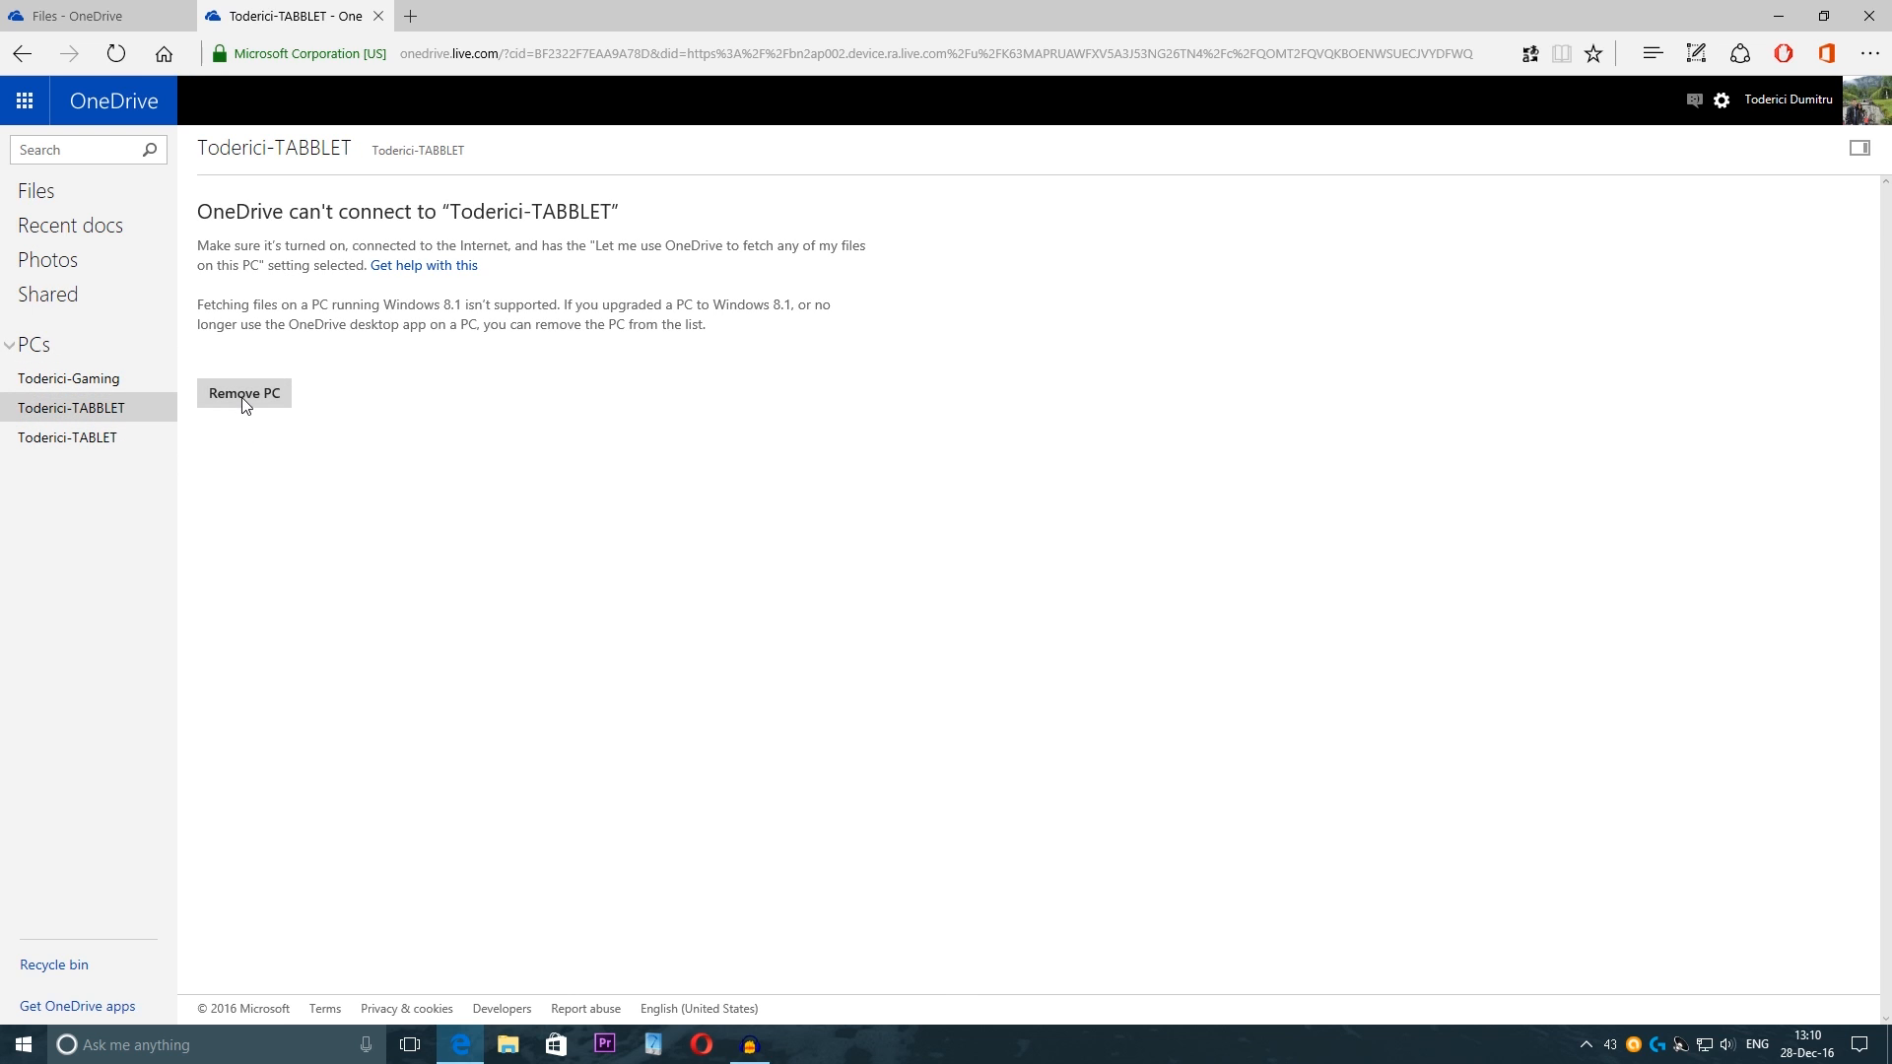
pyautogui.moveTo(307, 406)
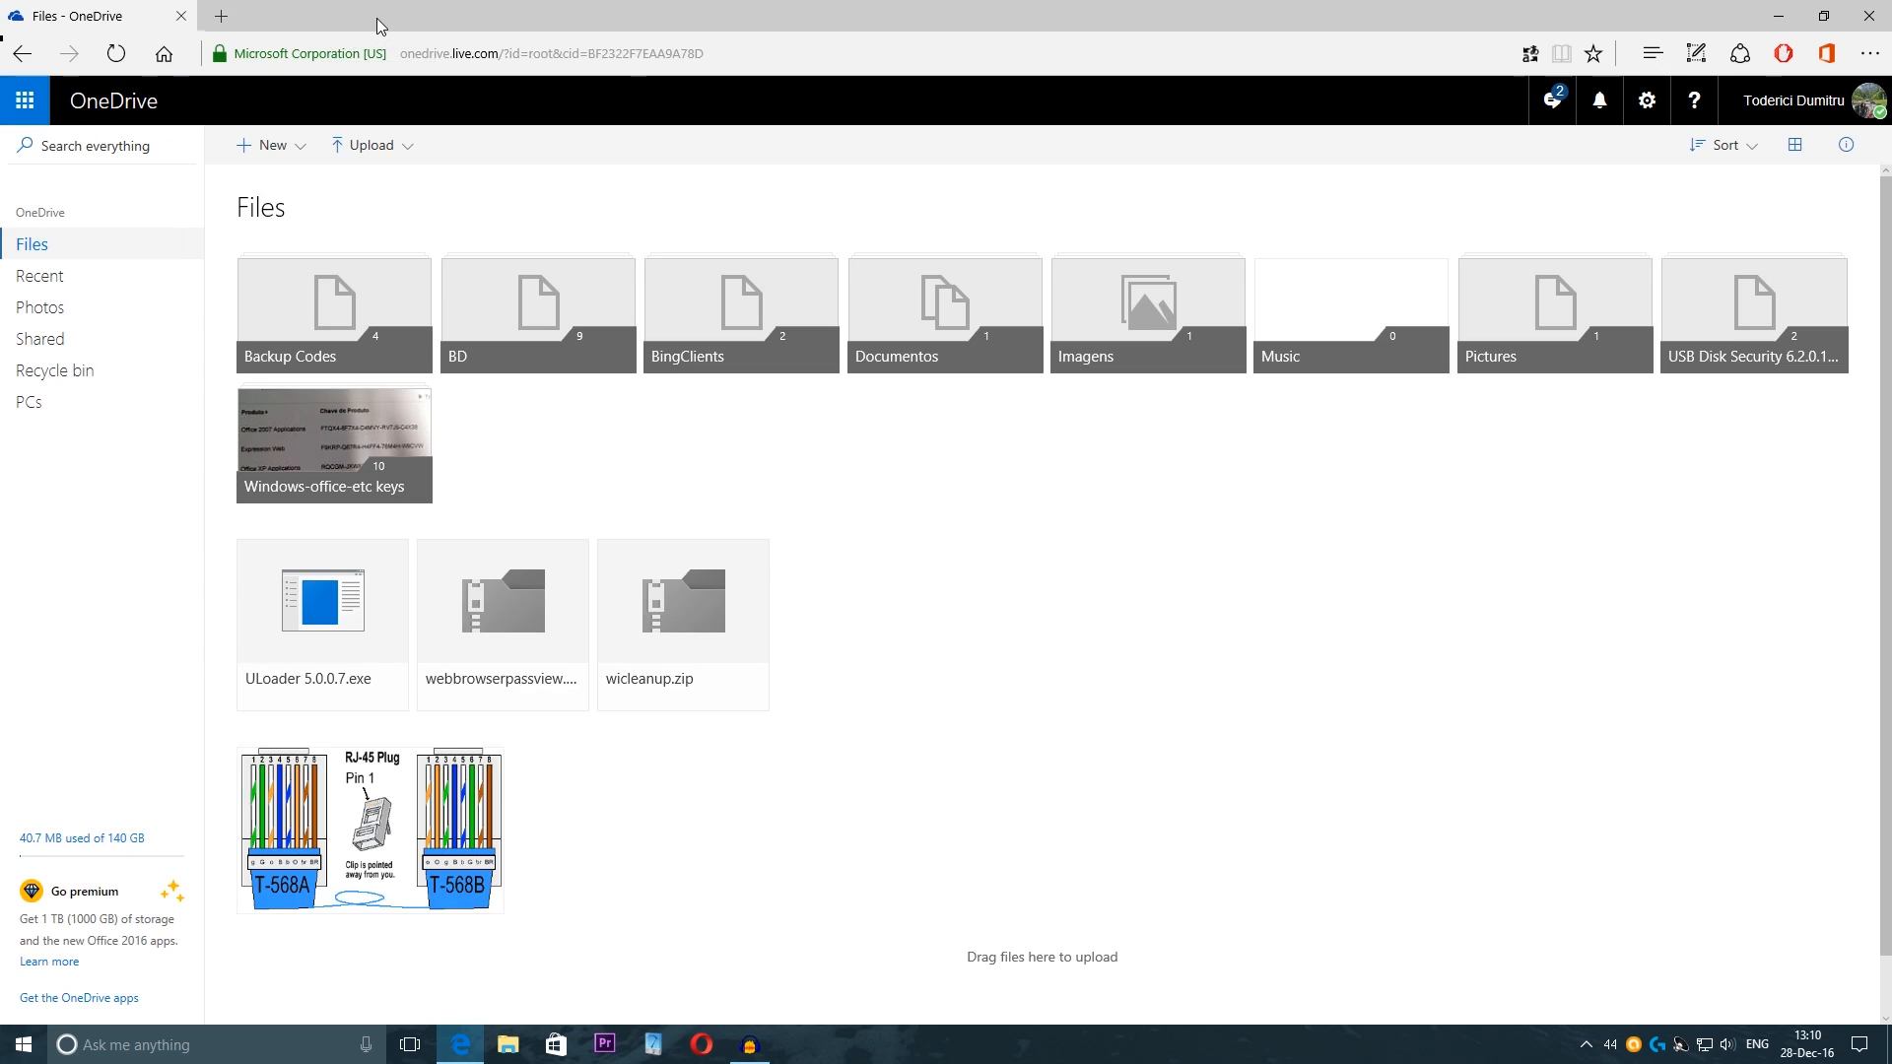
pyautogui.moveTo(81, 839)
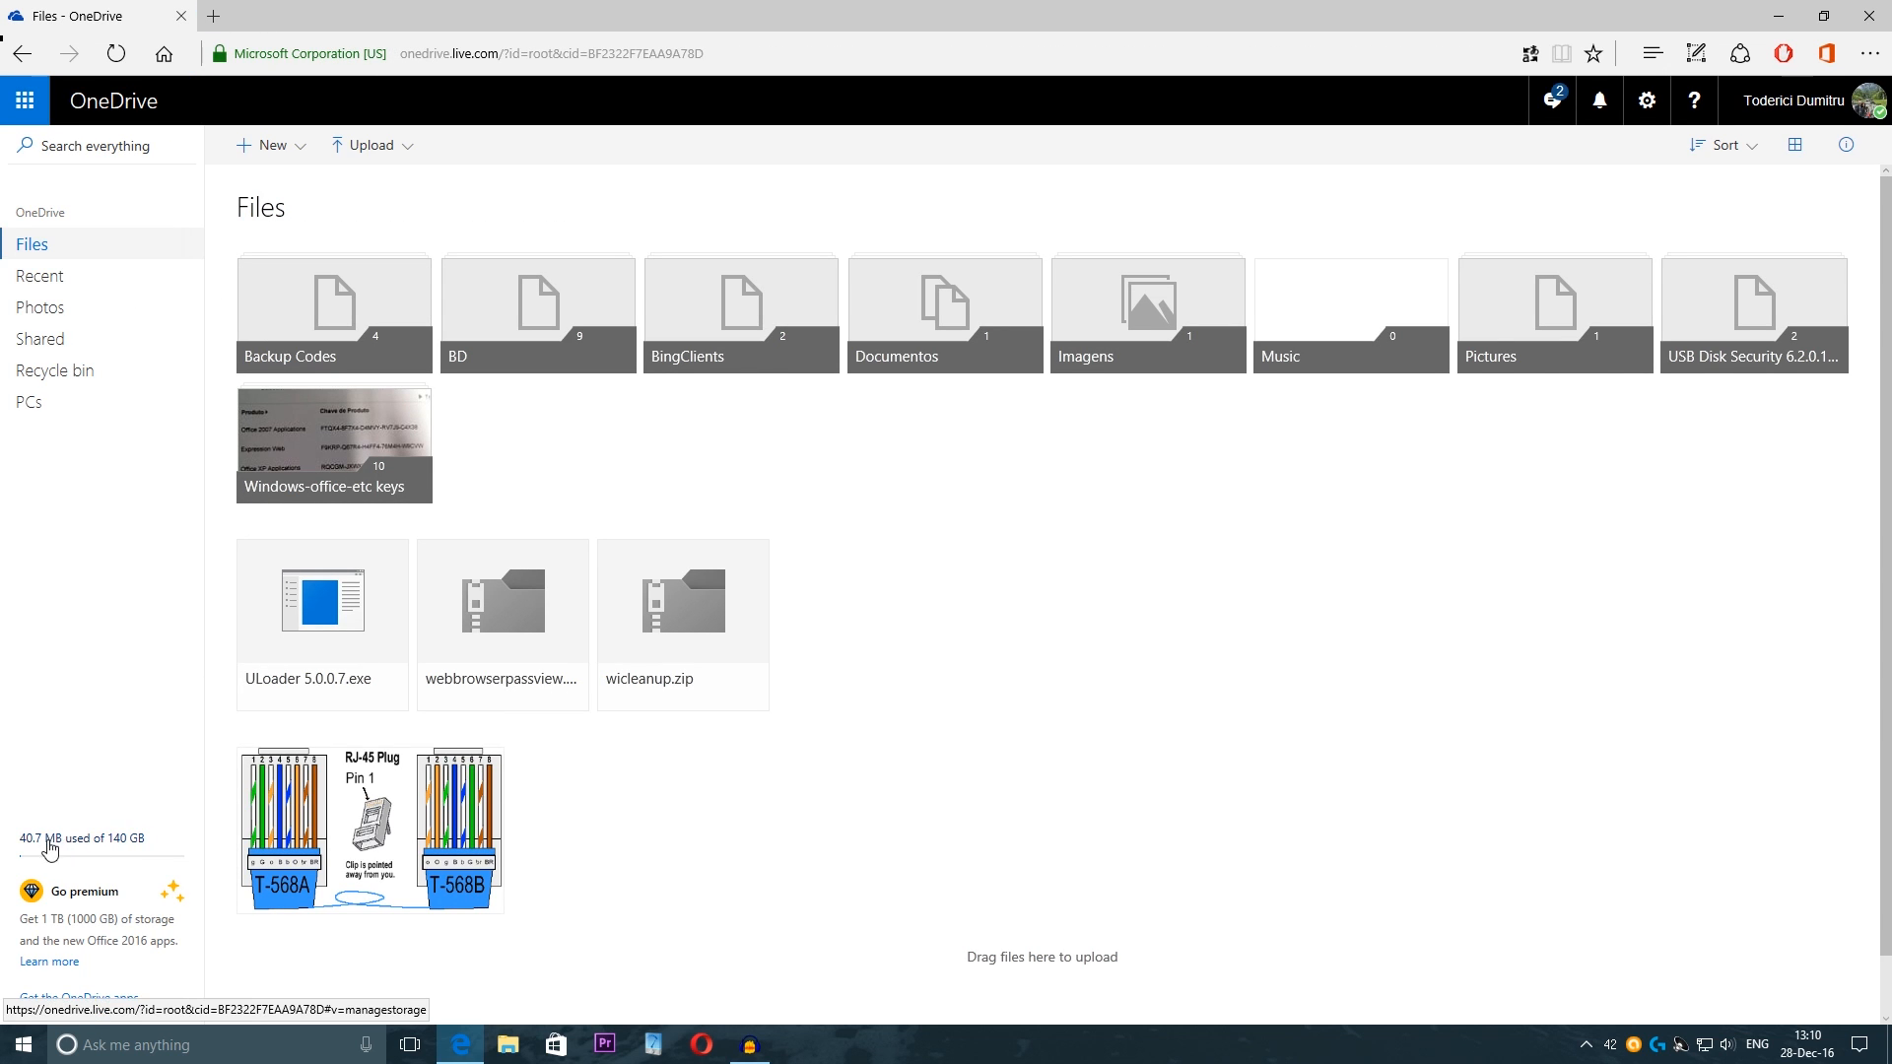
# Step: Show the Manage Storage overview (15 GB free plan plus bonuses, 140 GB total) and head to Device backups
pyautogui.click(71, 839)
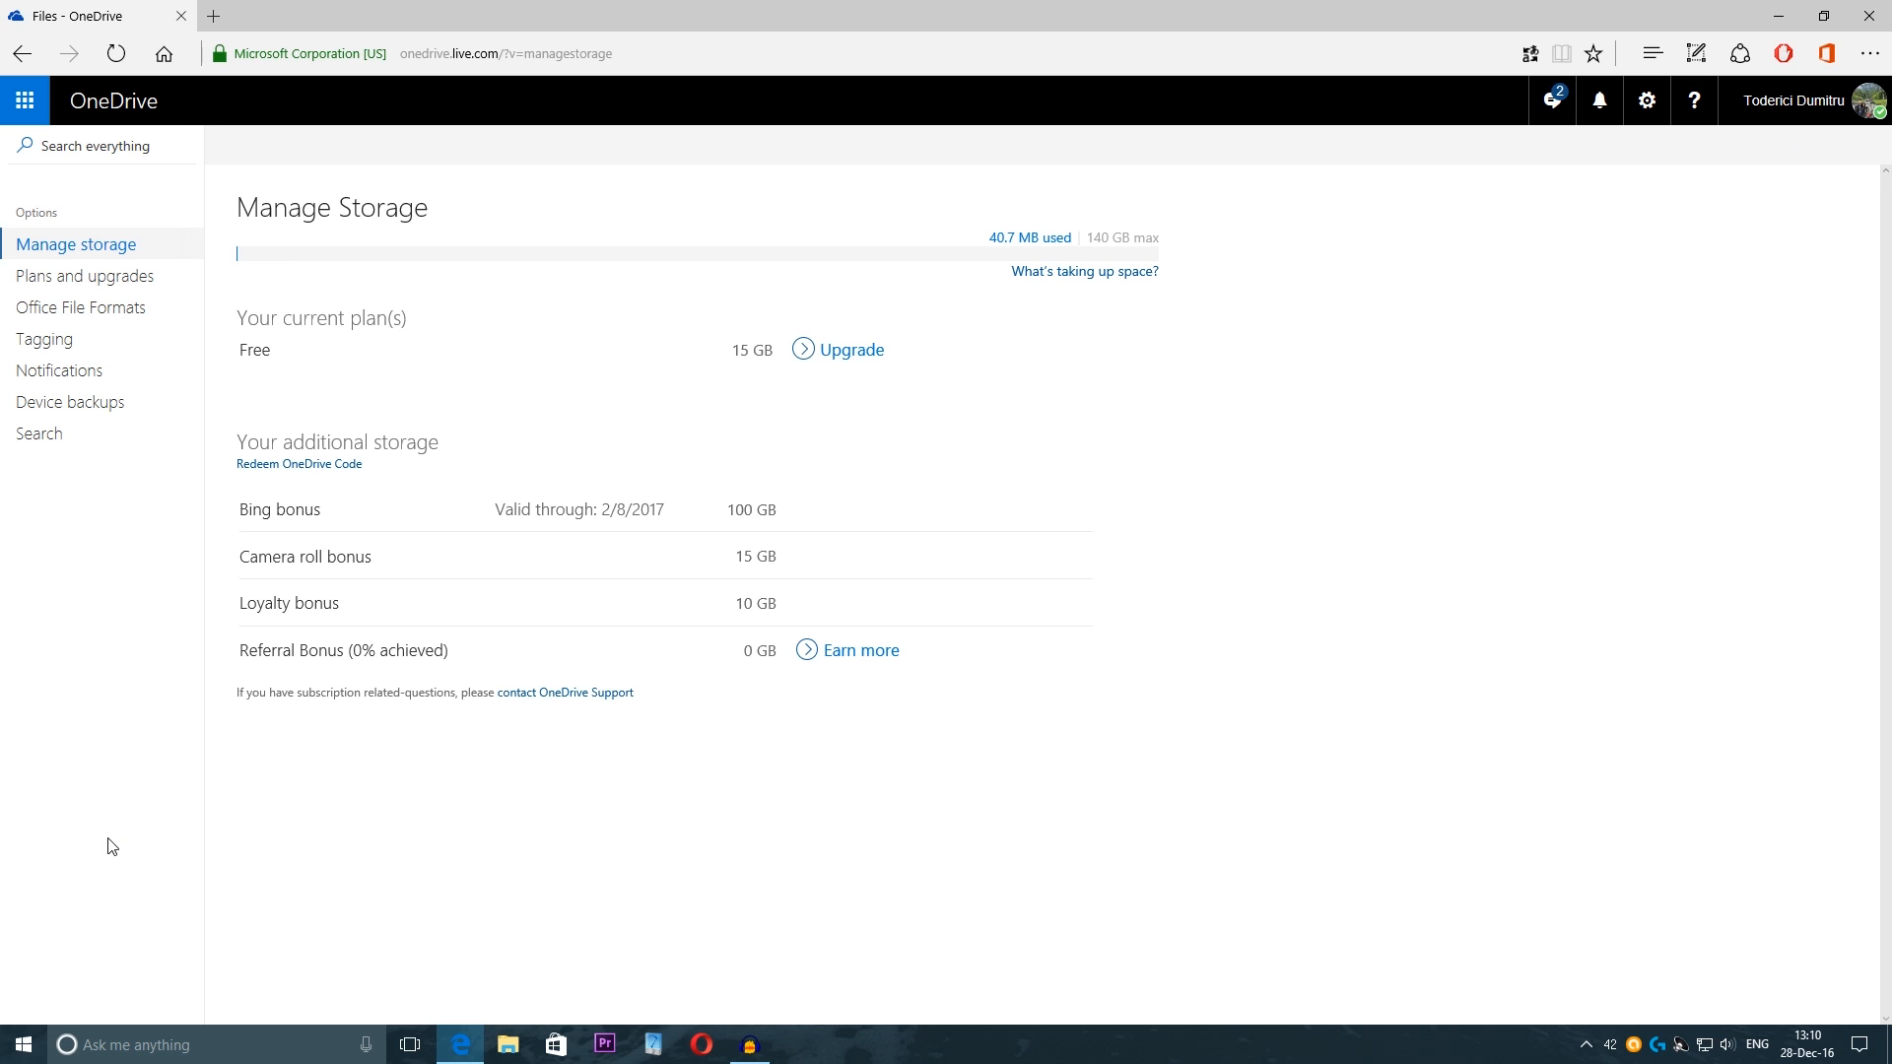
pyautogui.moveTo(469, 225)
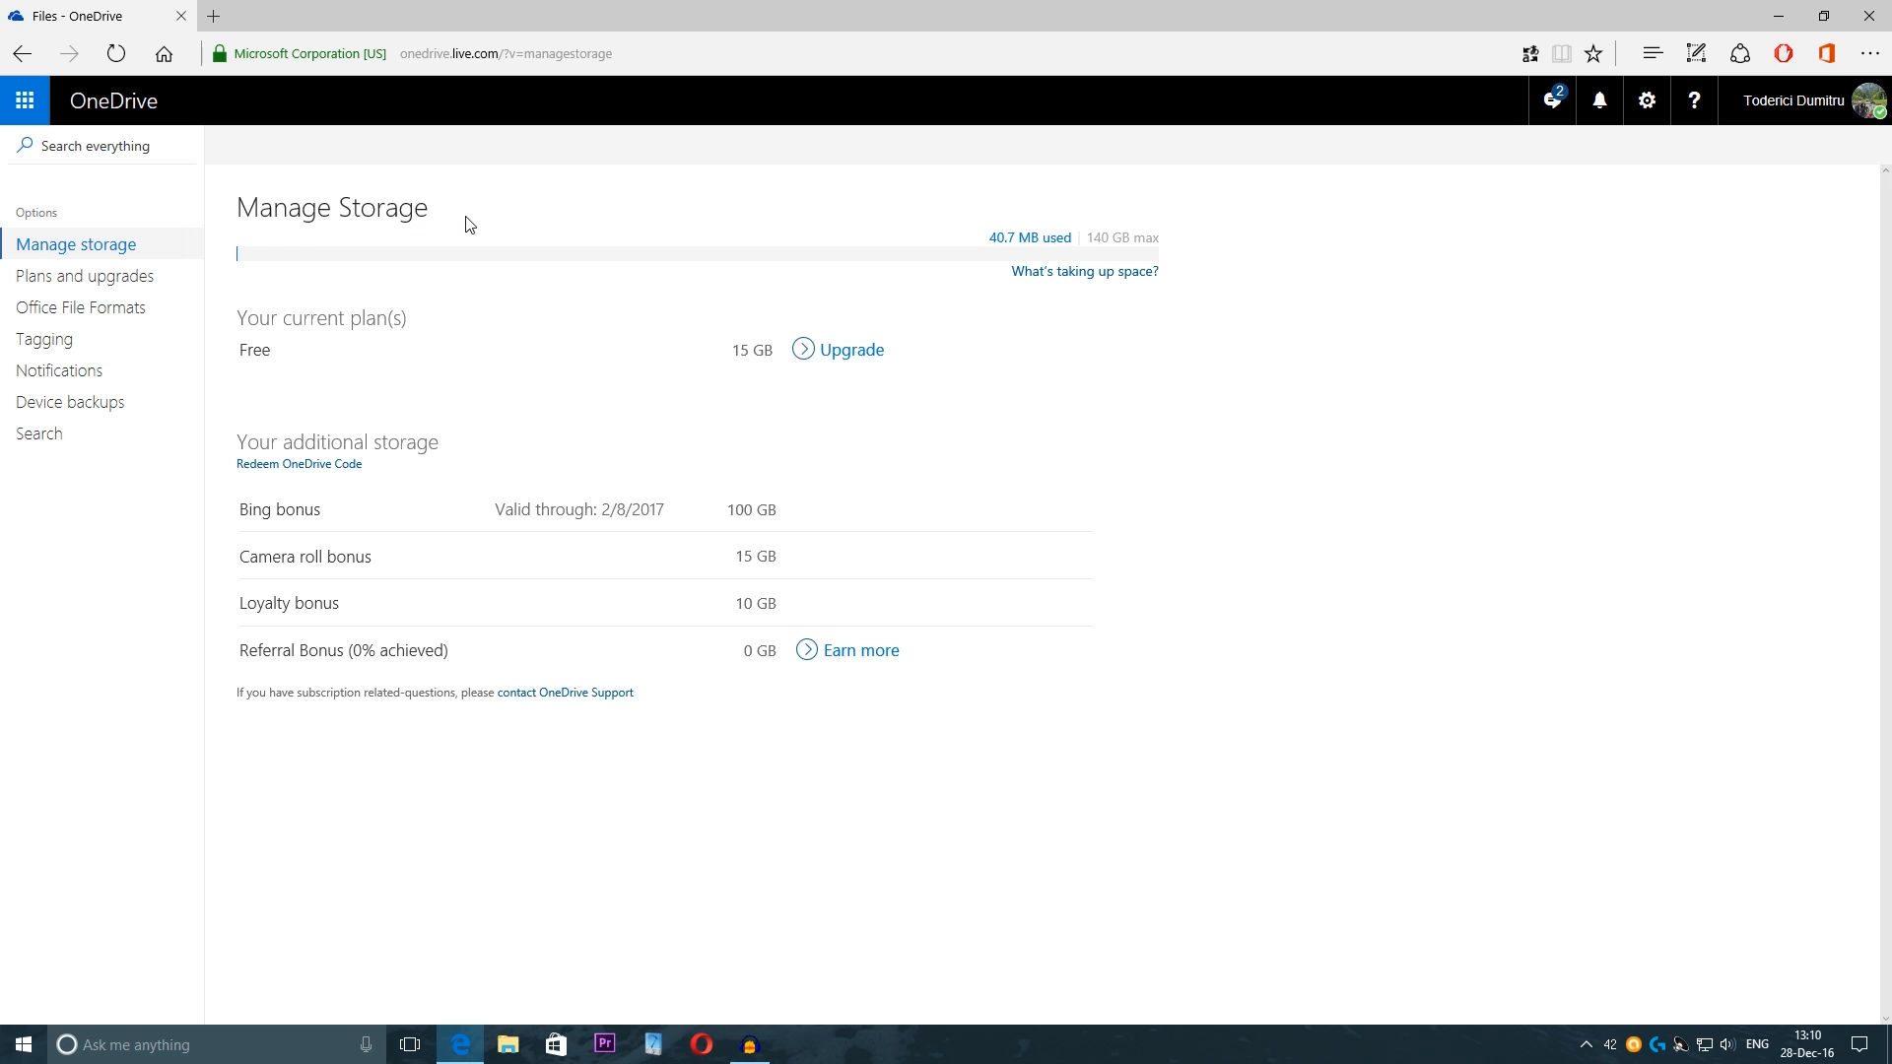
pyautogui.moveTo(232, 388)
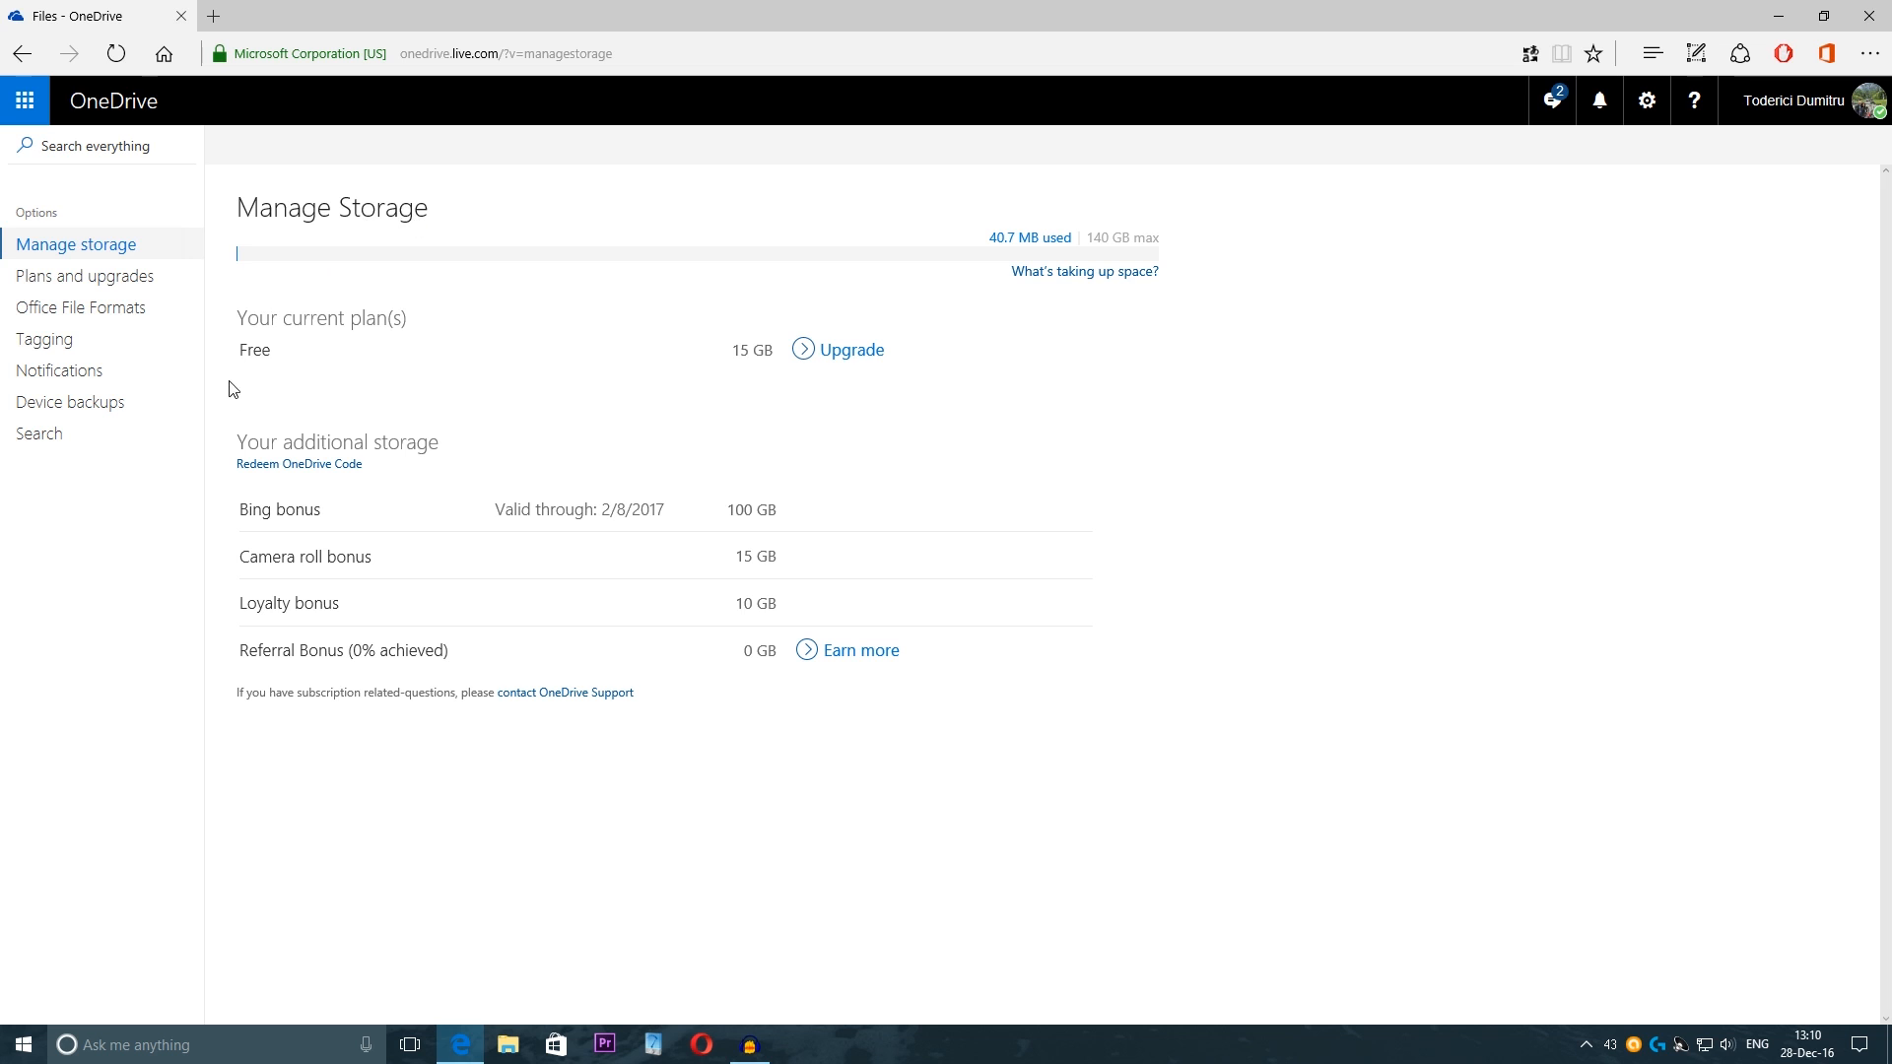
pyautogui.moveTo(71, 402)
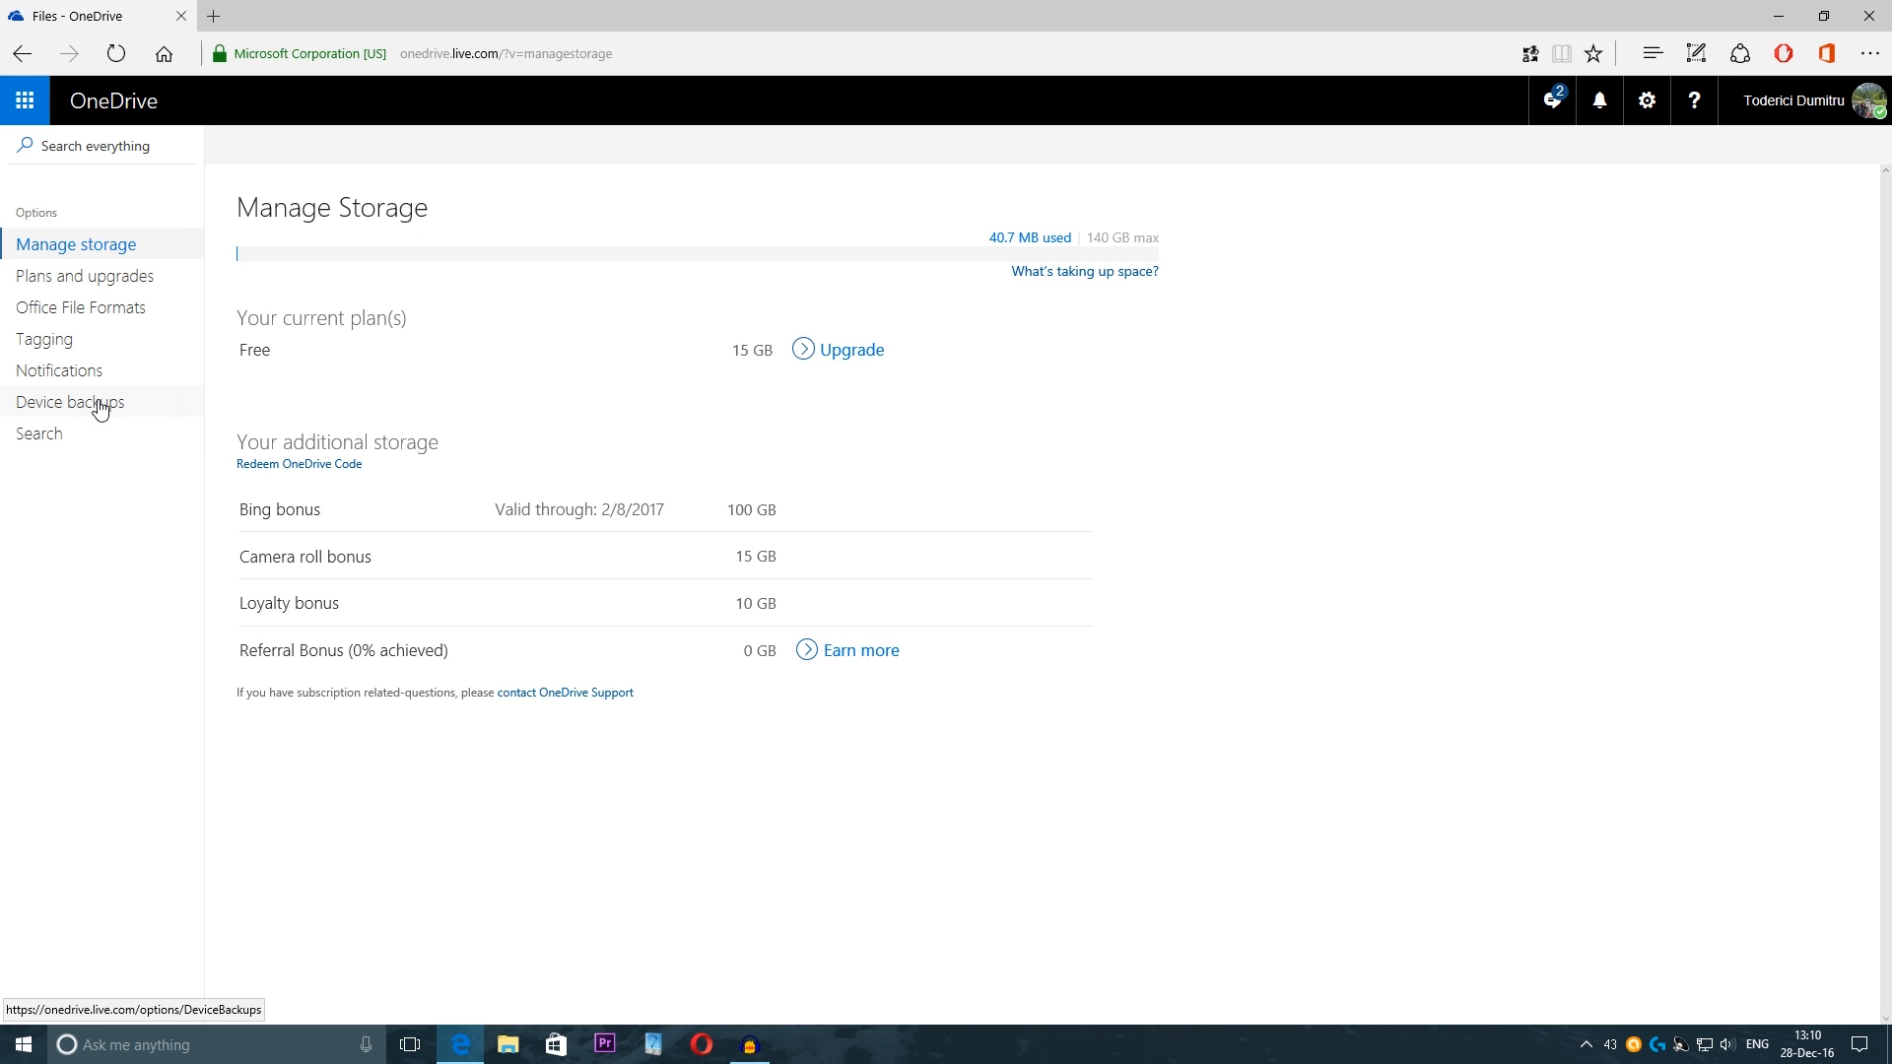
pyautogui.click(69, 402)
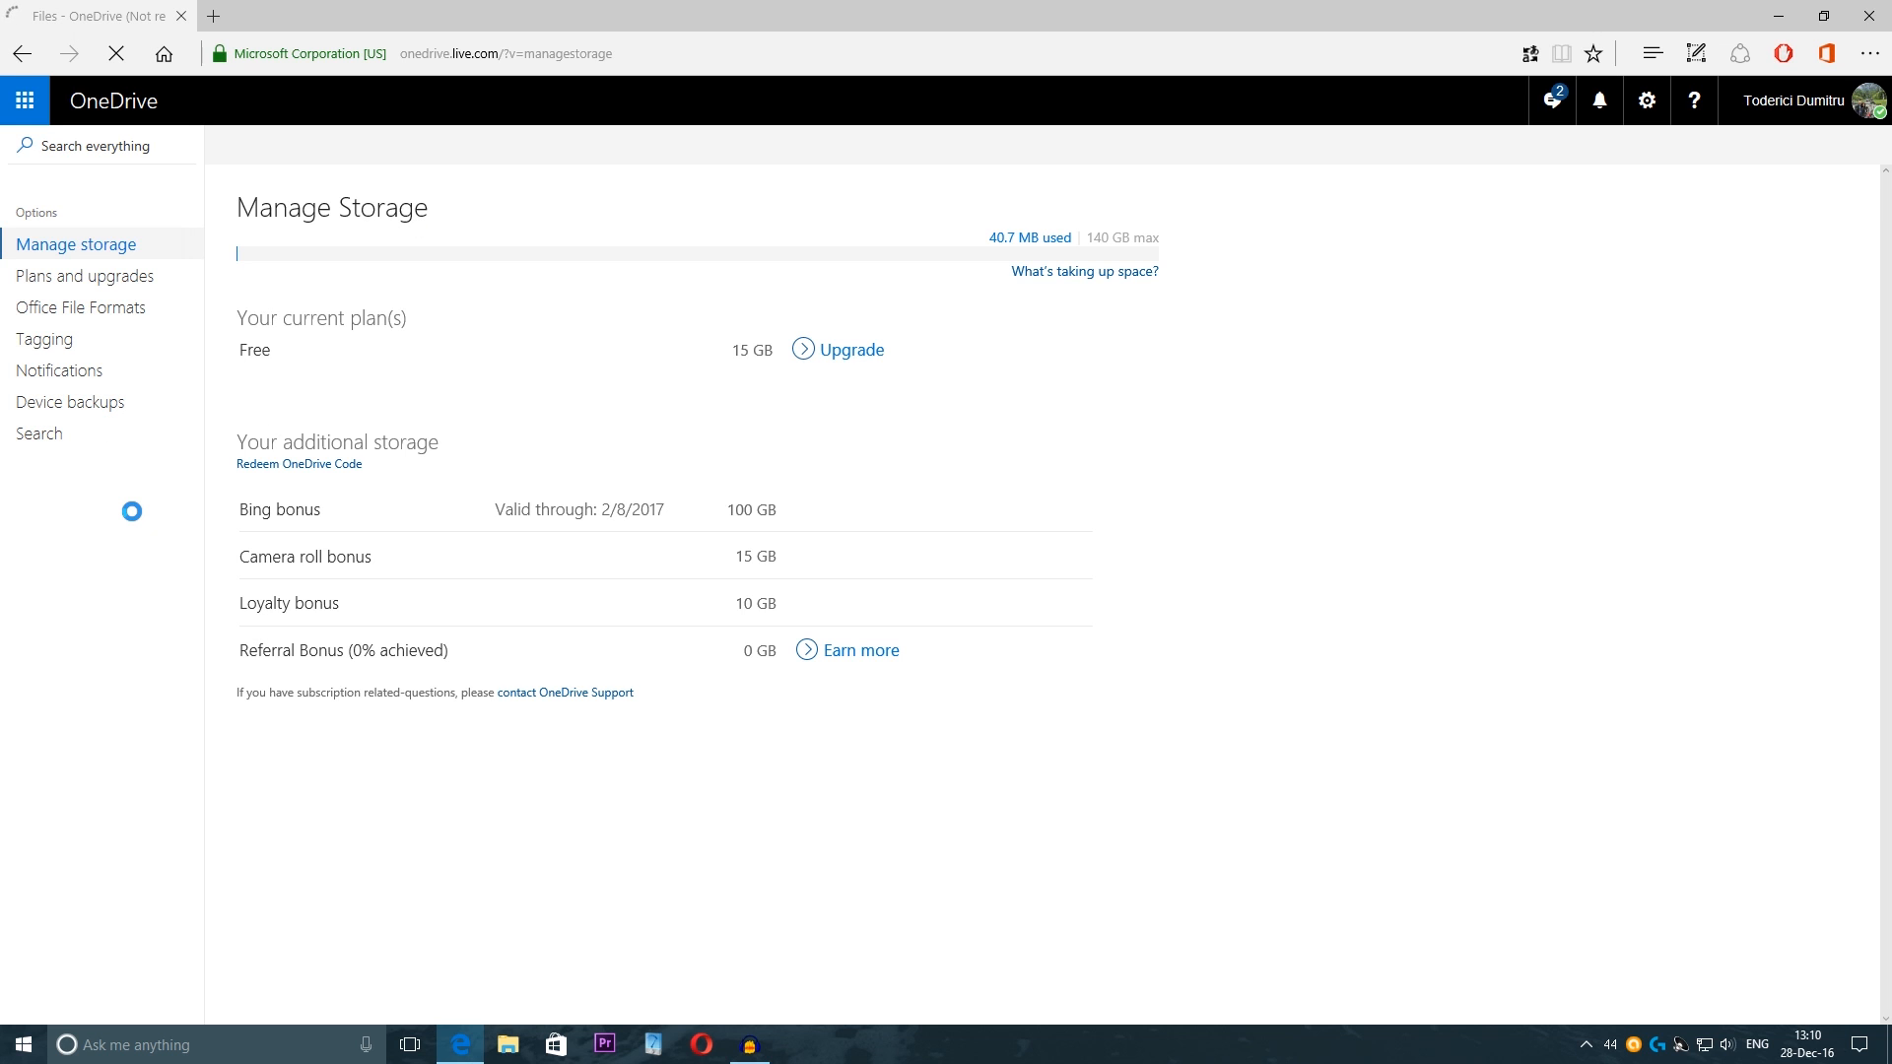
# Step: Show the Device backups page listing the Lumia 640XL settings backup from 12/21/2016
pyautogui.click(69, 402)
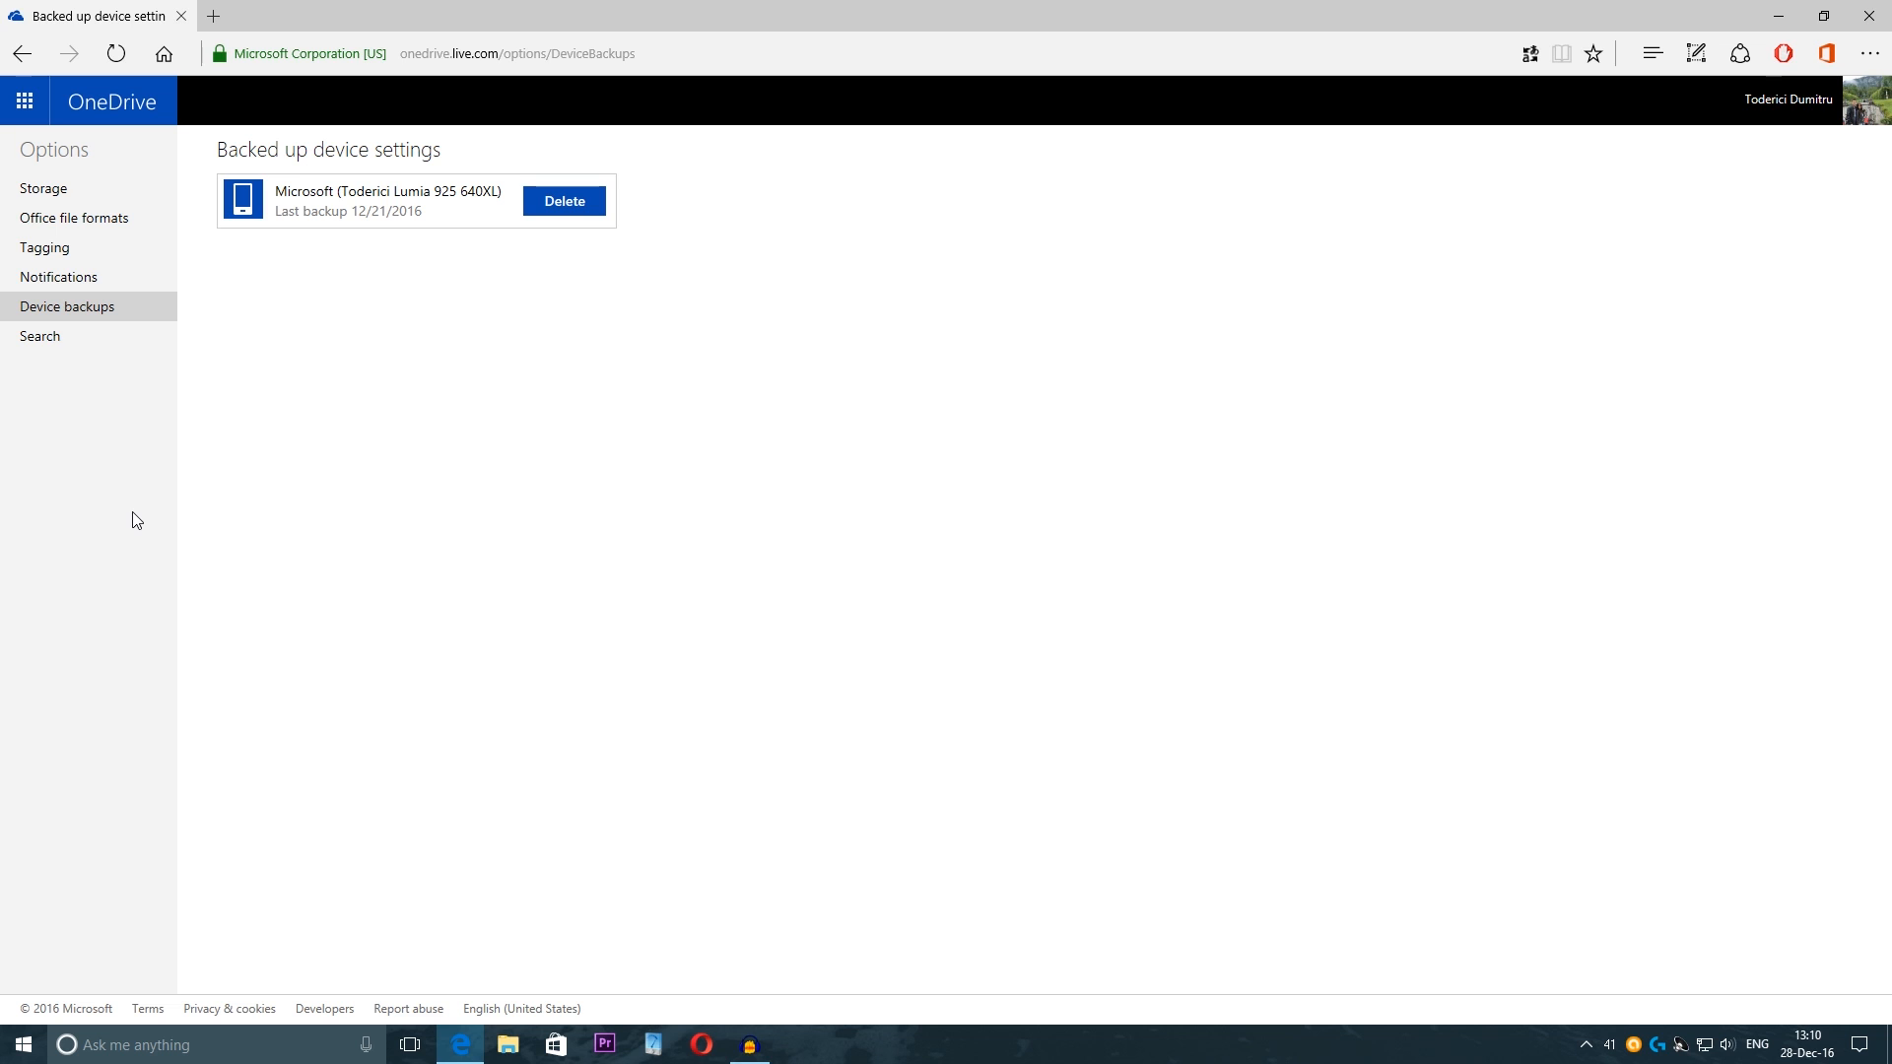
pyautogui.moveTo(130, 508)
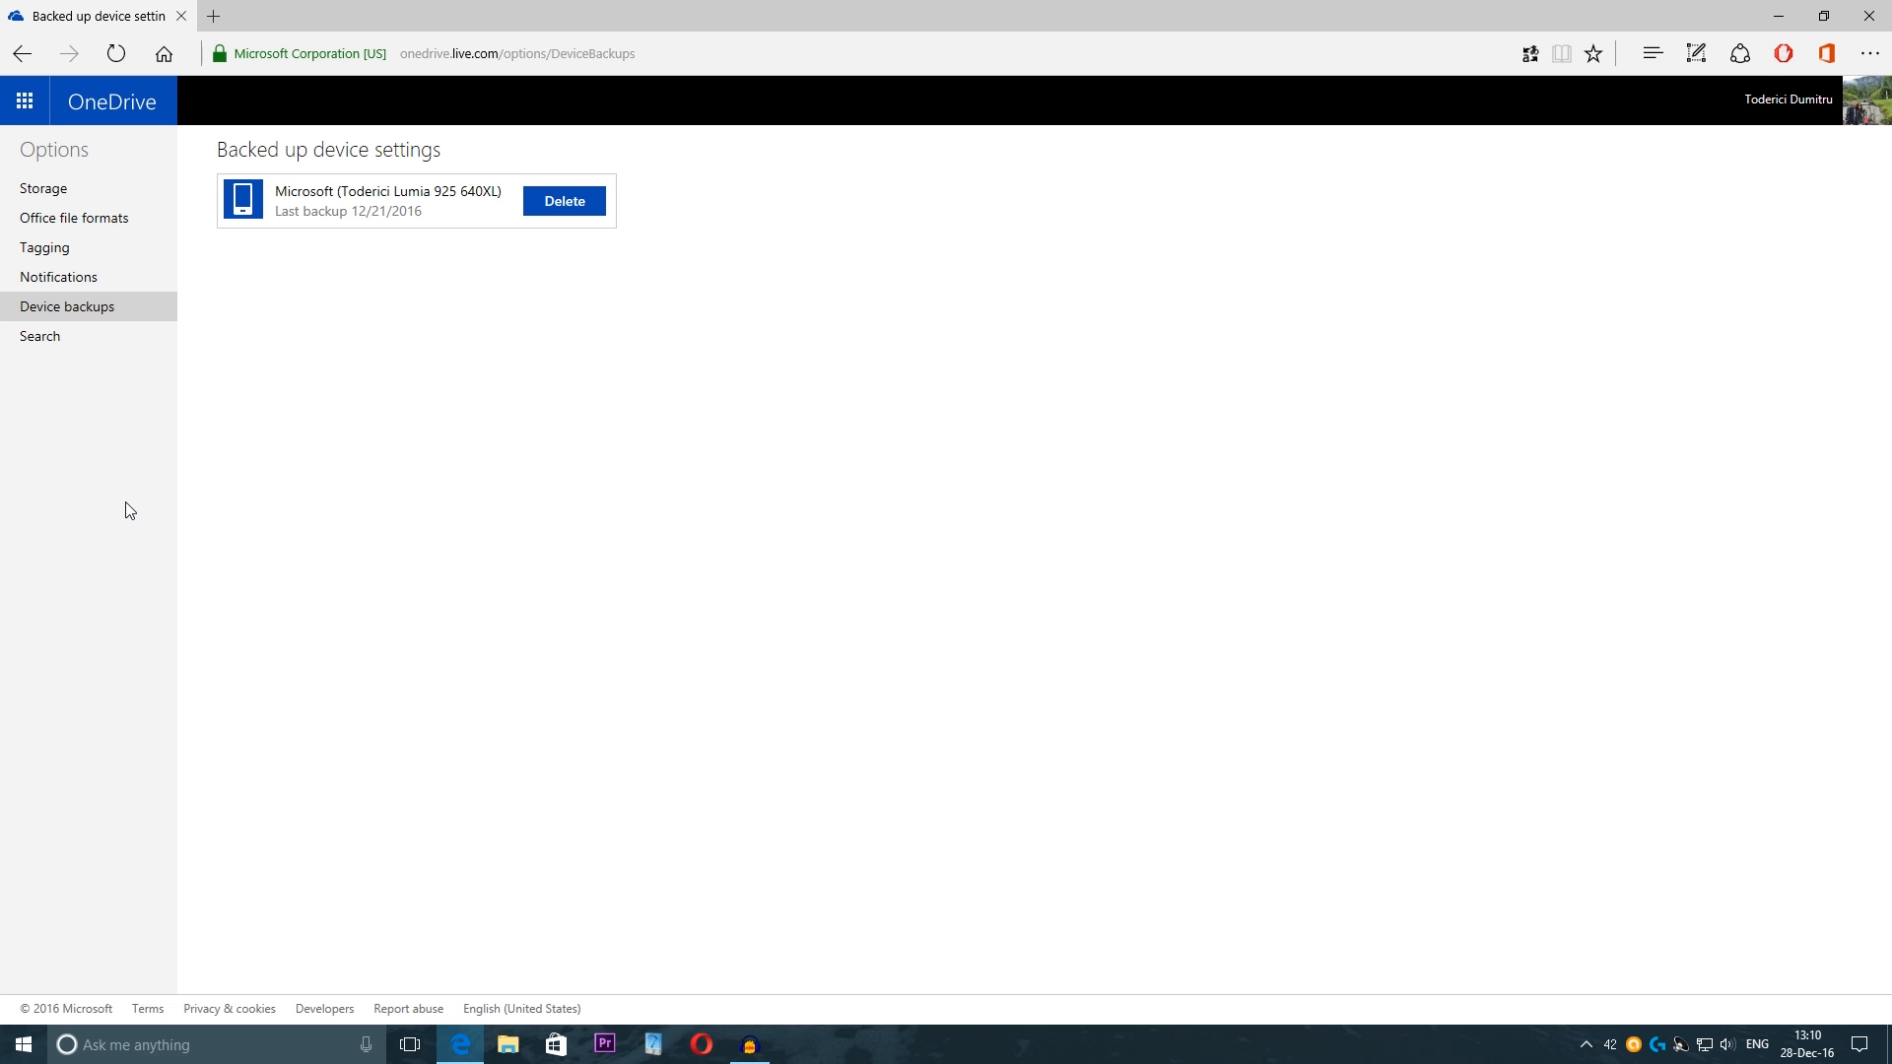
pyautogui.moveTo(773, 460)
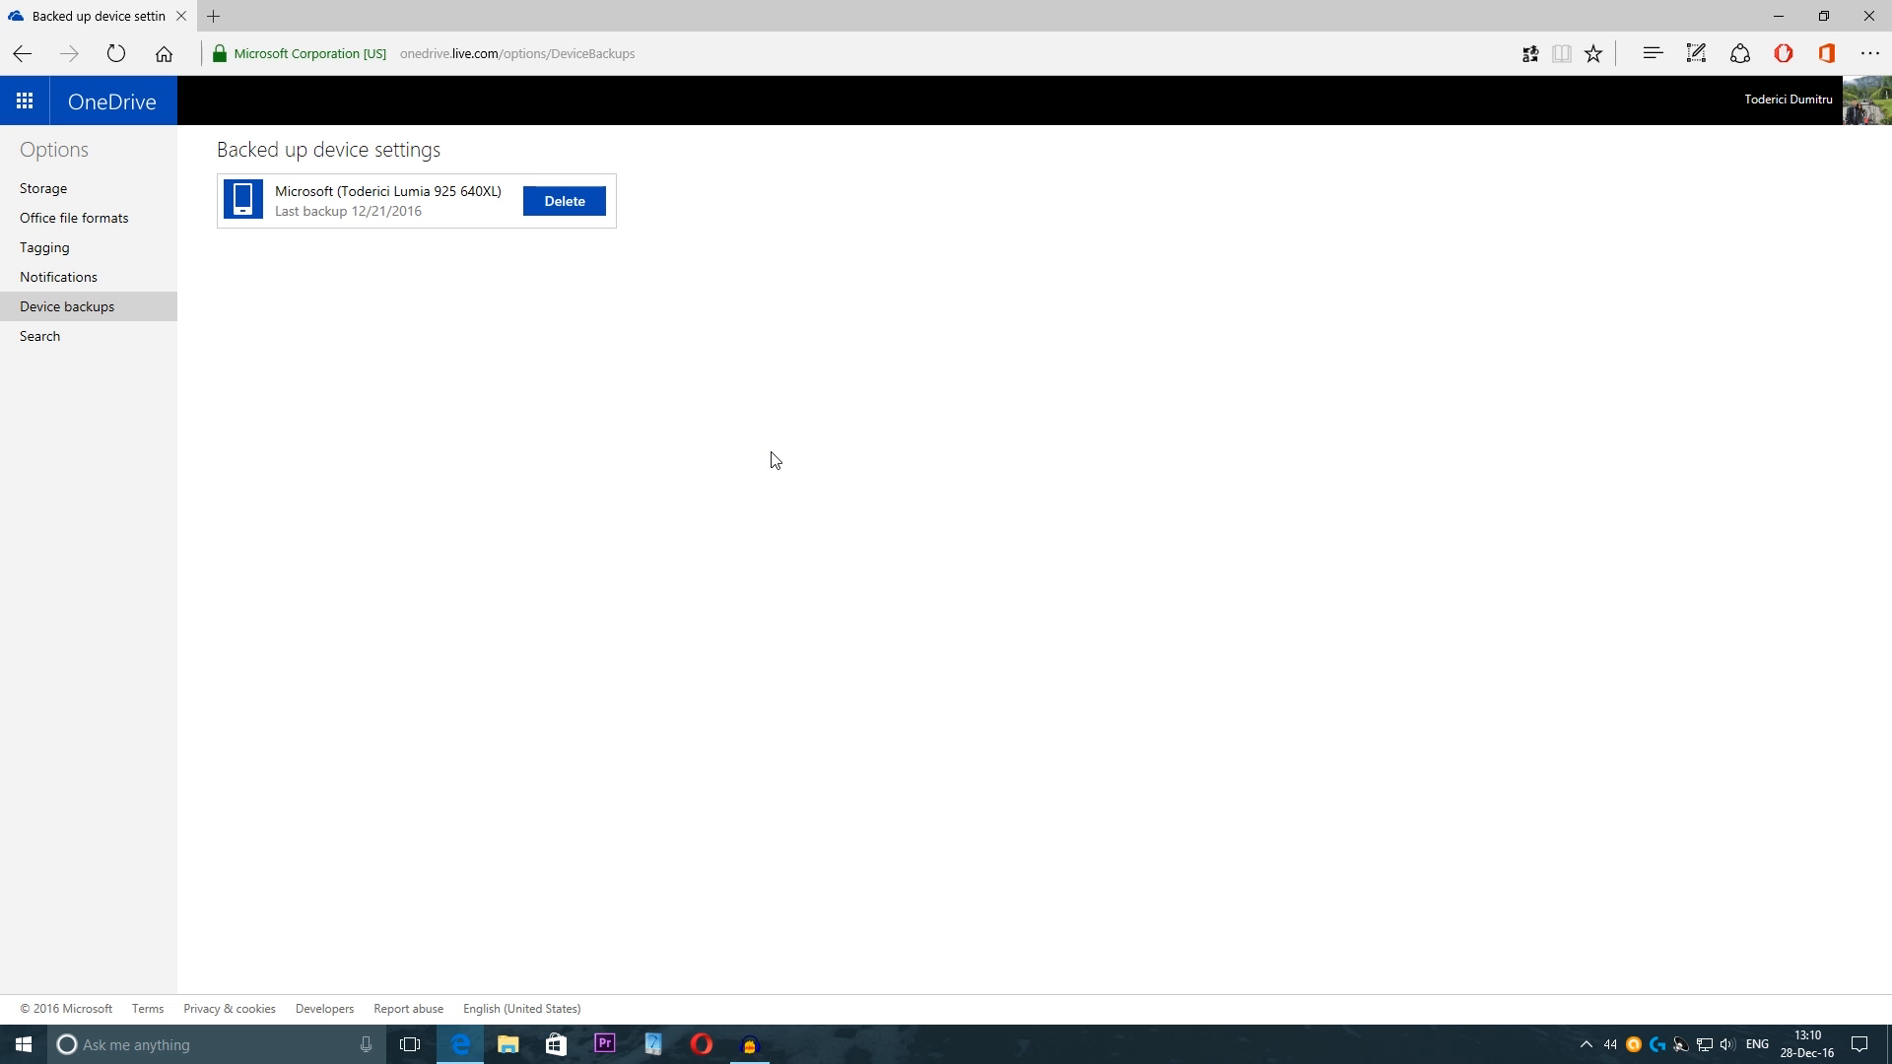
pyautogui.moveTo(475, 268)
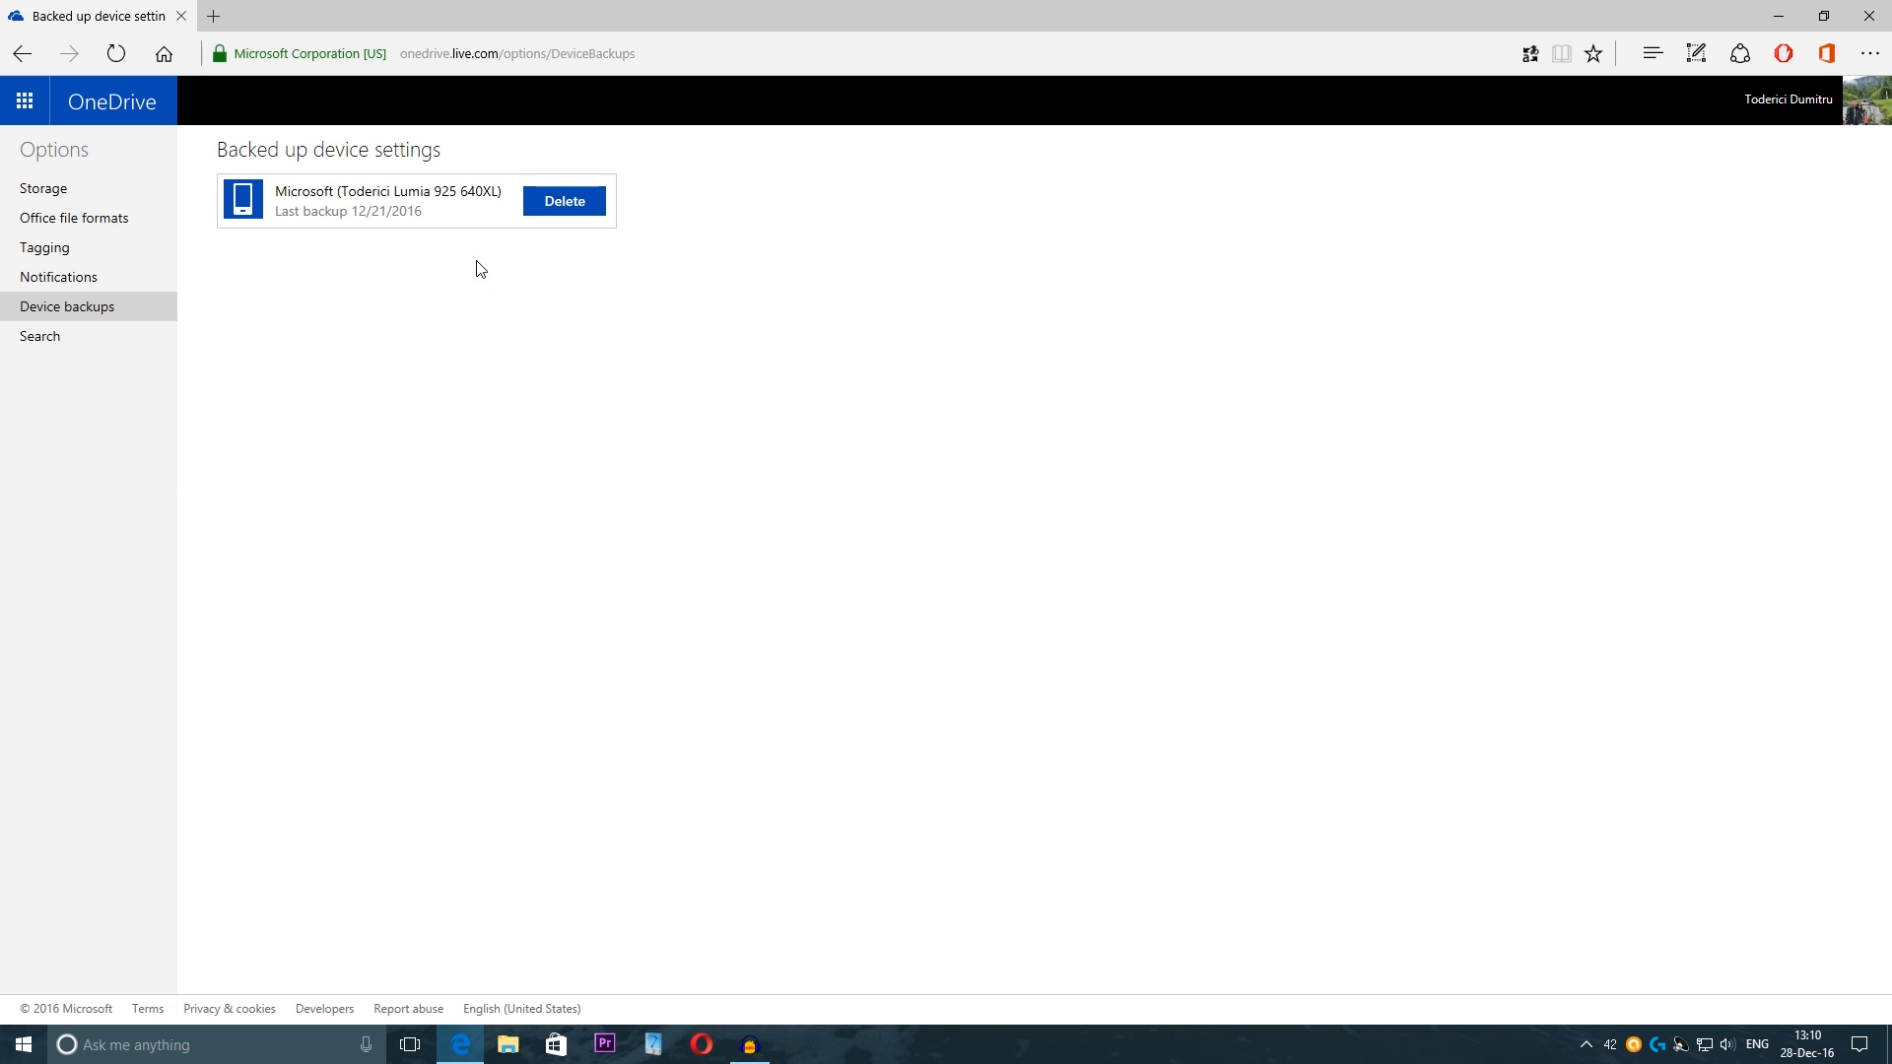
pyautogui.moveTo(266, 248)
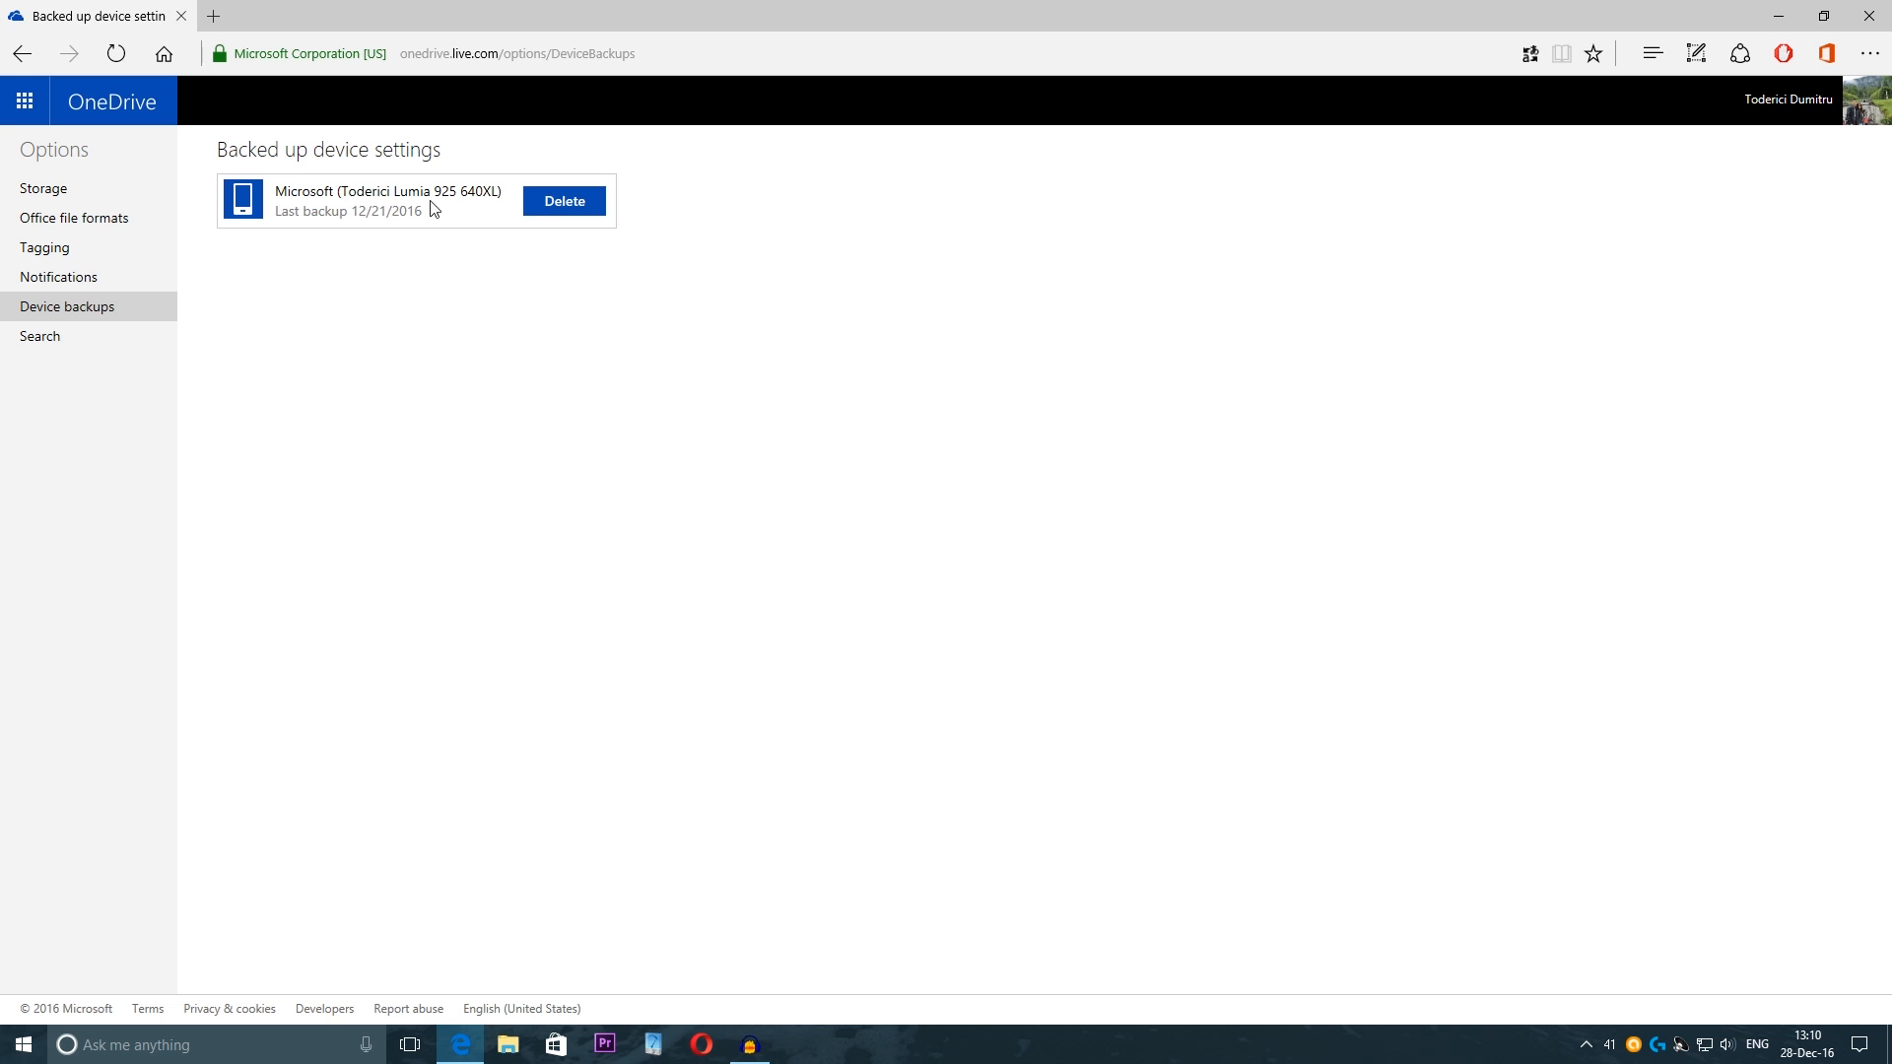
pyautogui.doubleClick(445, 191)
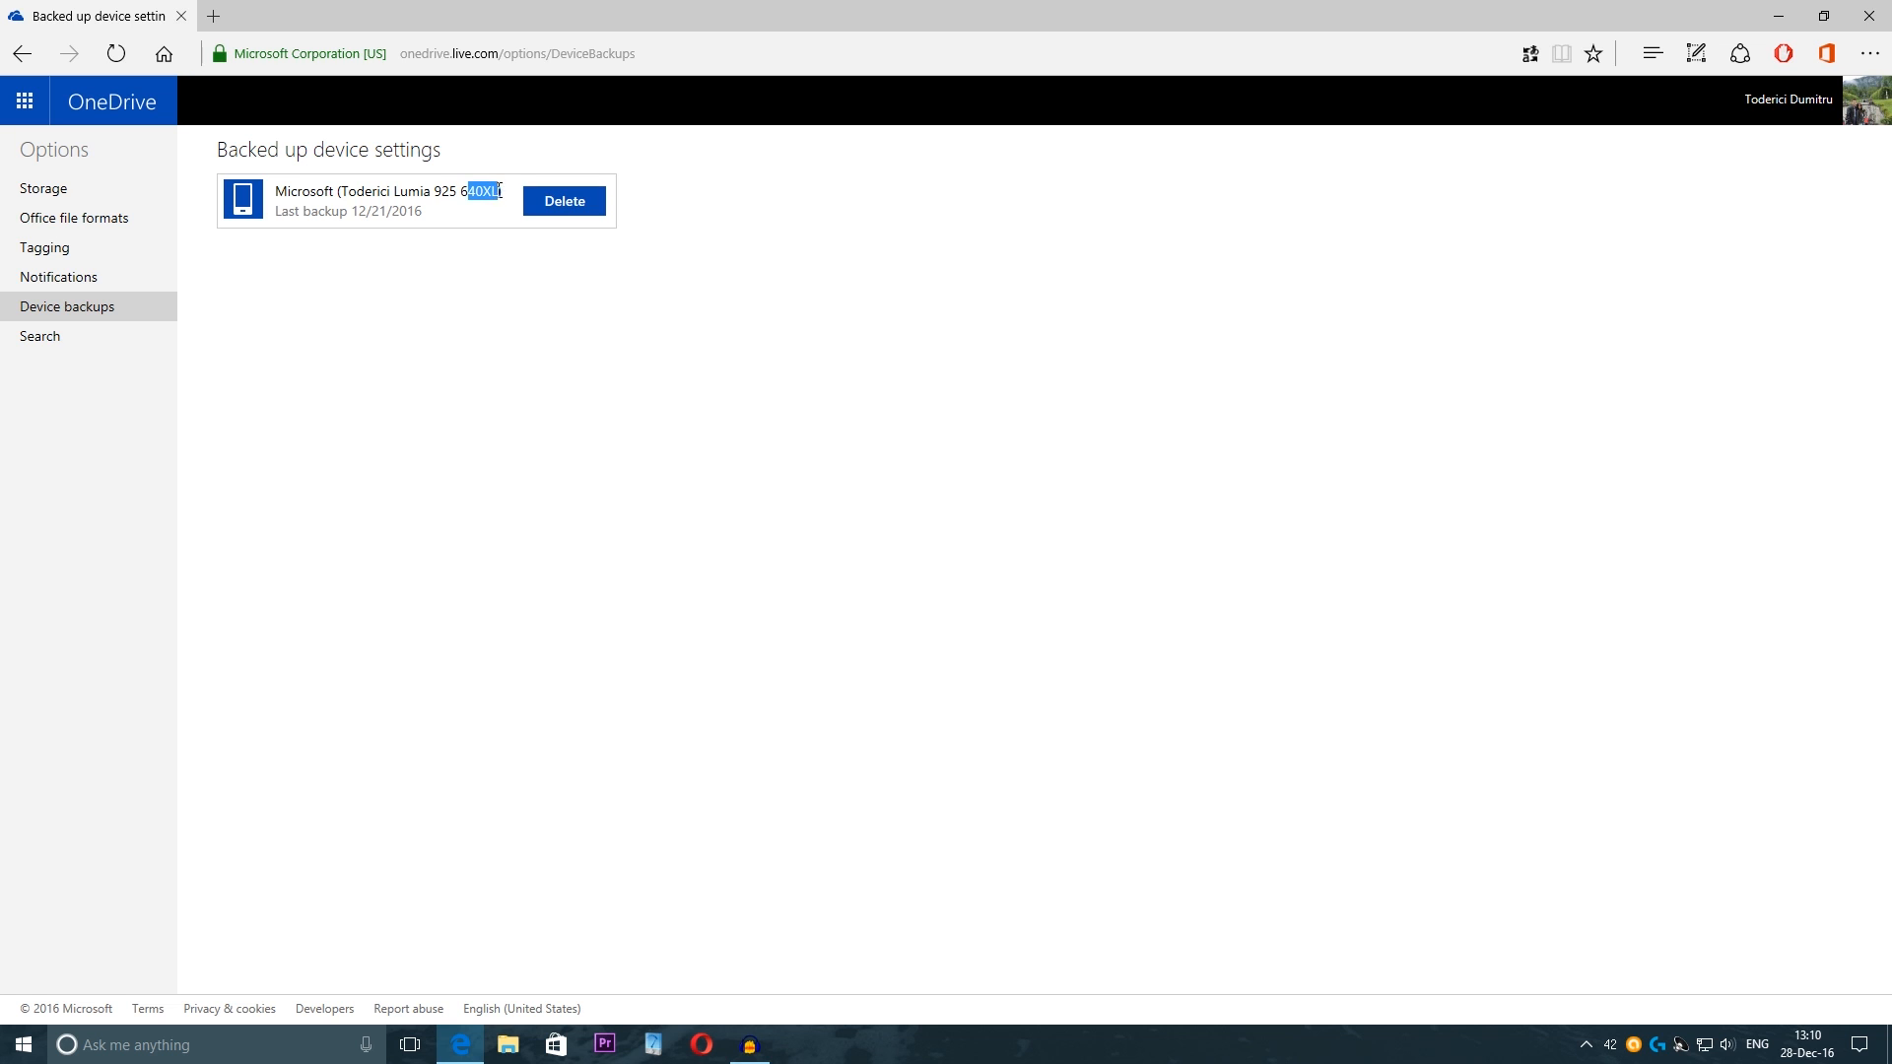
pyautogui.click(456, 193)
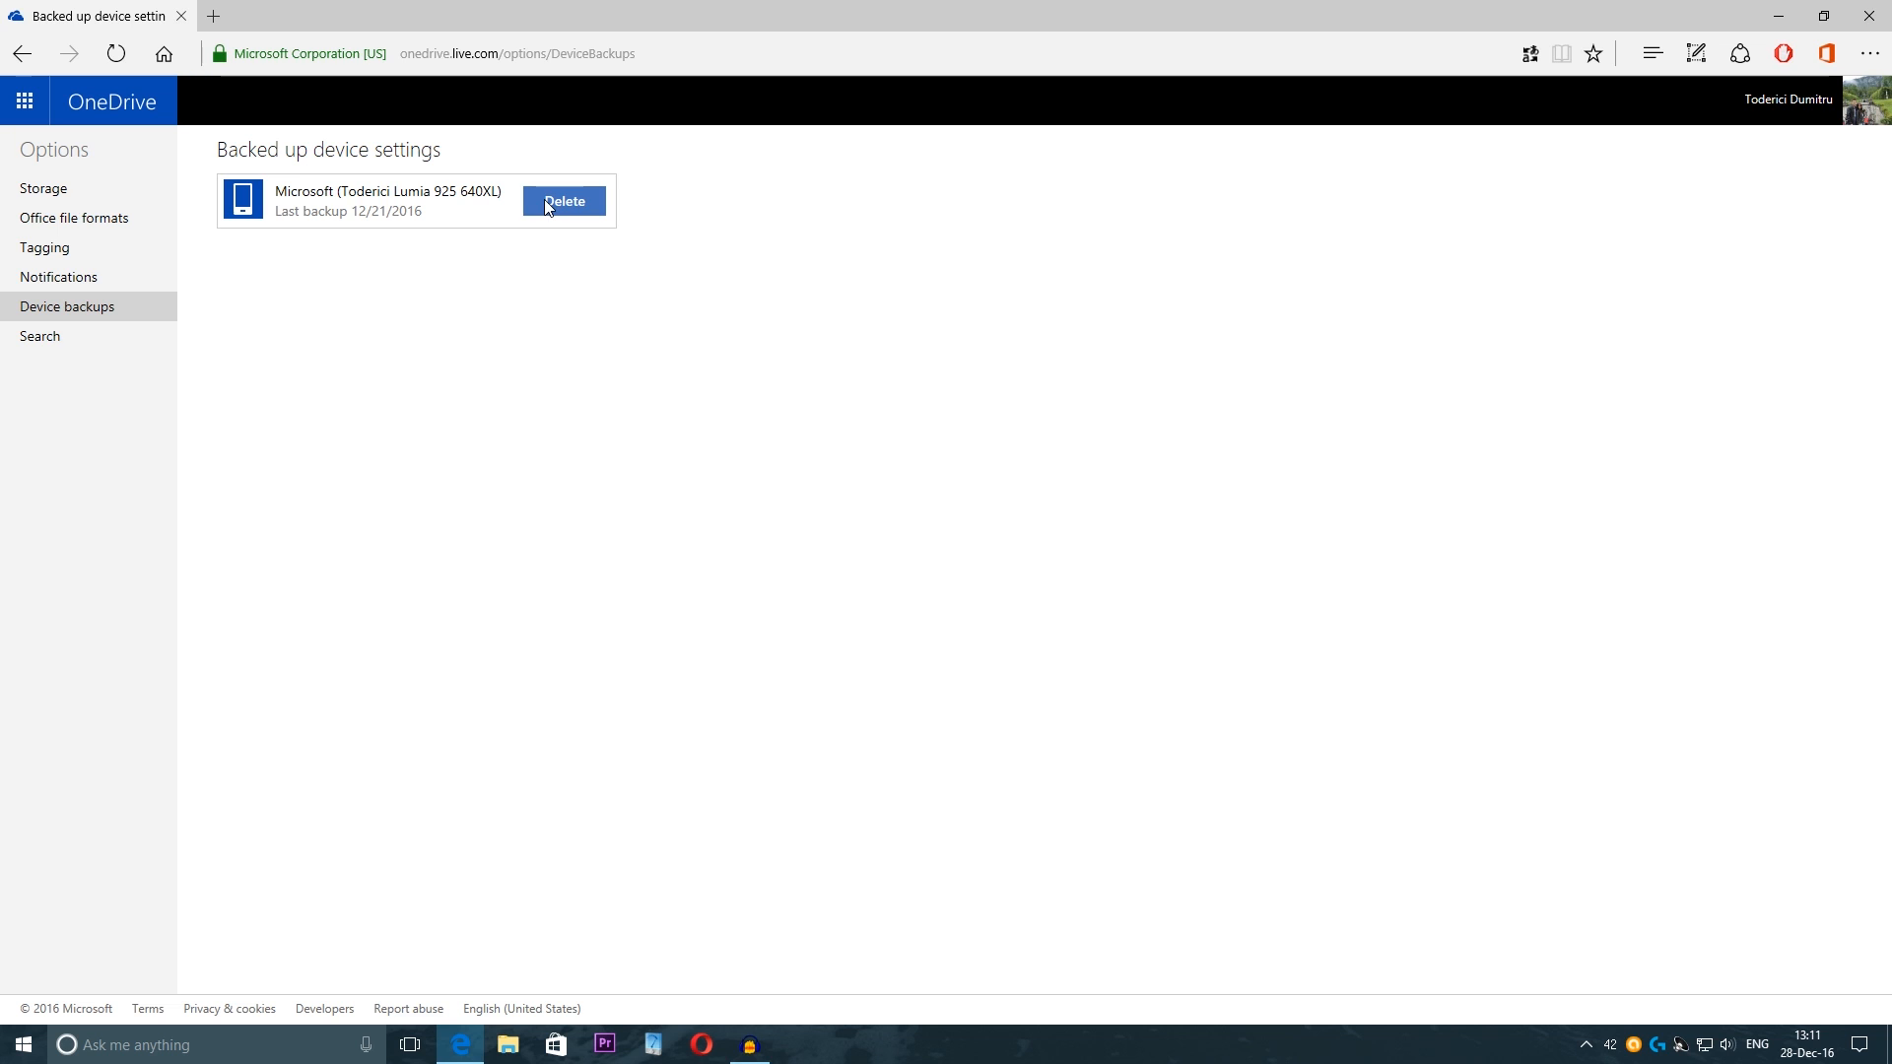
pyautogui.moveTo(554, 197)
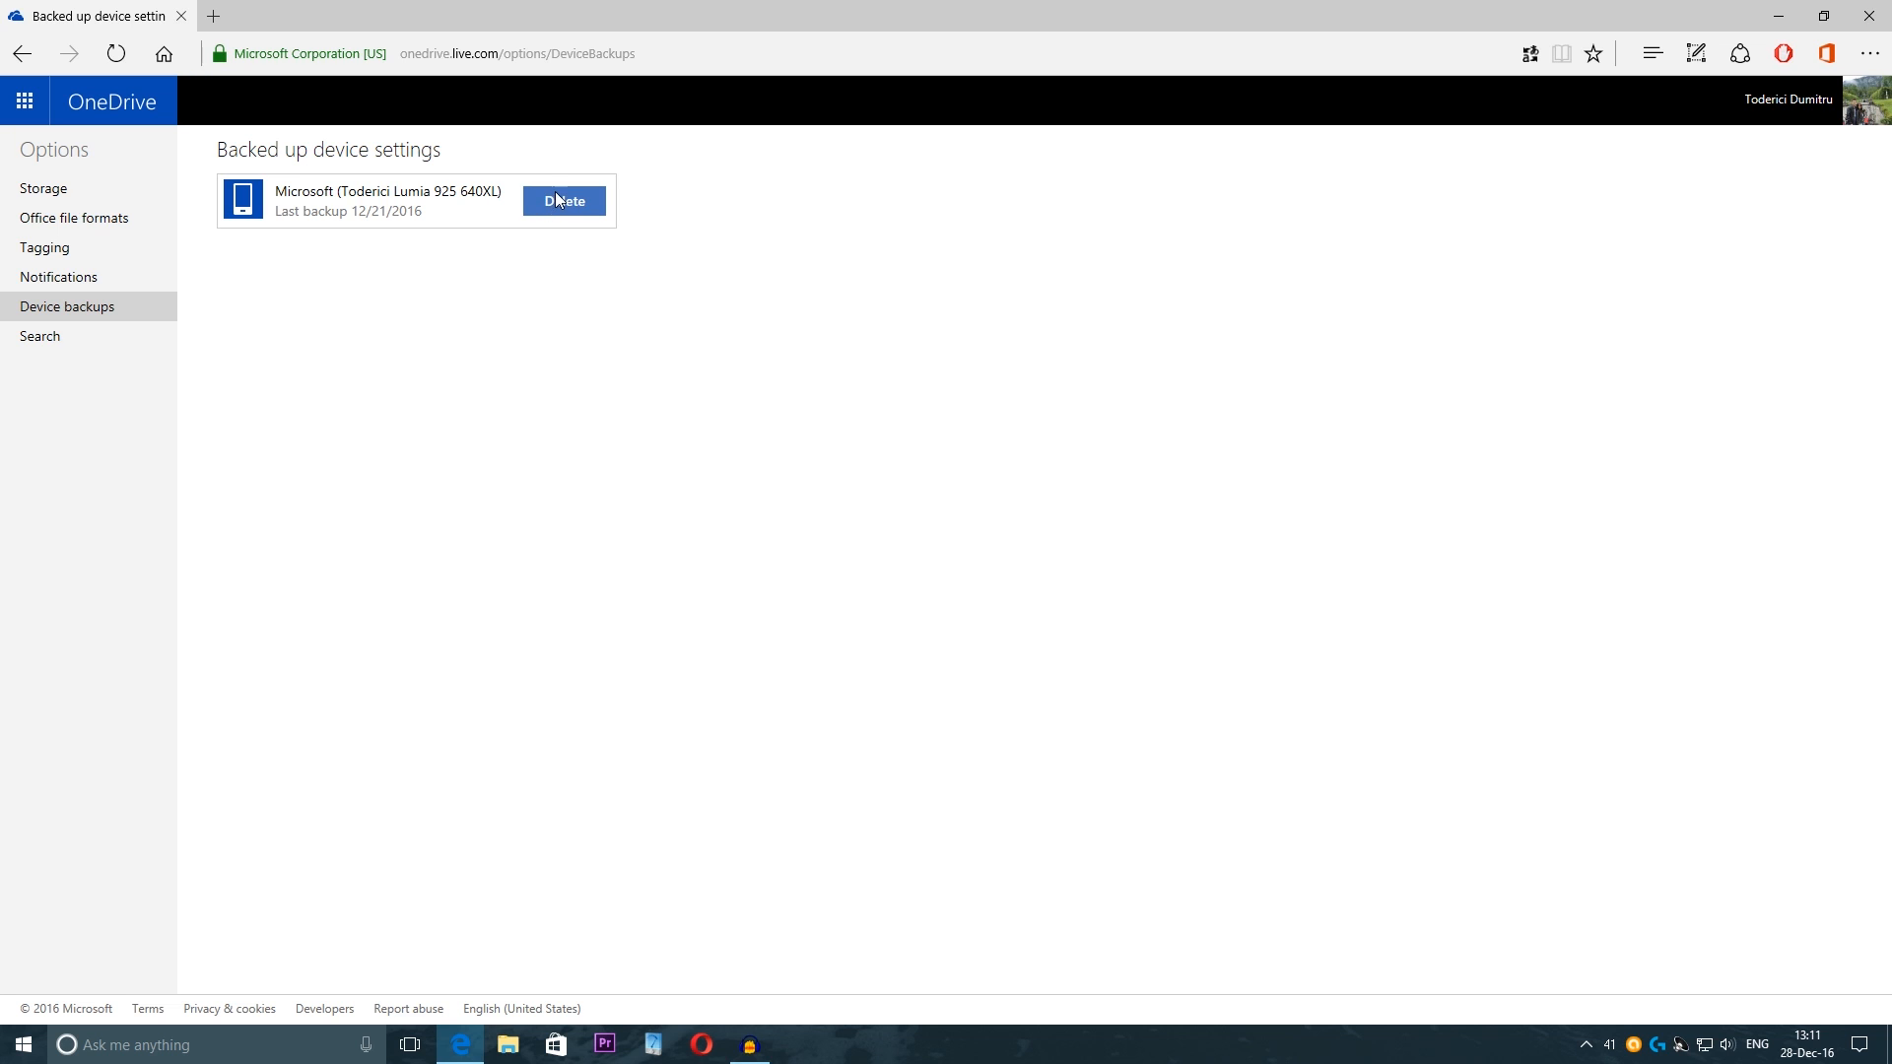
# Step: Delete the Lumia 640XL settings backup and confirm, leaving no devices backing up
pyautogui.click(562, 201)
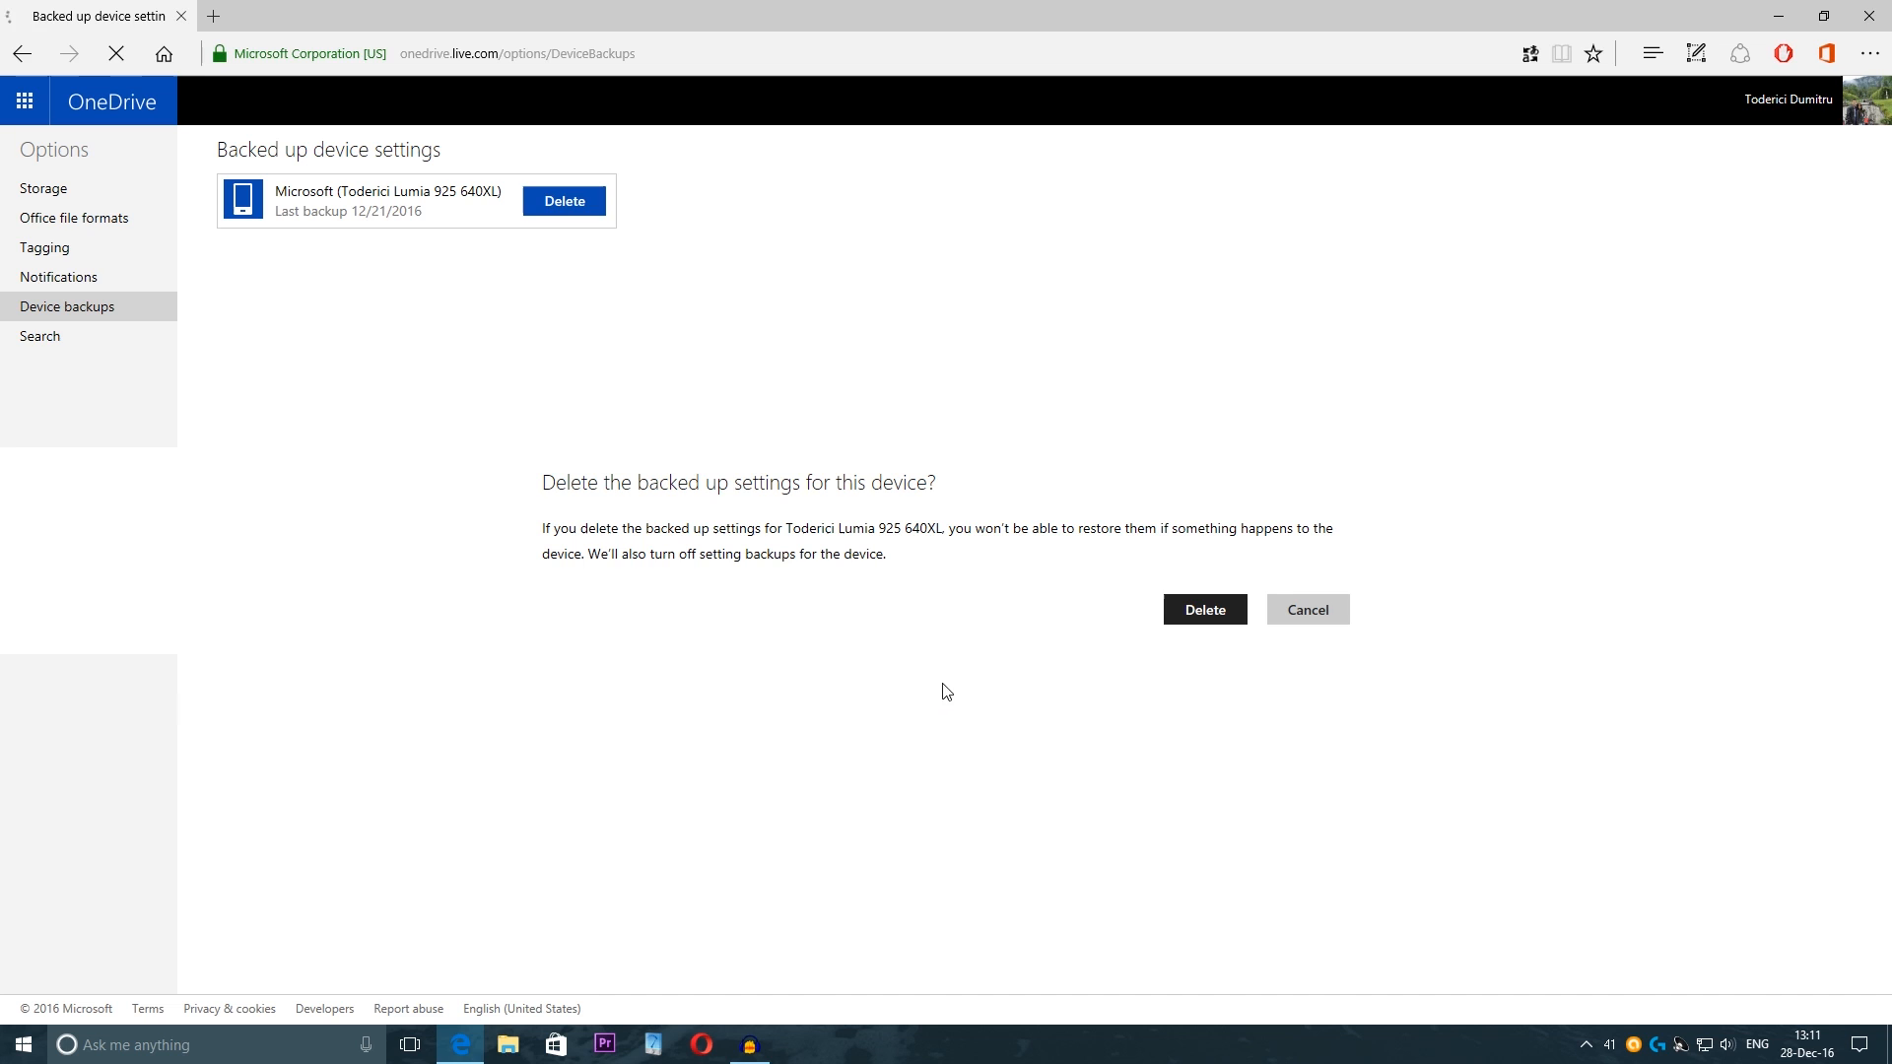
pyautogui.click(1202, 609)
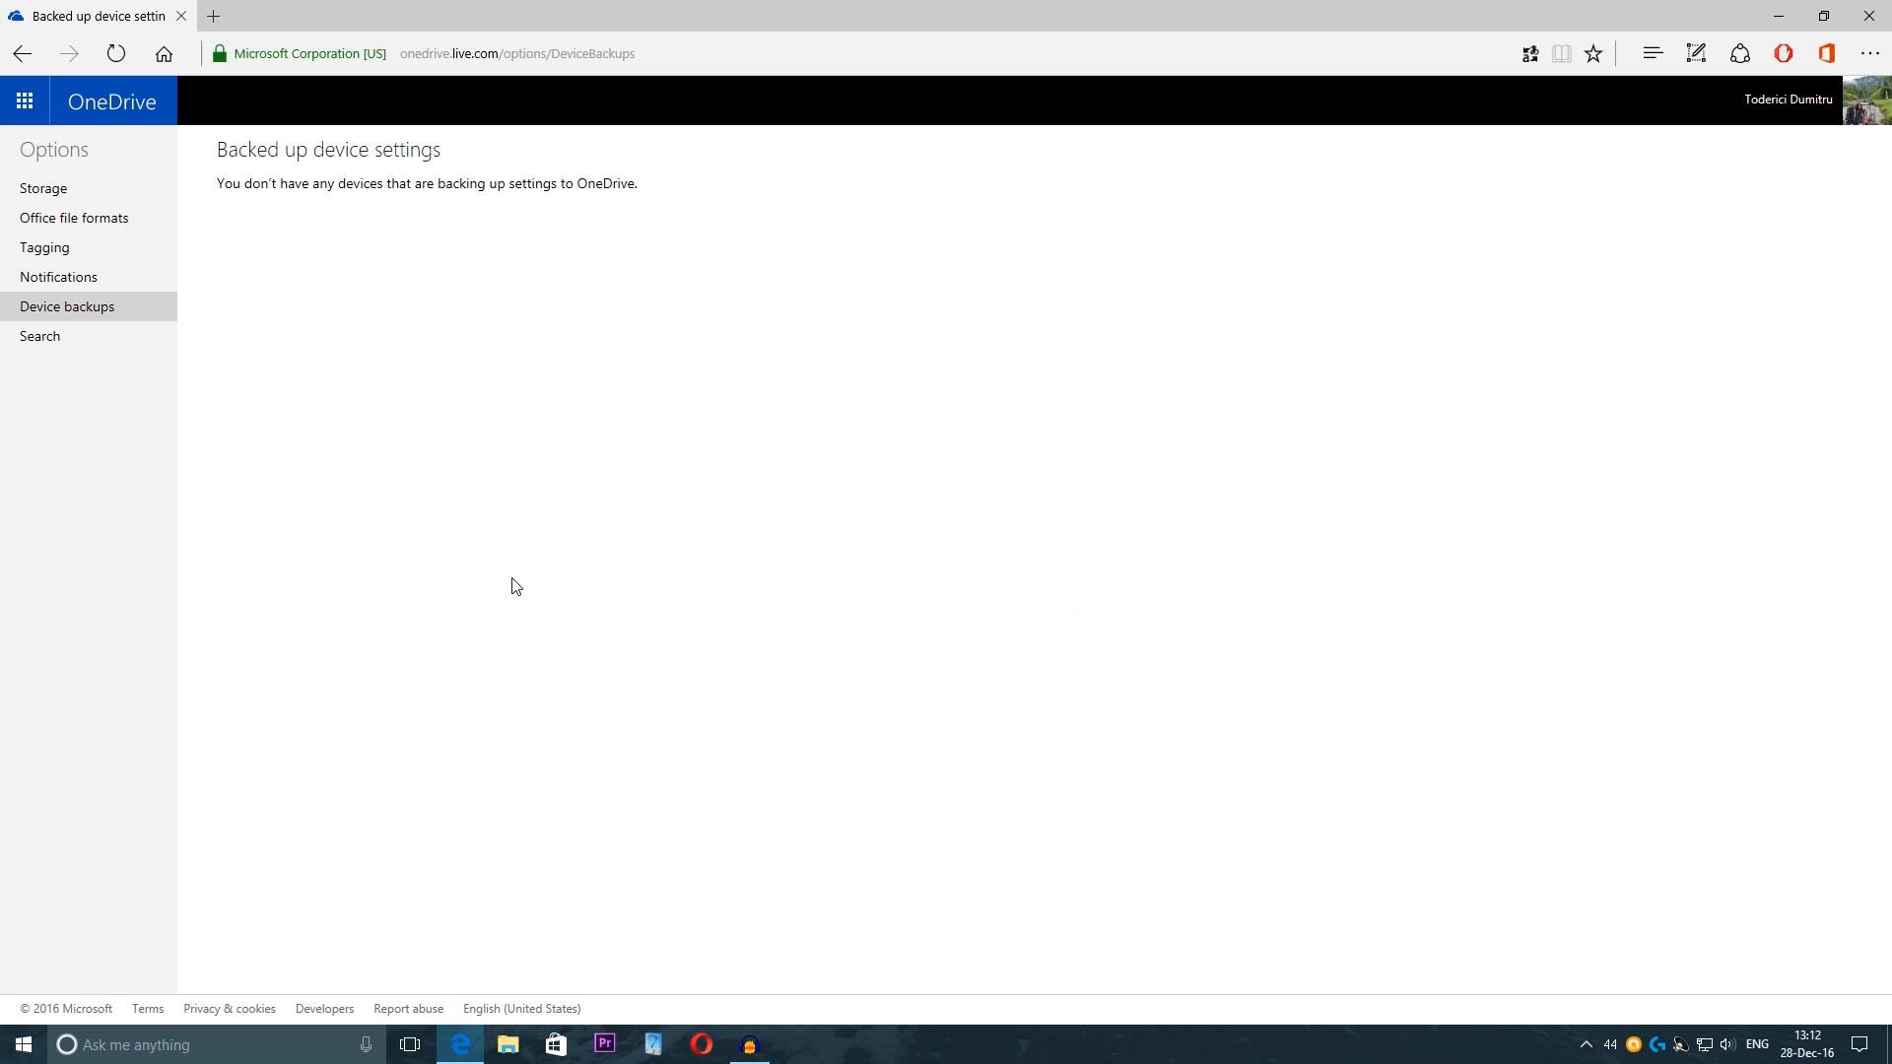
pyautogui.moveTo(287, 203)
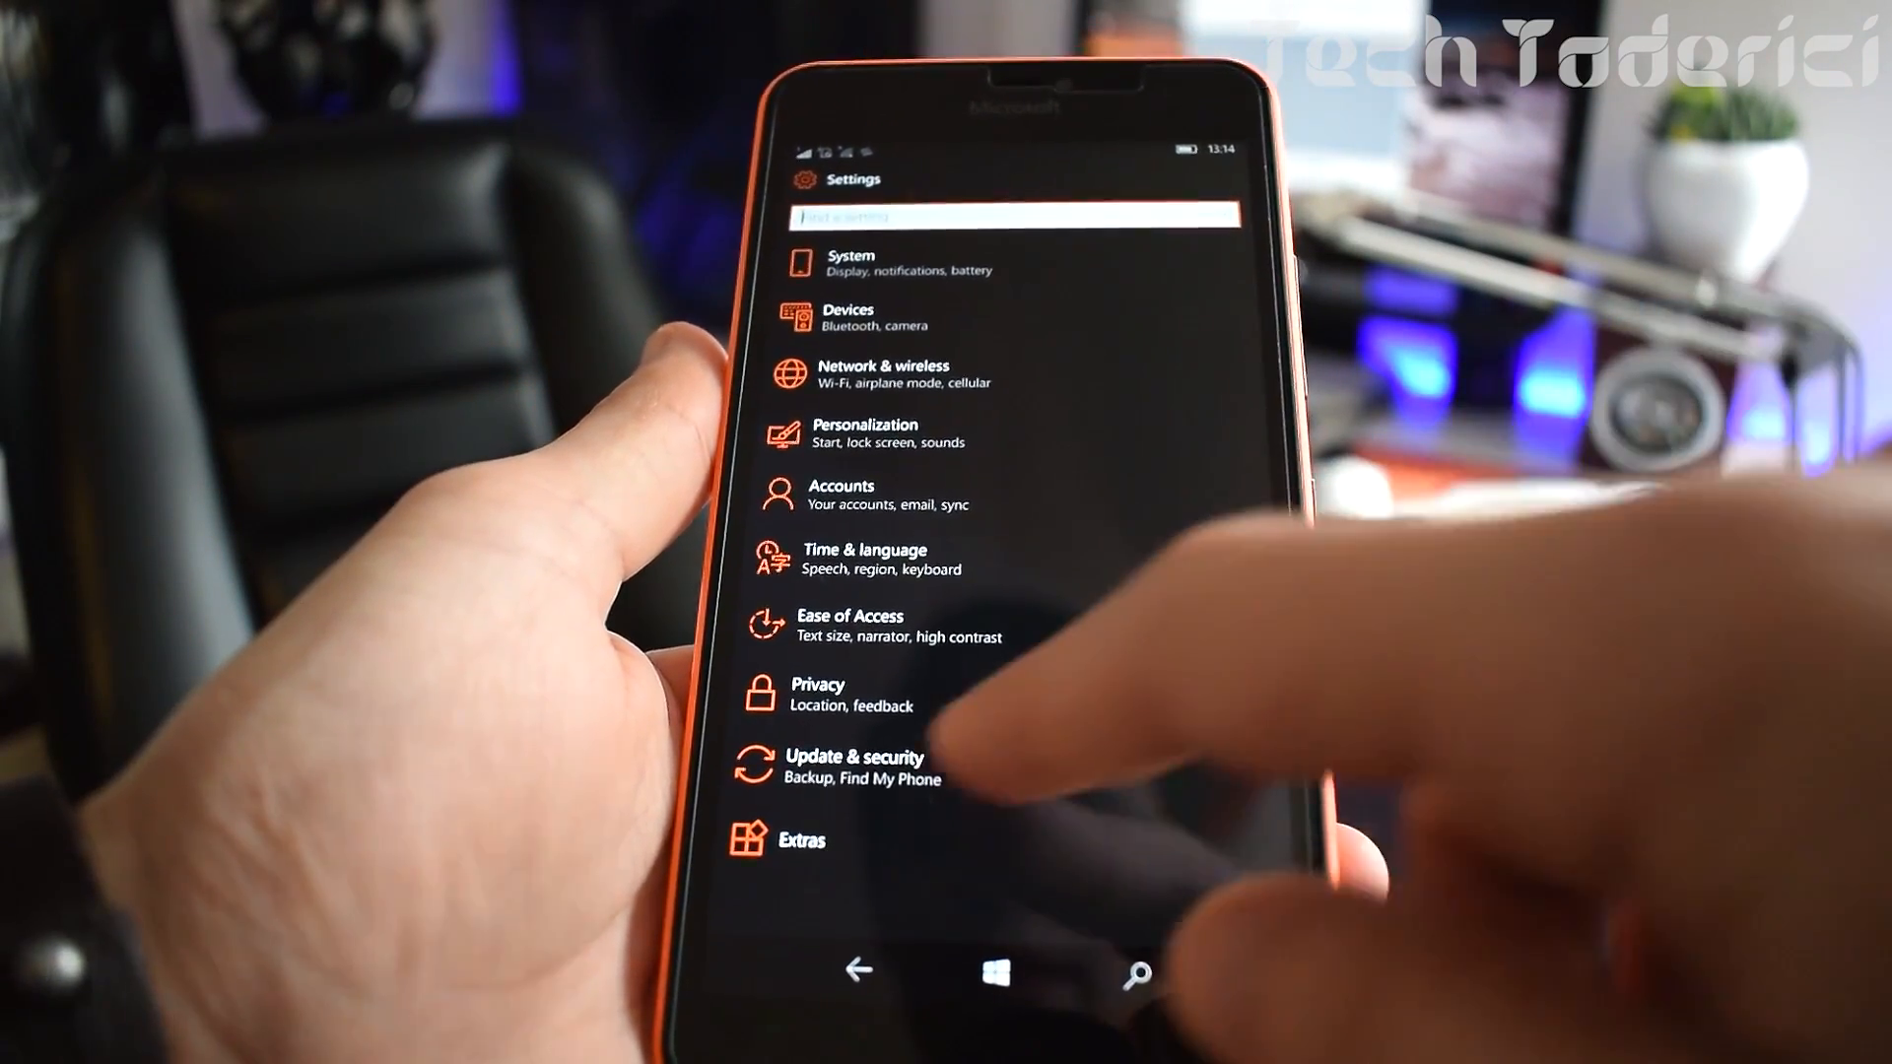
# Step: Go into Update & security and show the phone's Backup settings with per-app toggles
pyautogui.click(857, 767)
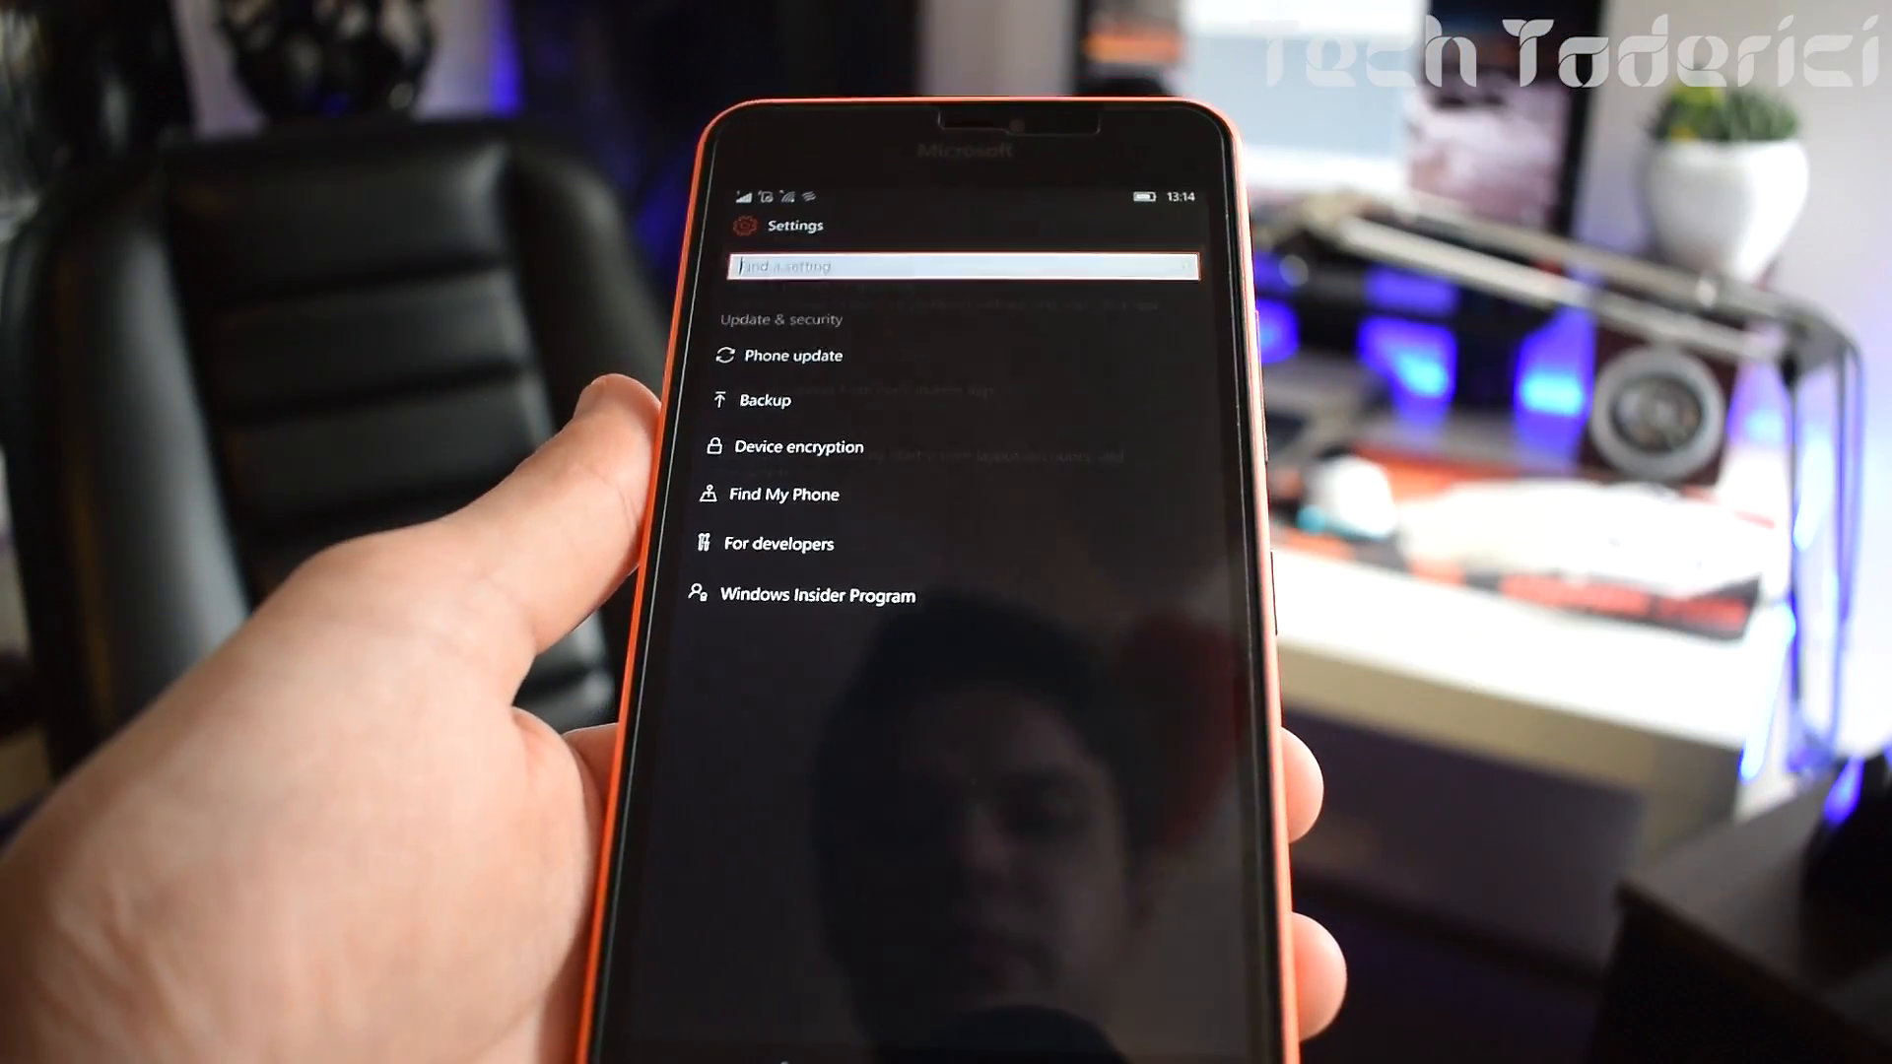
pyautogui.click(765, 400)
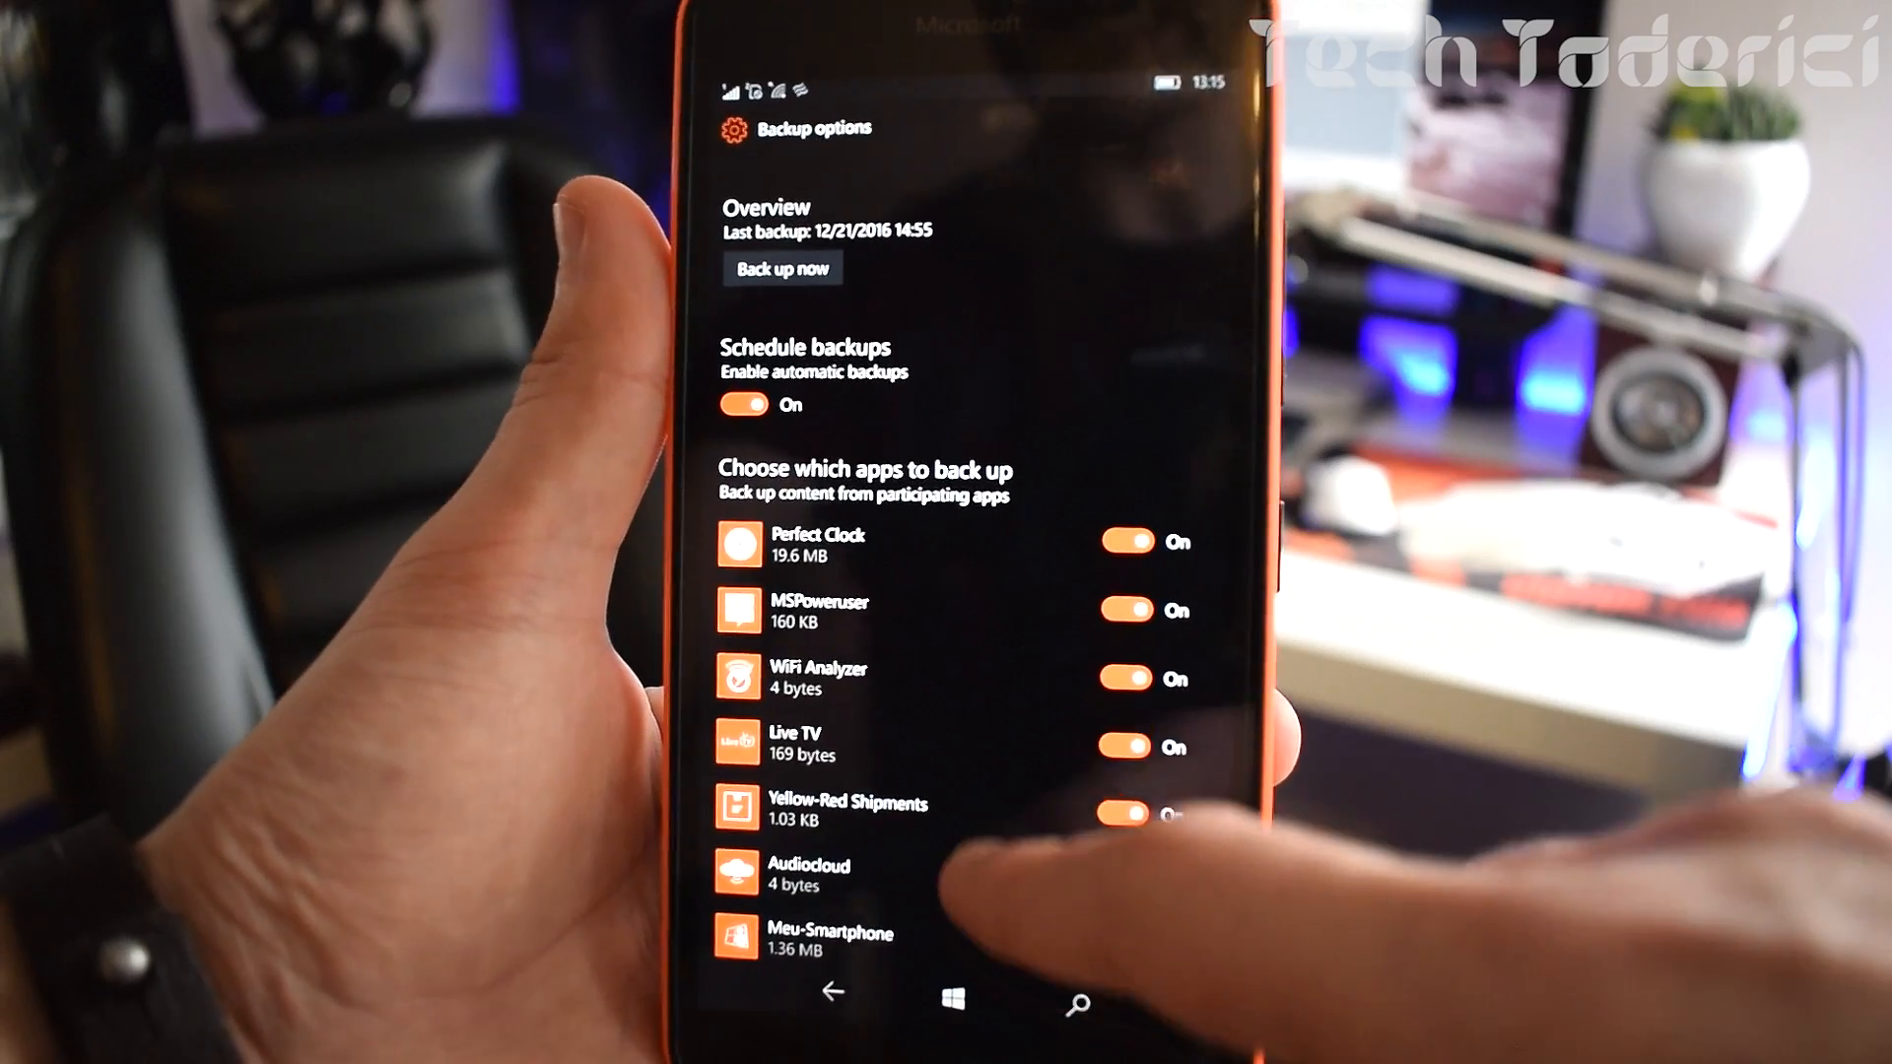
# Step: Switch the 8Stream app's backup toggle to Off, keeping the other apps included
pyautogui.scroll(-3)
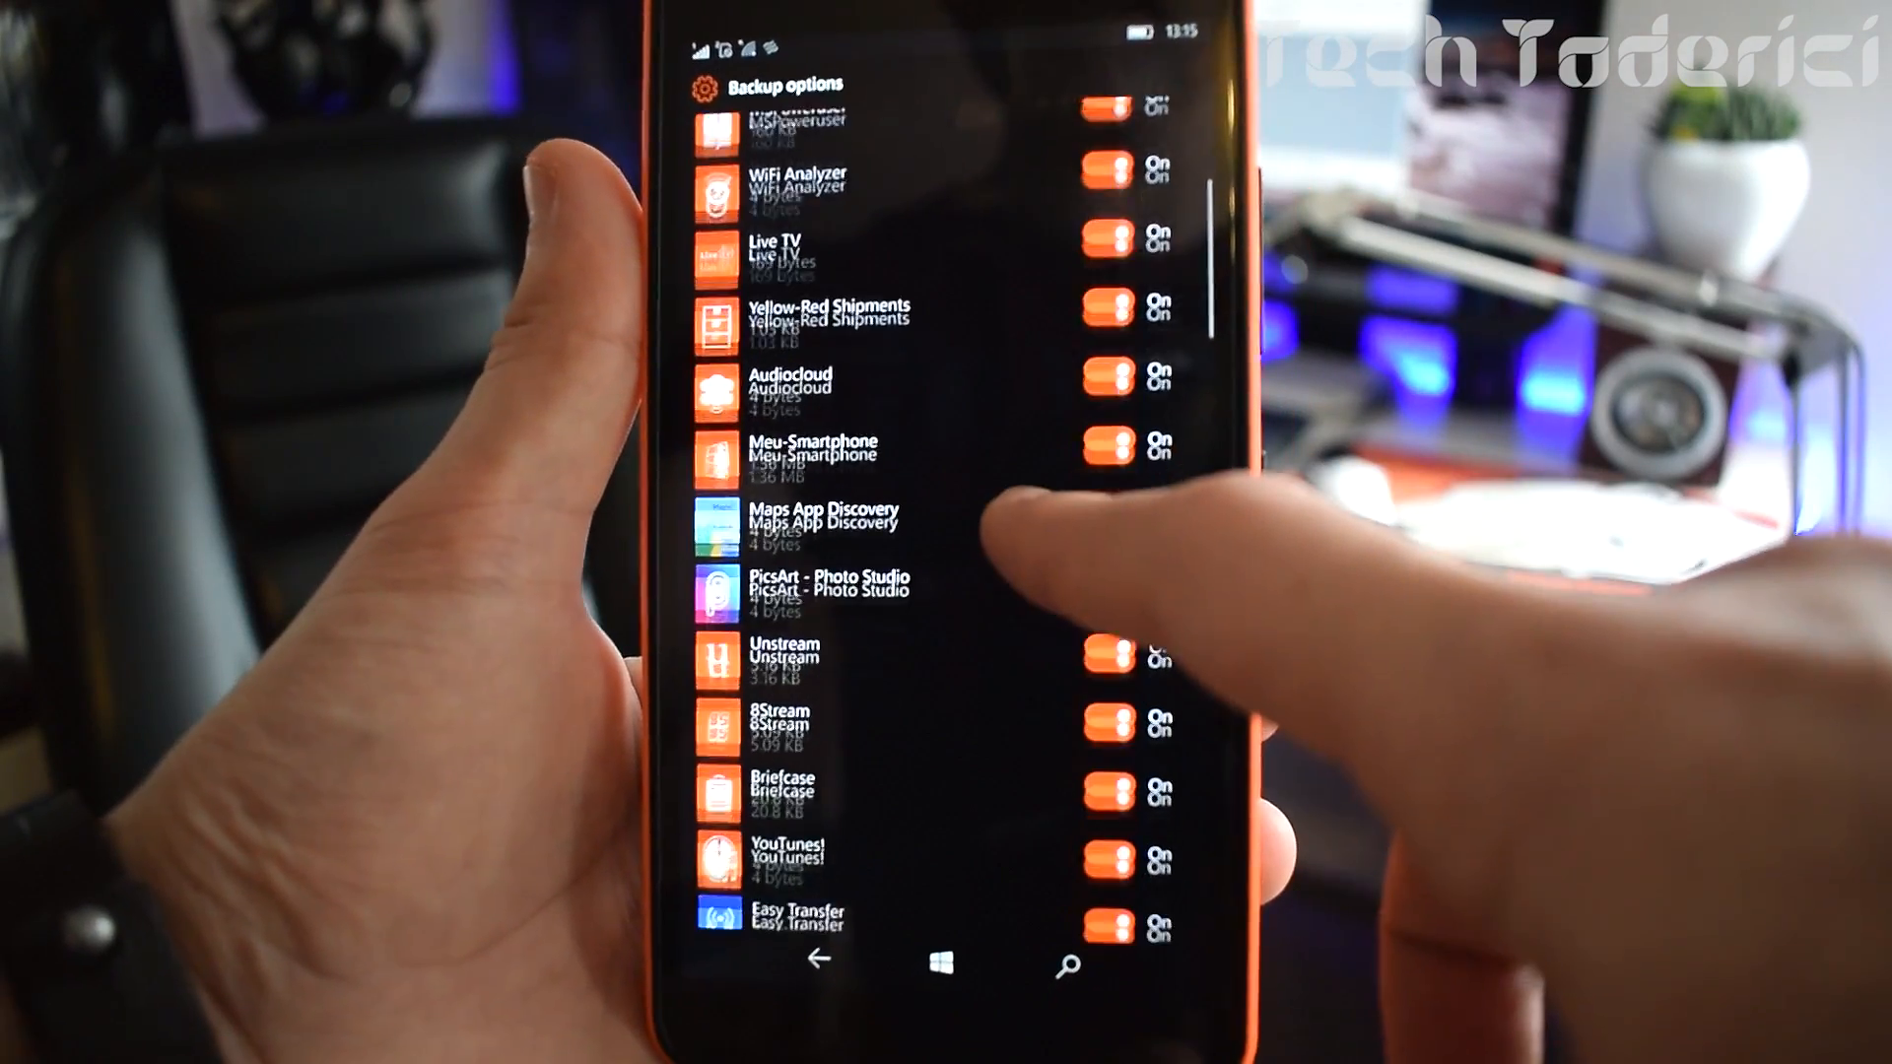
pyautogui.scroll(-3)
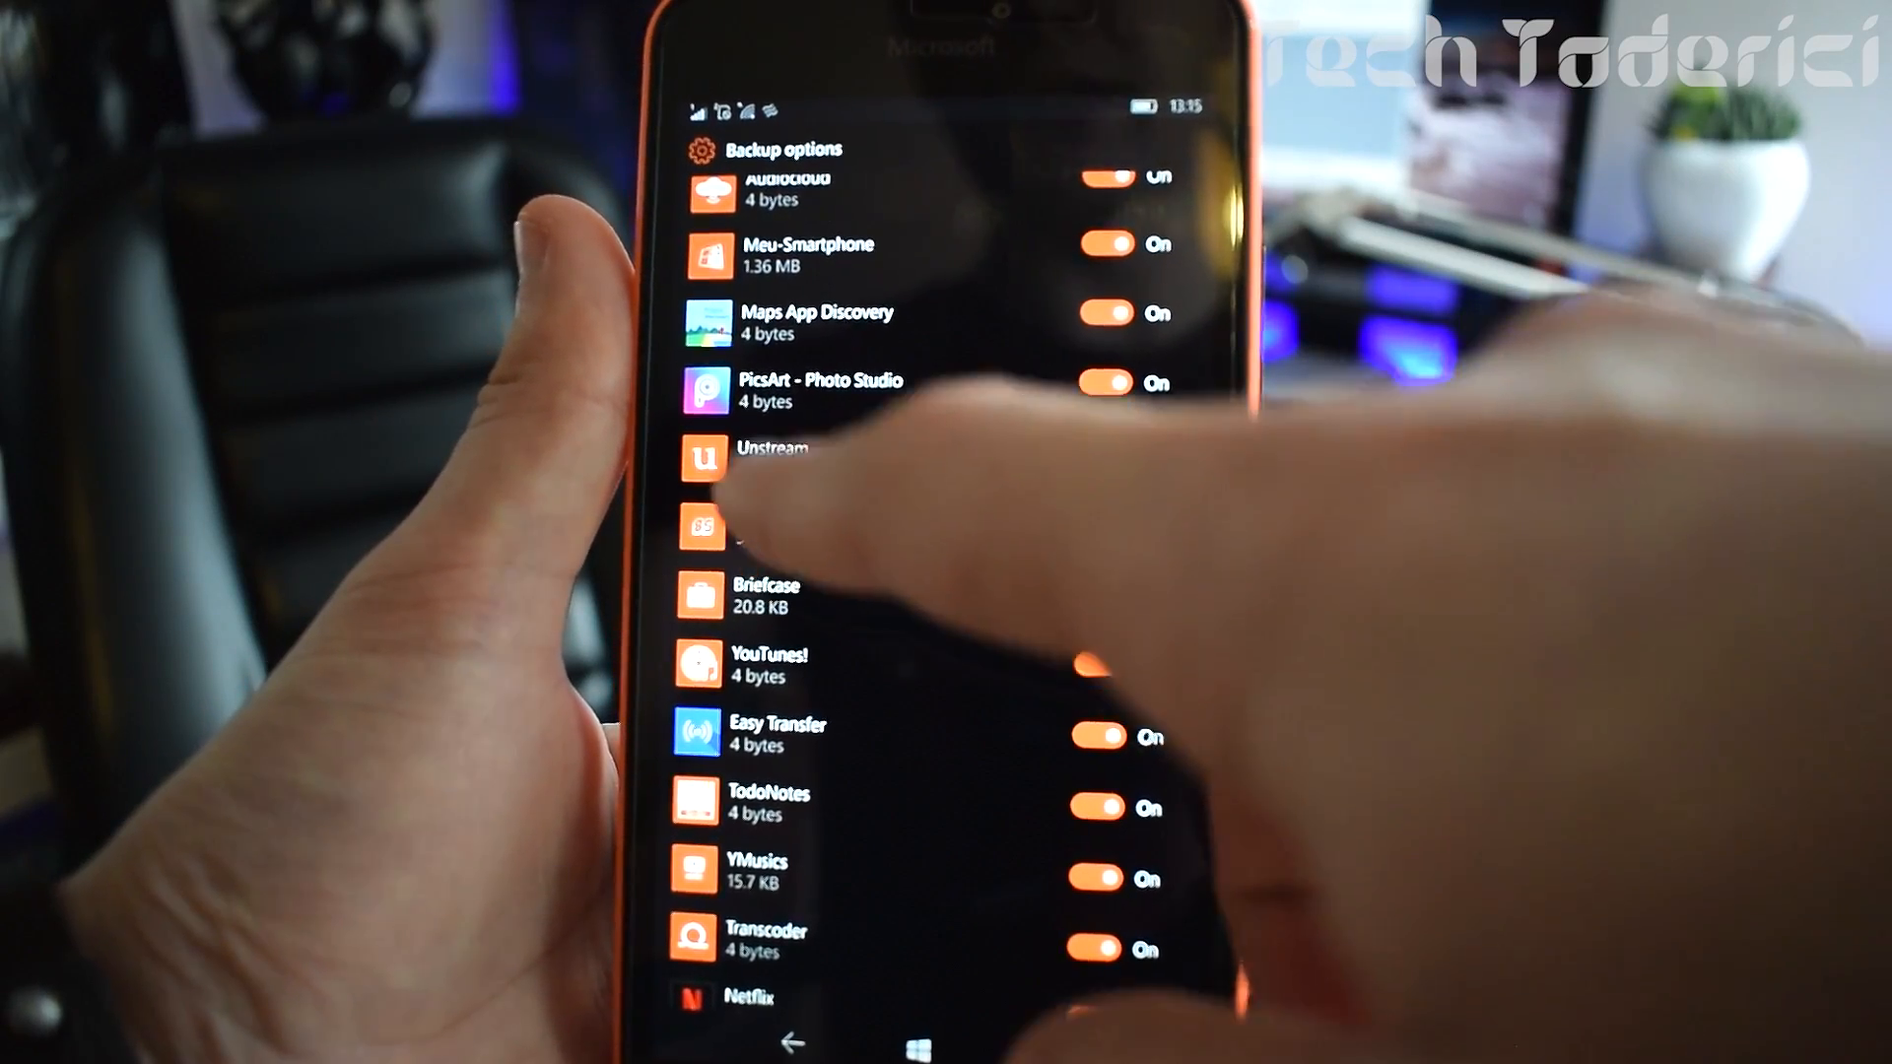
pyautogui.click(1086, 521)
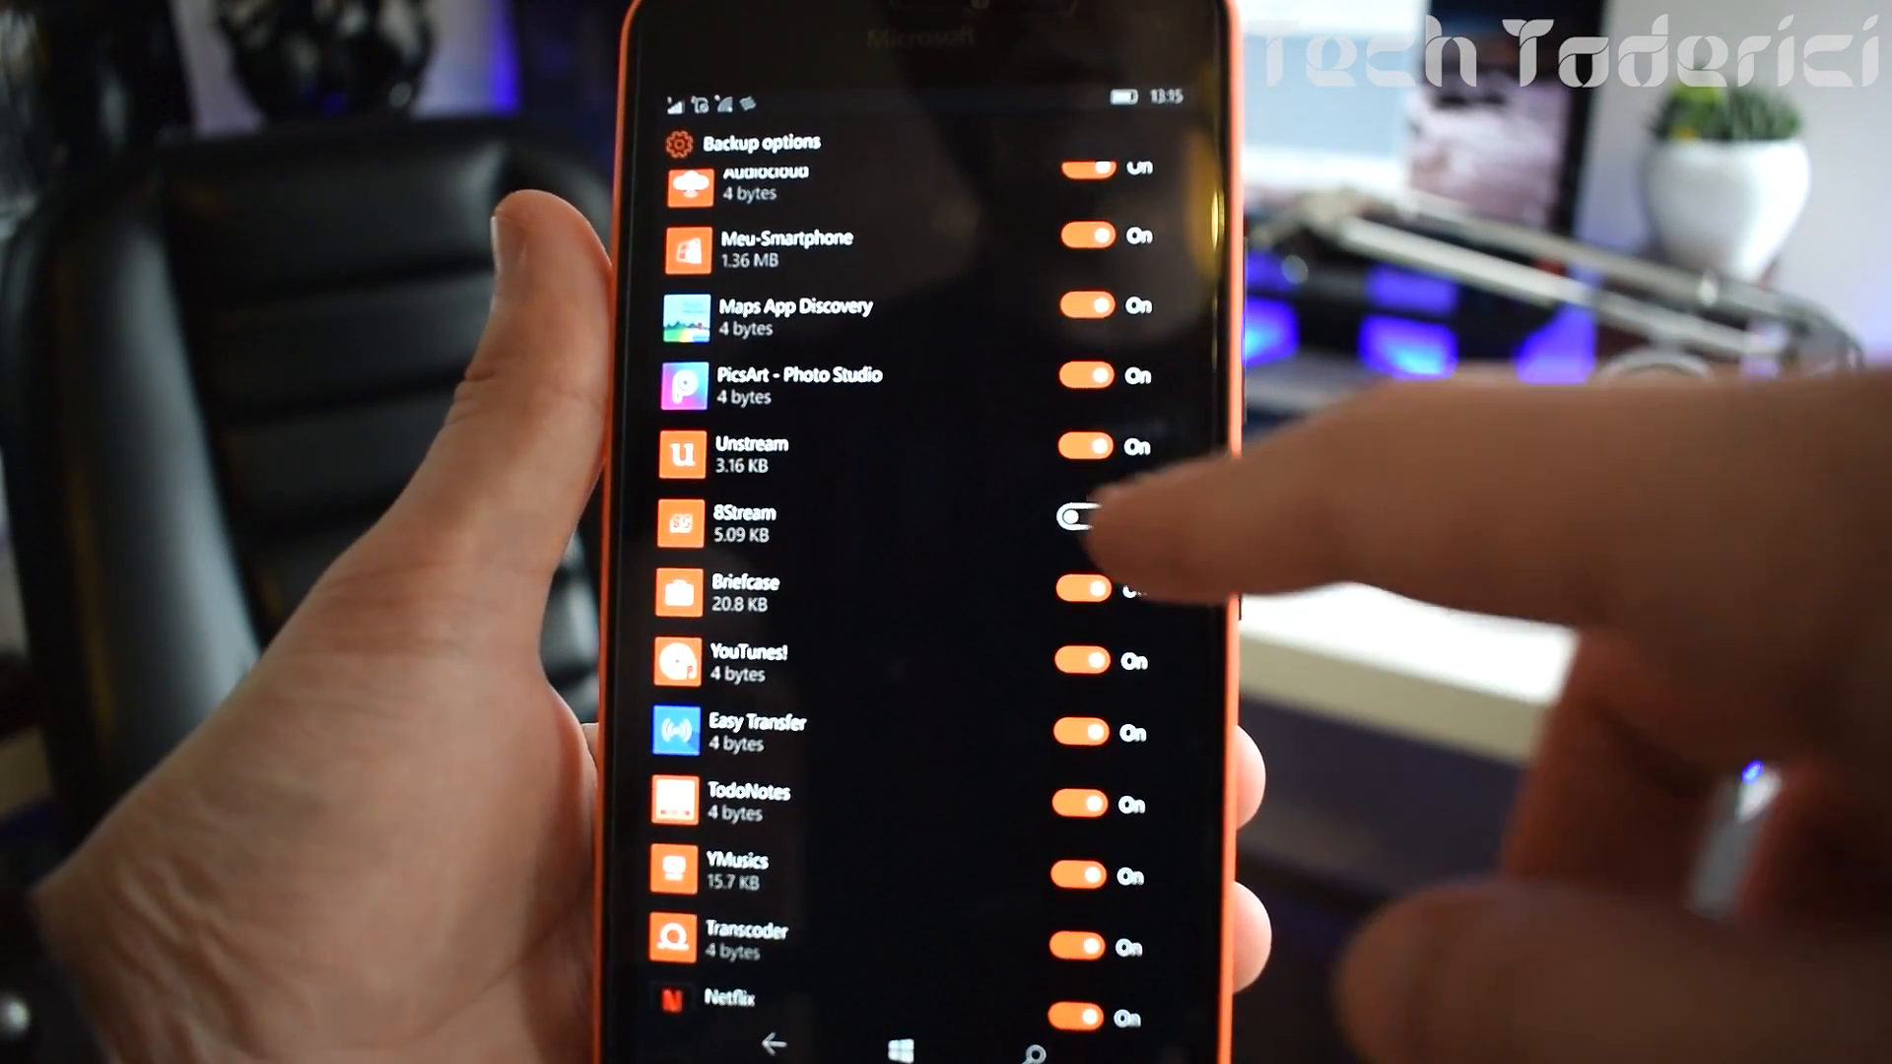
pyautogui.click(1092, 521)
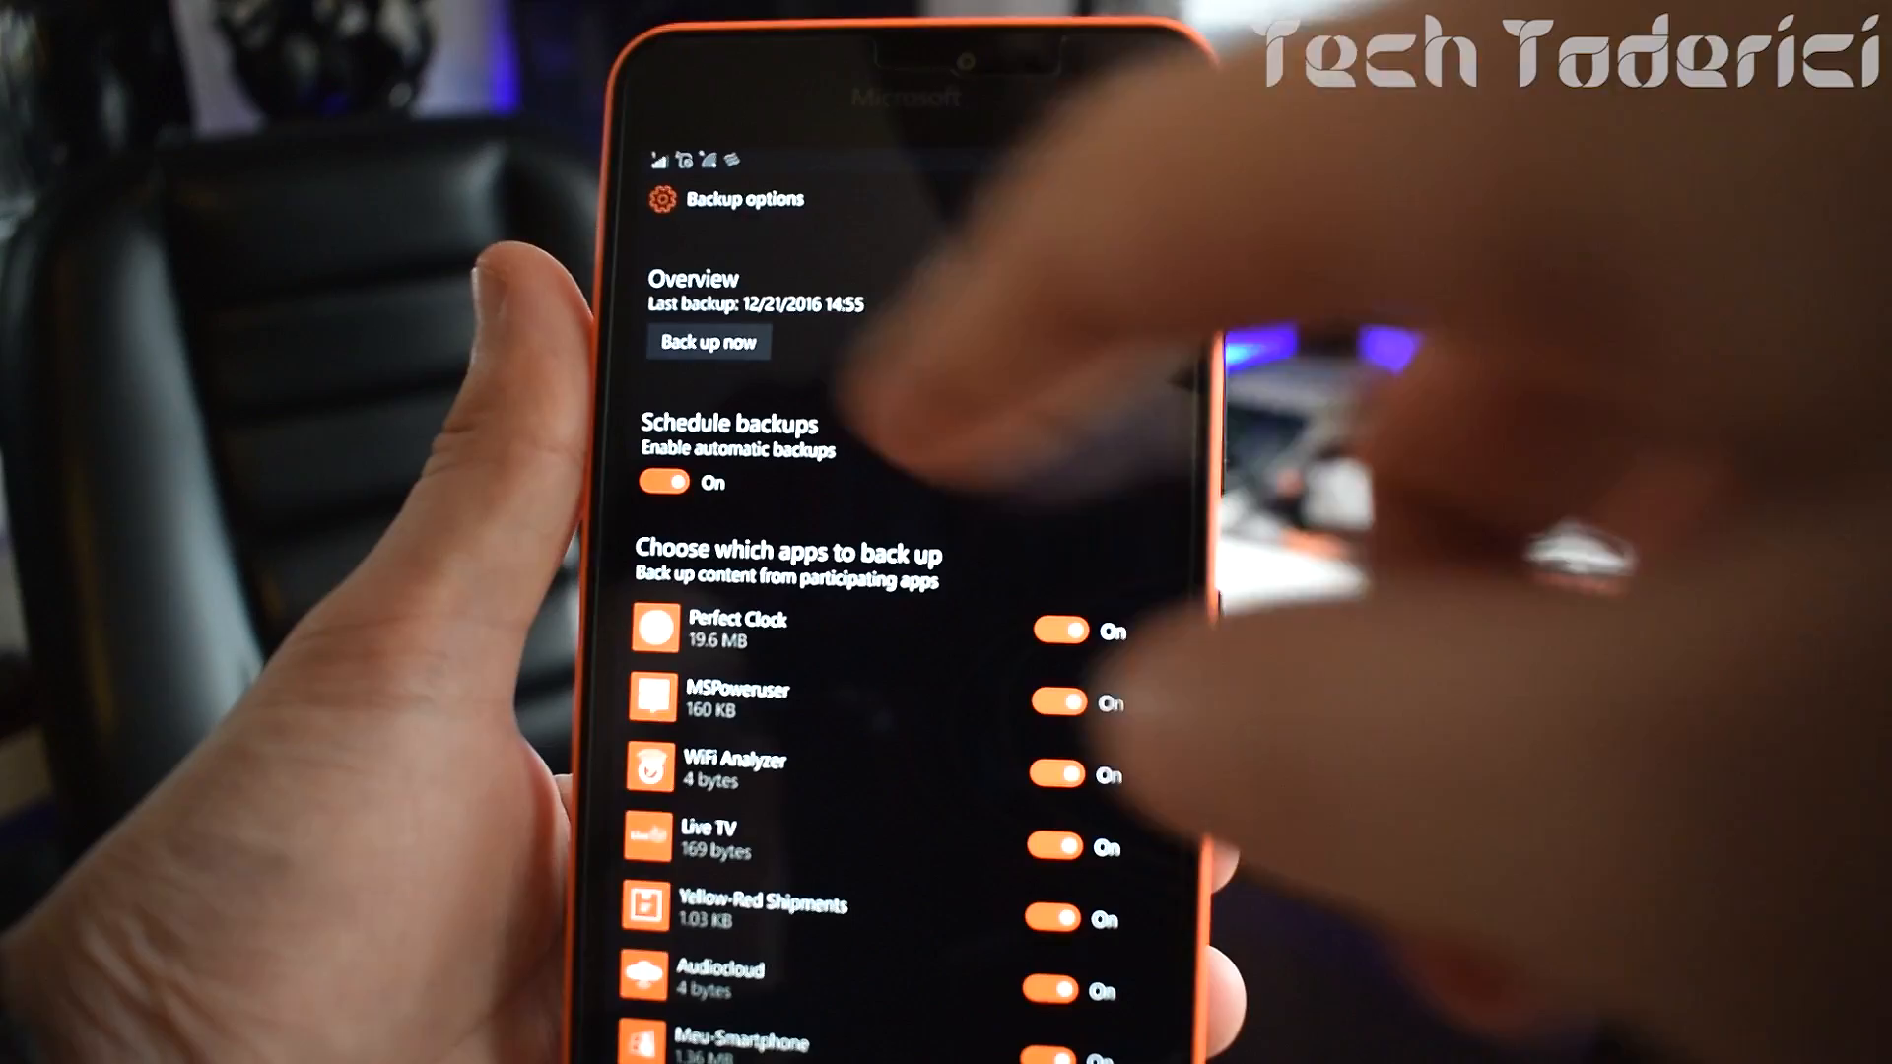
pyautogui.scroll(-3)
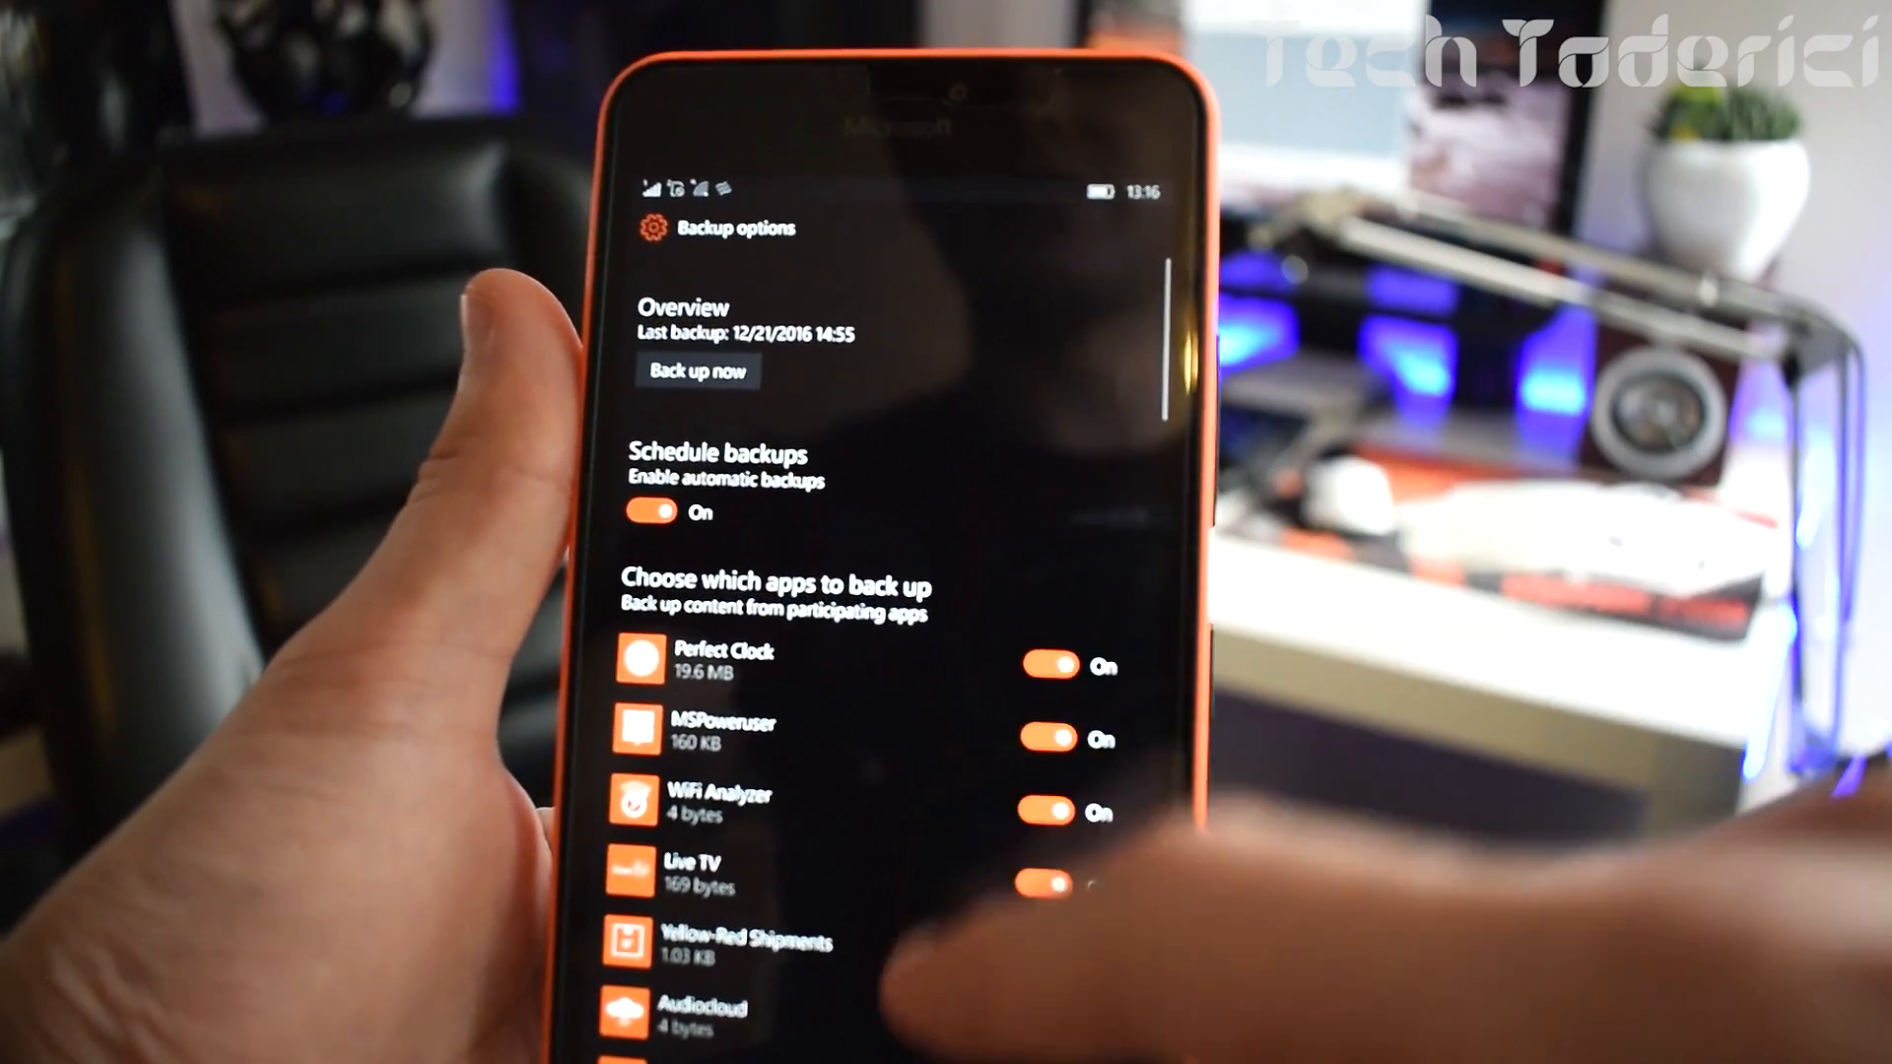
pyautogui.scroll(-3)
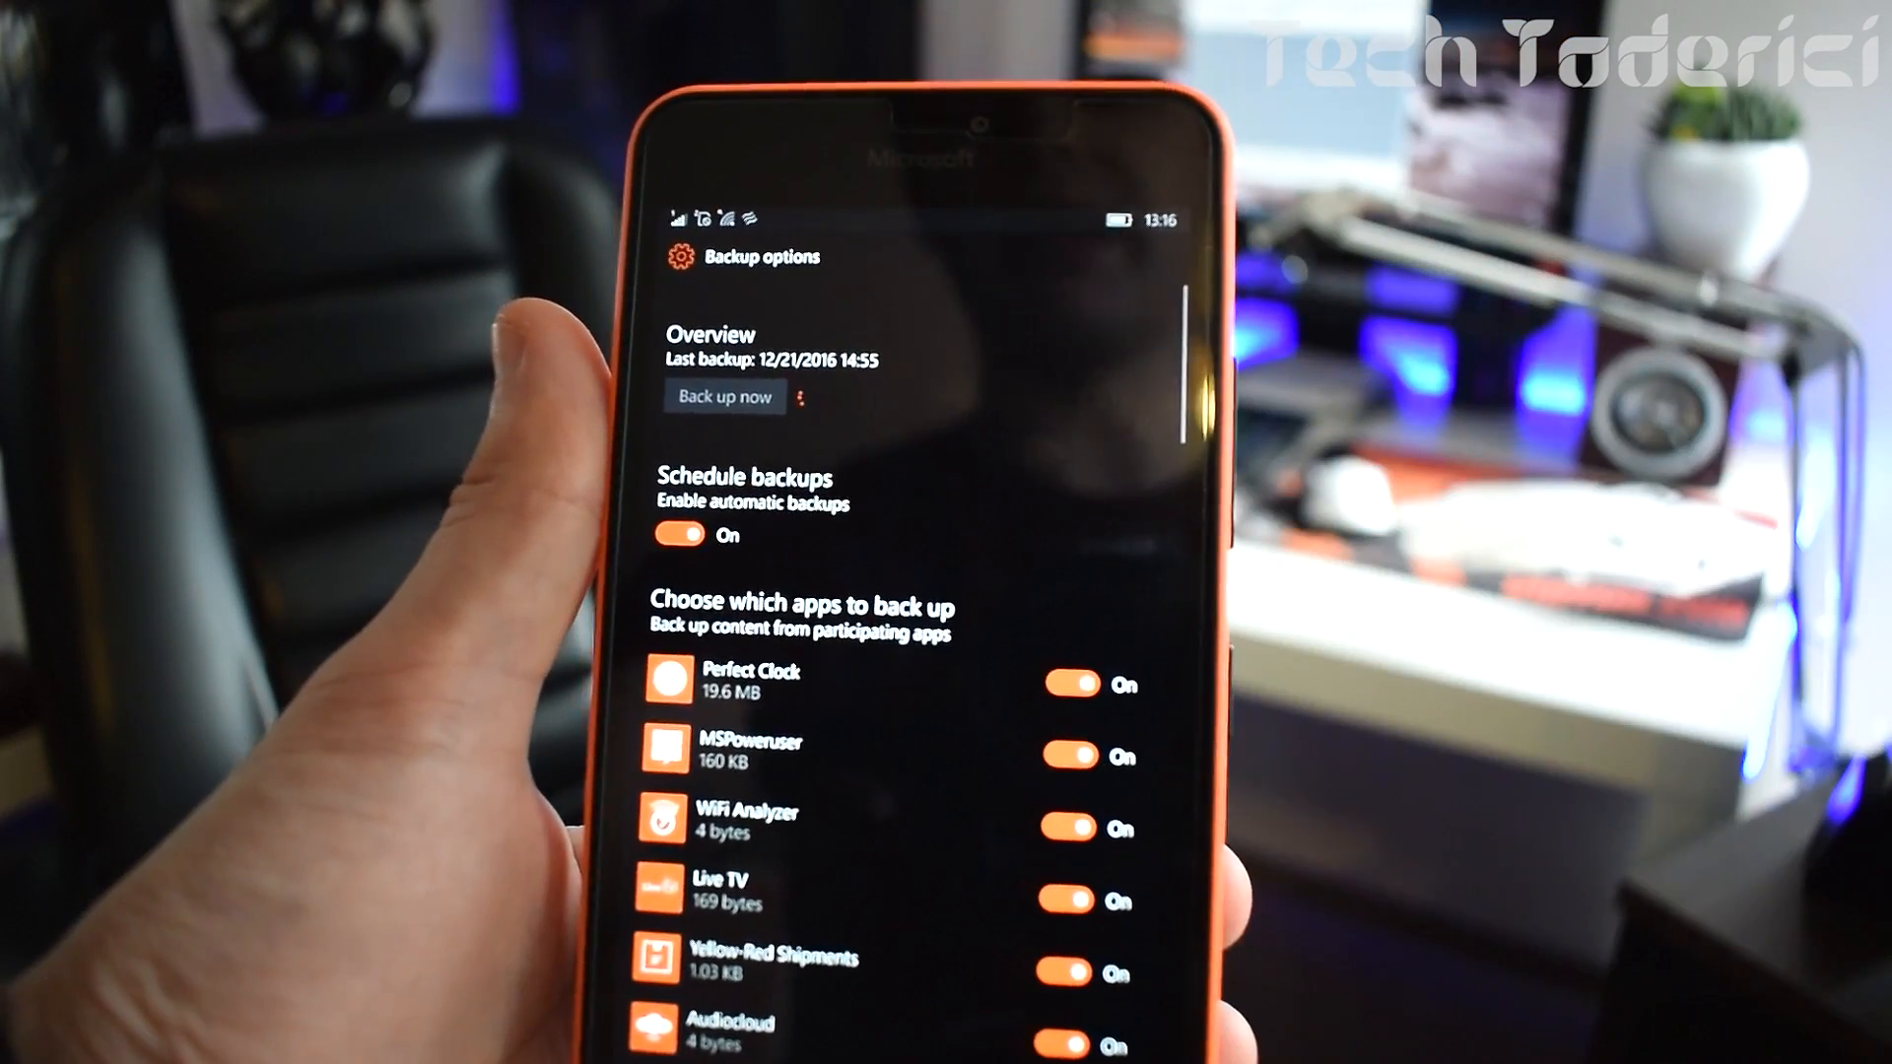
# Step: Run Back up now so the overview reports data is being backed up
pyautogui.click(723, 396)
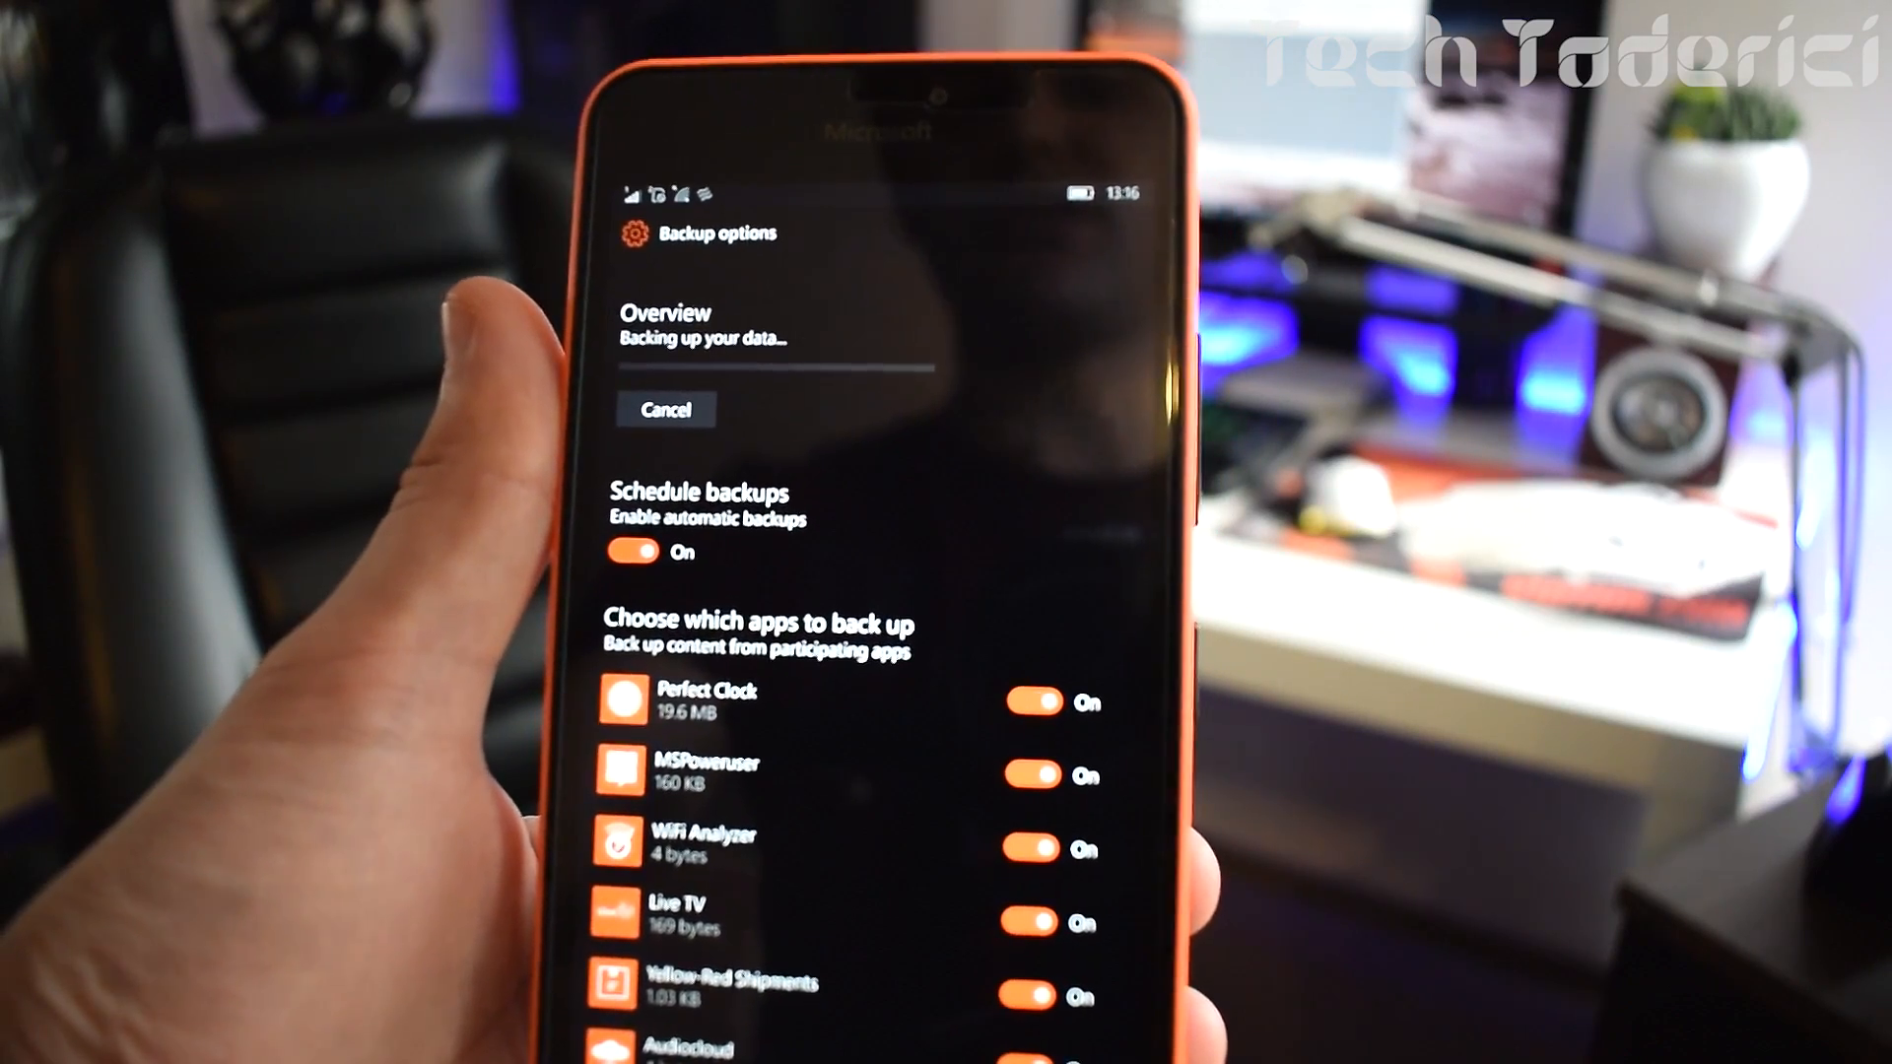